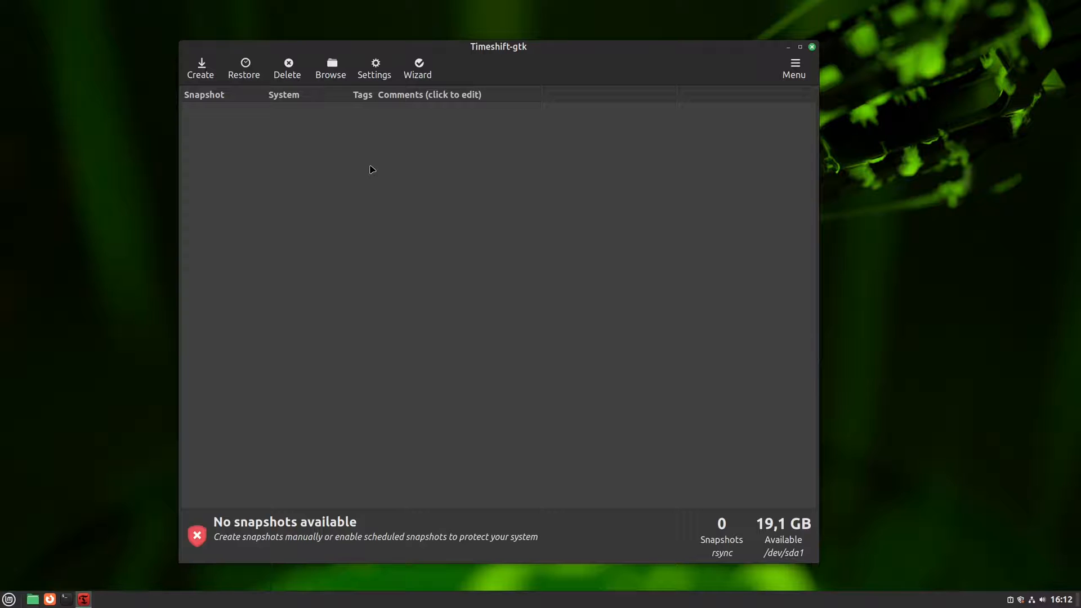
mouse_move(363, 145)
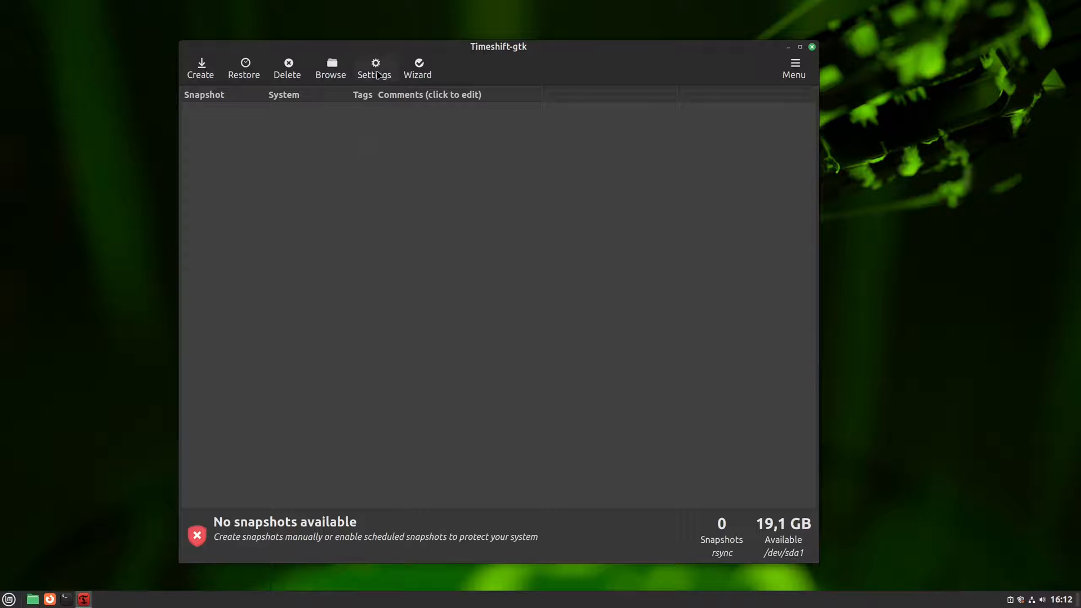
Open Timeshift's Settings to the Type tab, with RSYNC as the snapshot type.
click(375, 68)
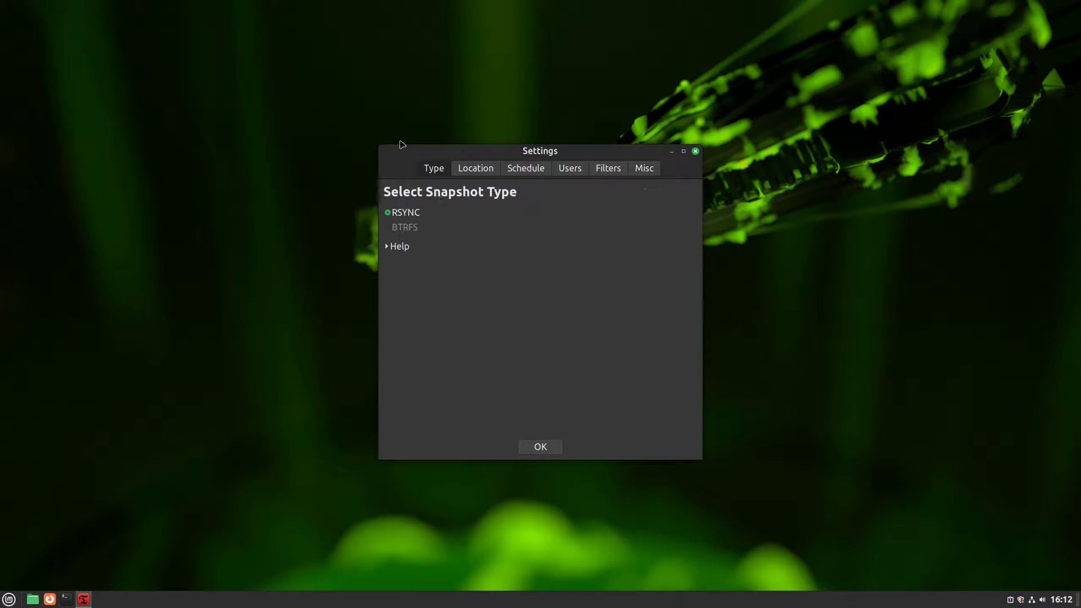
mouse_move(409, 238)
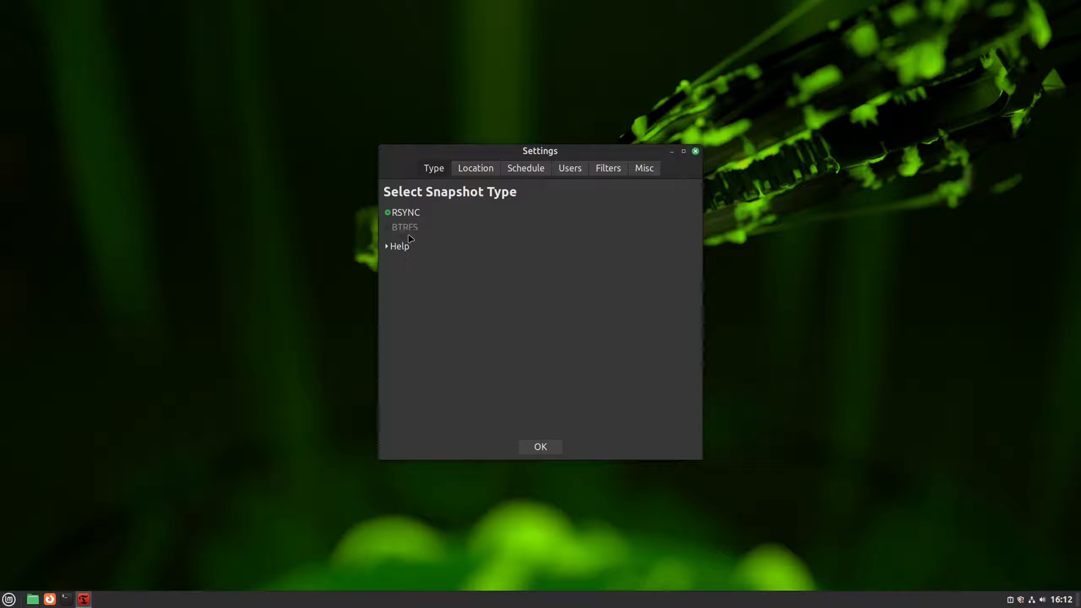
mouse_move(477, 252)
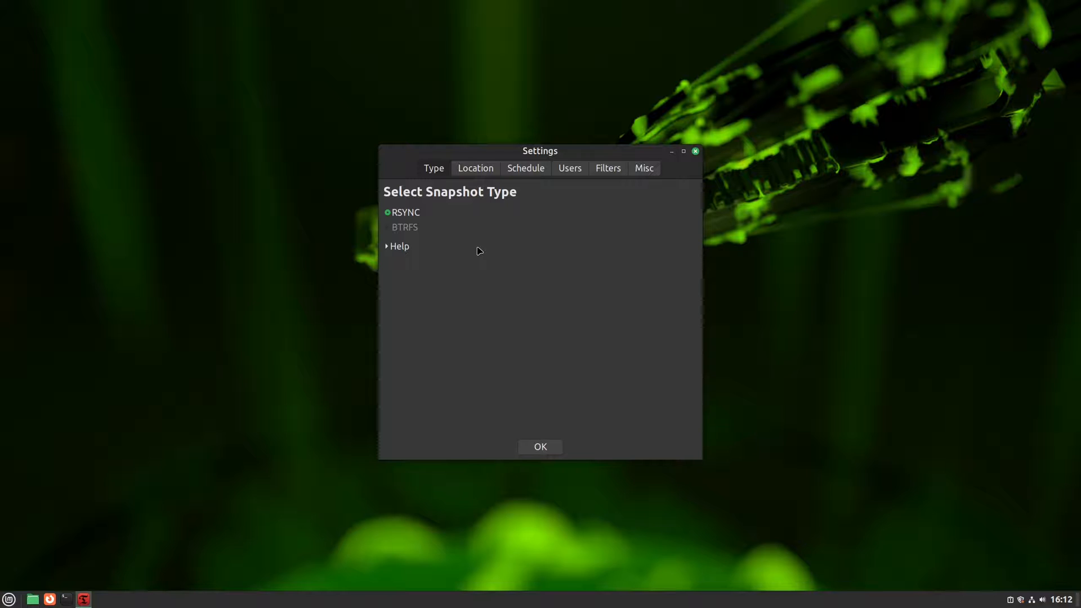
mouse_move(504, 245)
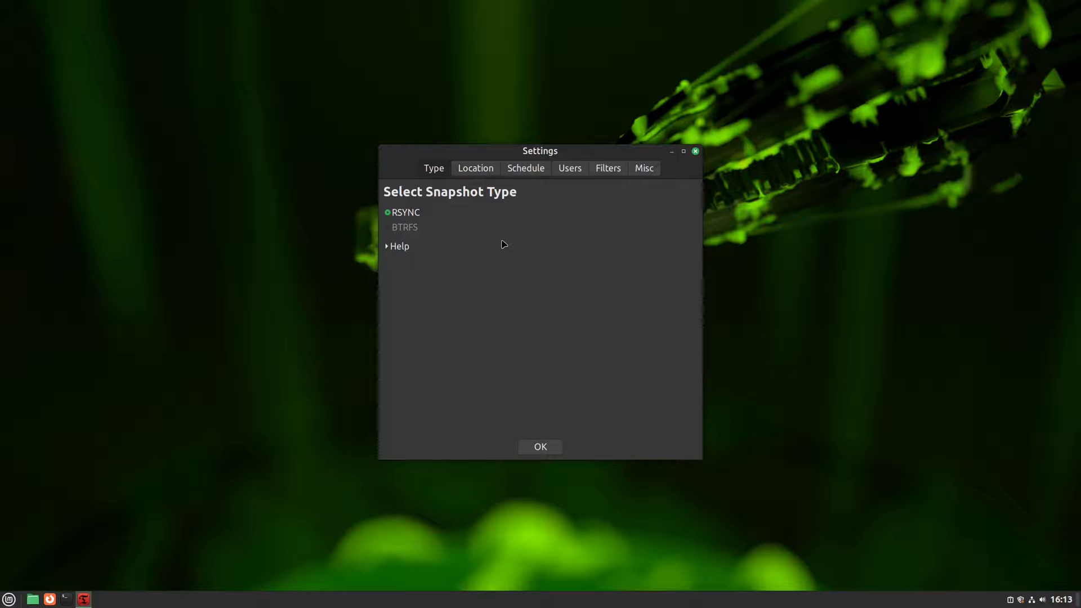
mouse_move(477, 202)
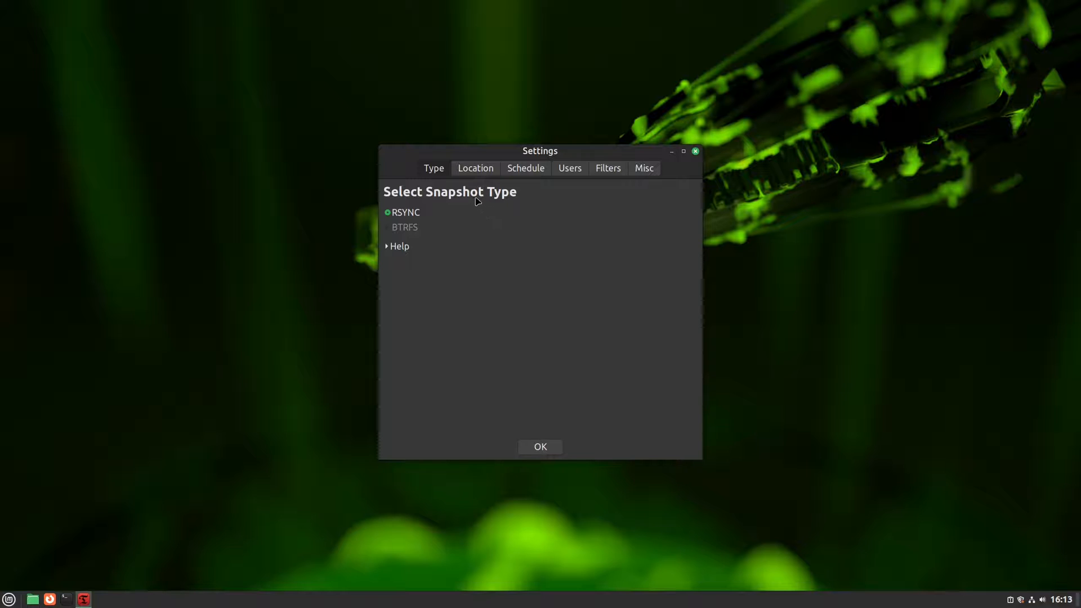
mouse_move(390, 228)
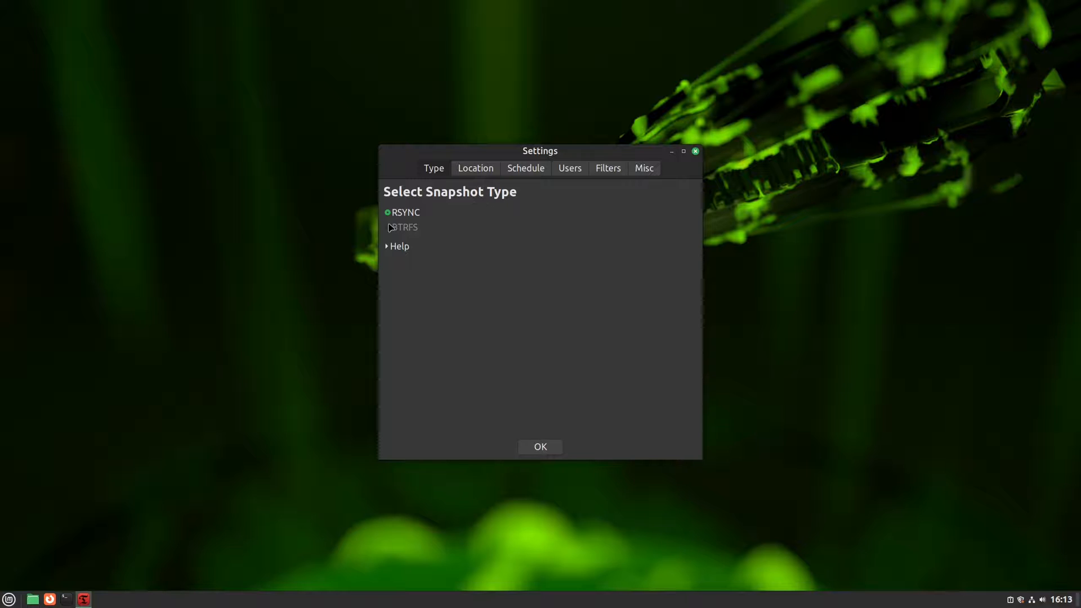
mouse_move(398, 233)
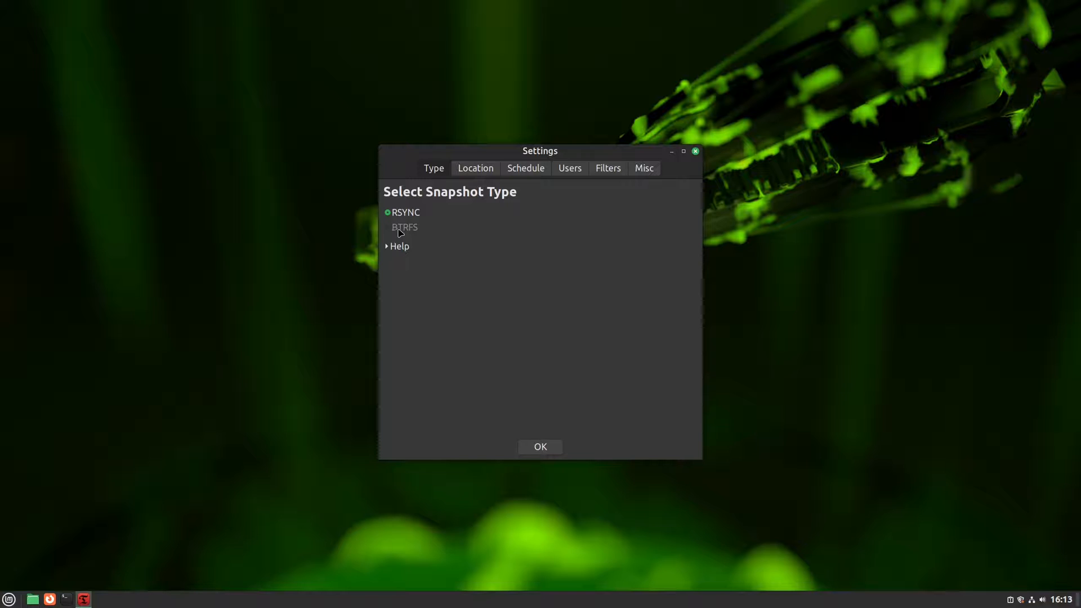
mouse_move(407, 225)
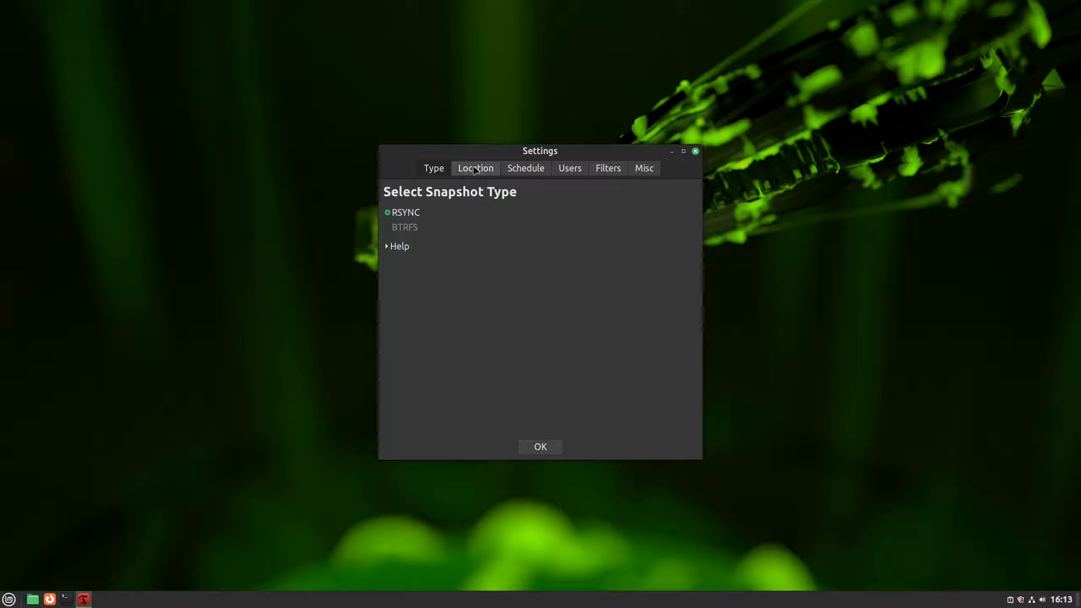
On the Location tab, move snapshot storage from sda1 to the second disk, sdb (backUp).
click(475, 168)
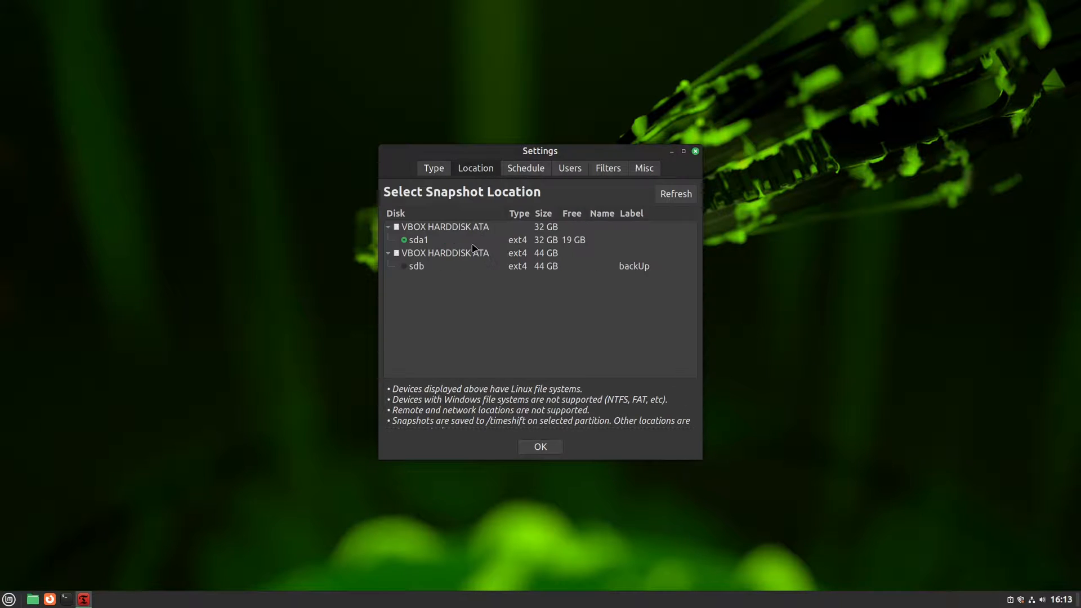
mouse_move(422, 254)
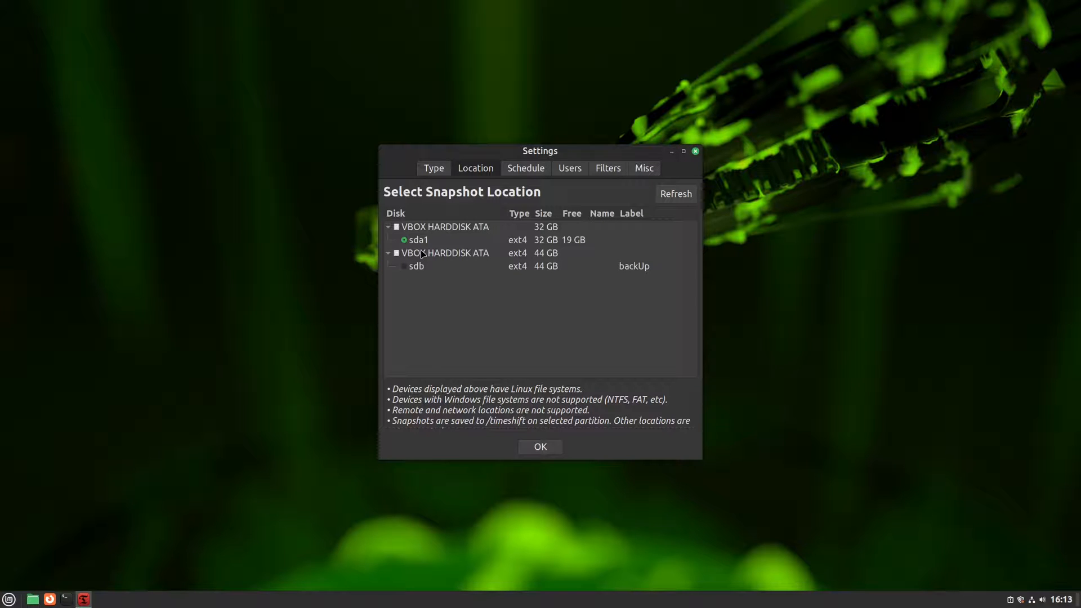
mouse_move(427, 239)
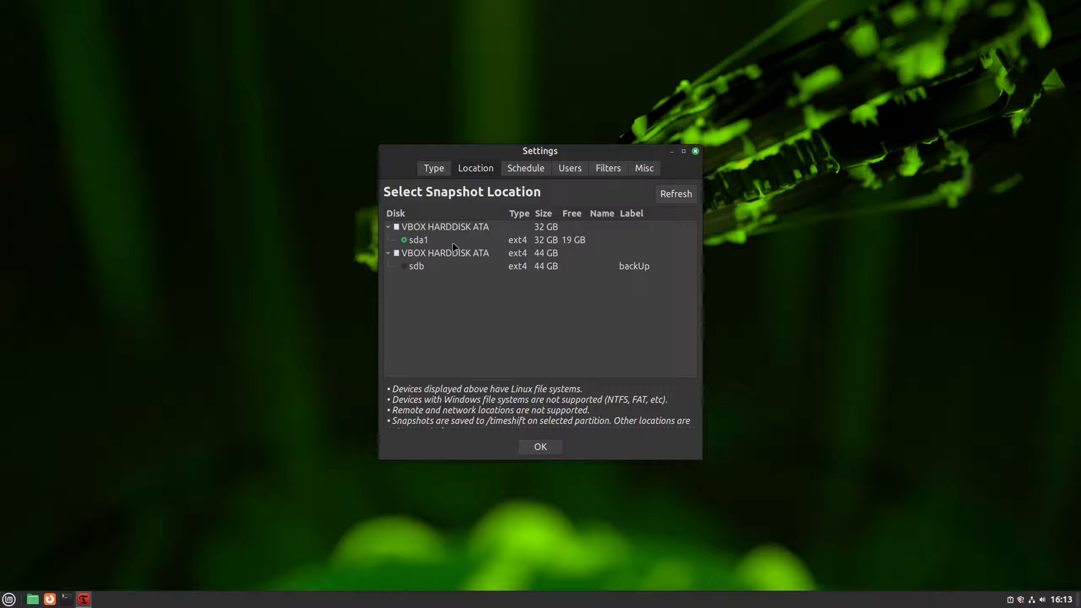
mouse_move(423, 272)
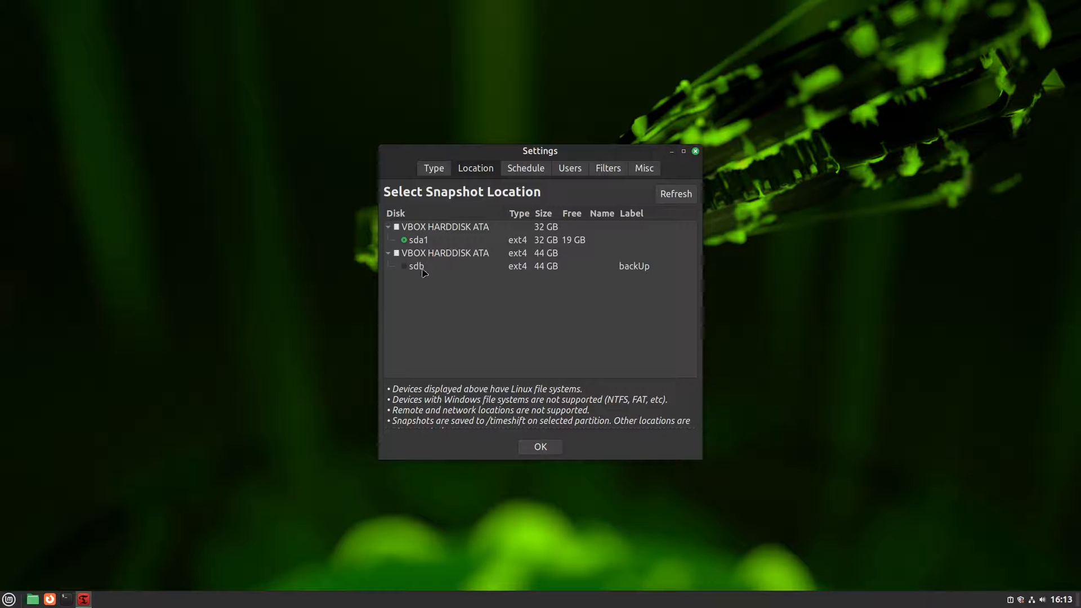
mouse_move(429, 238)
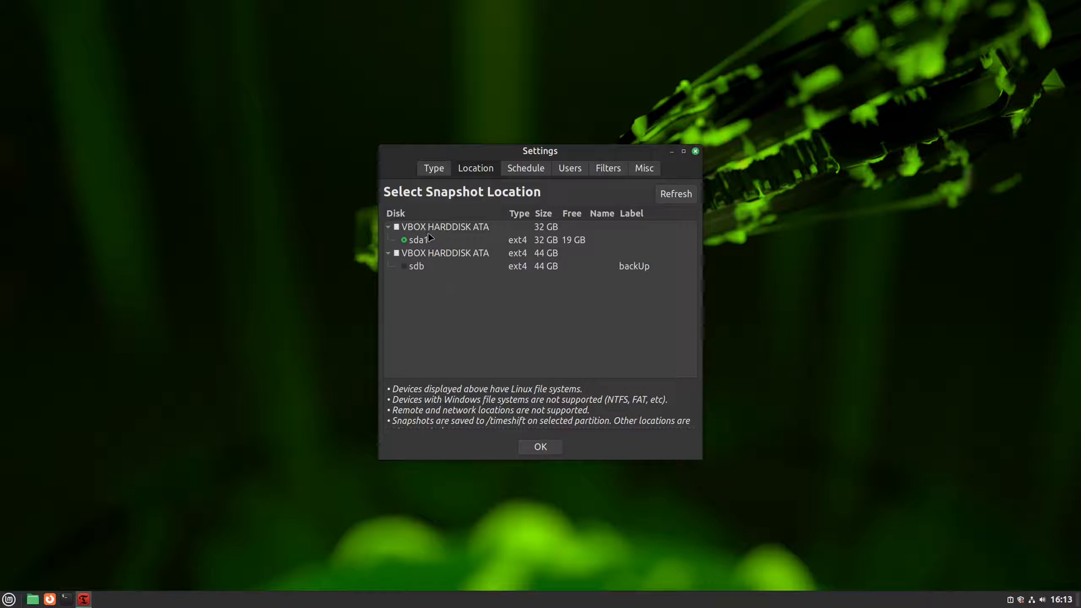
click(418, 239)
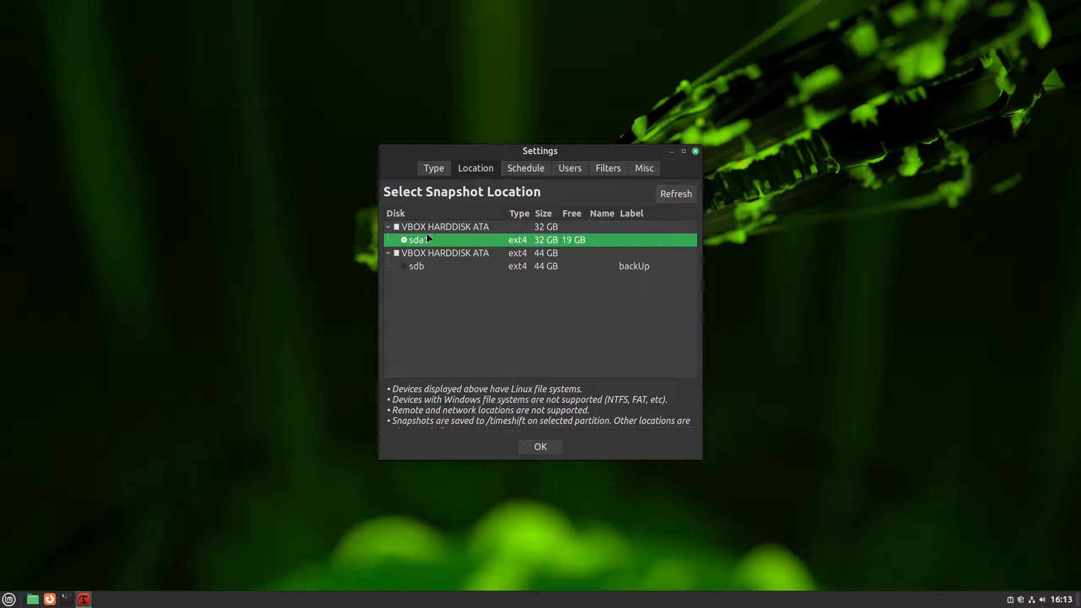
click(445, 226)
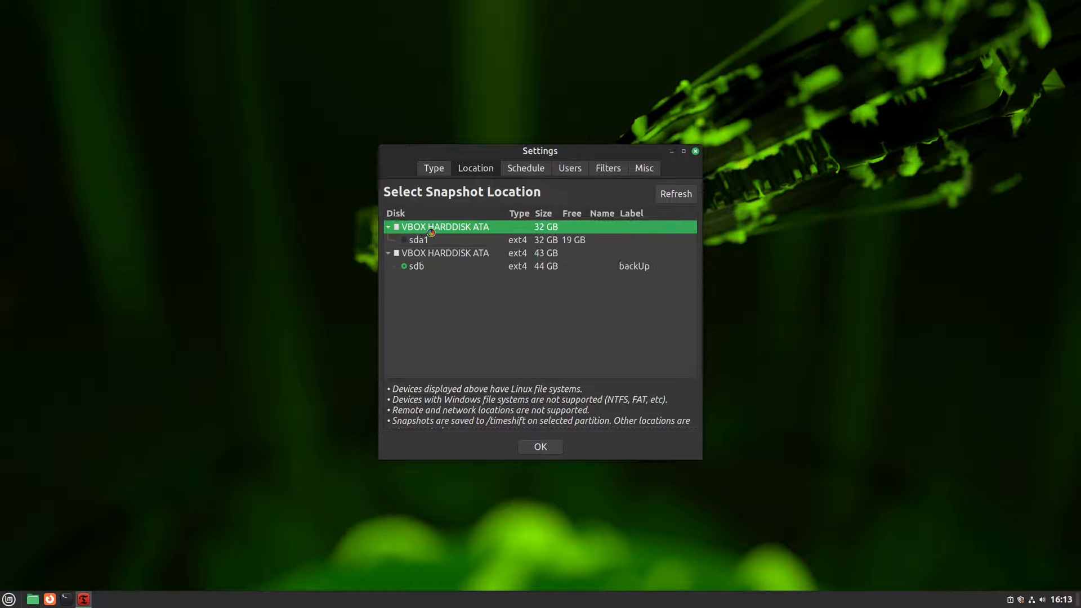
click(403, 239)
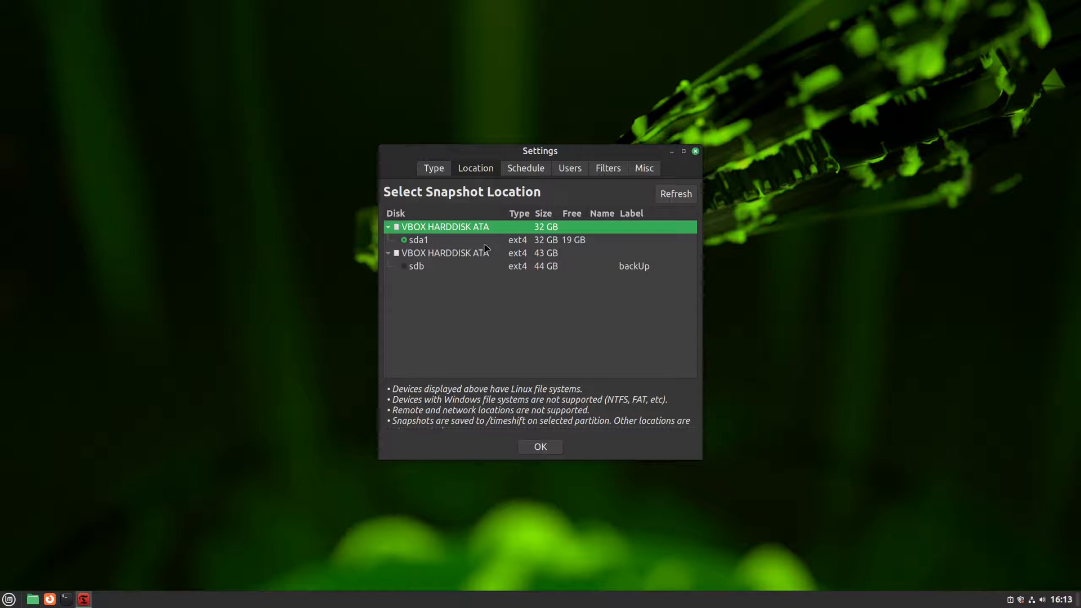
mouse_move(471, 258)
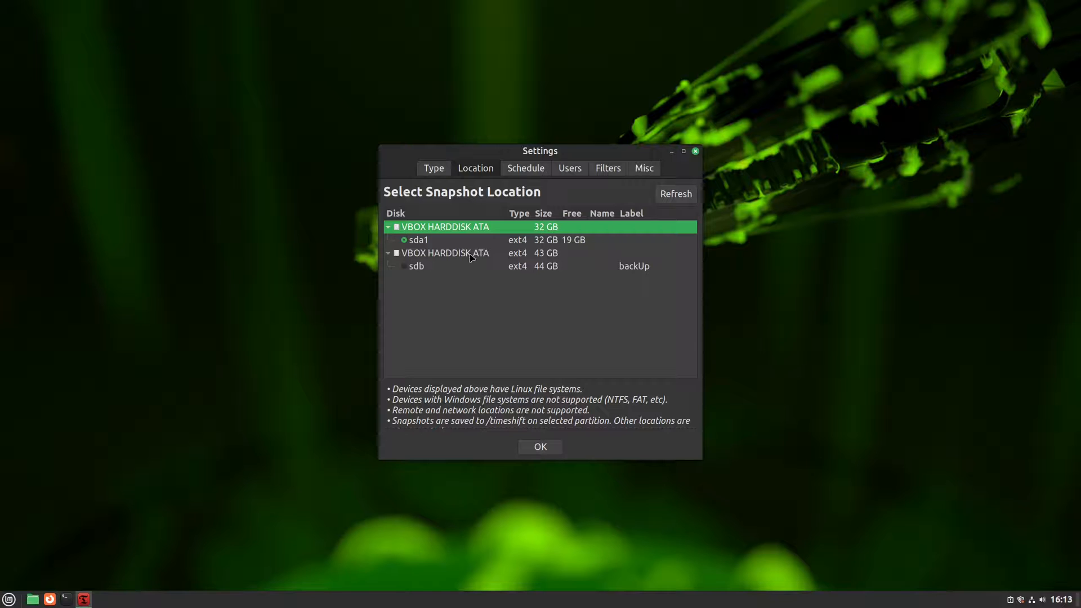
mouse_move(439, 271)
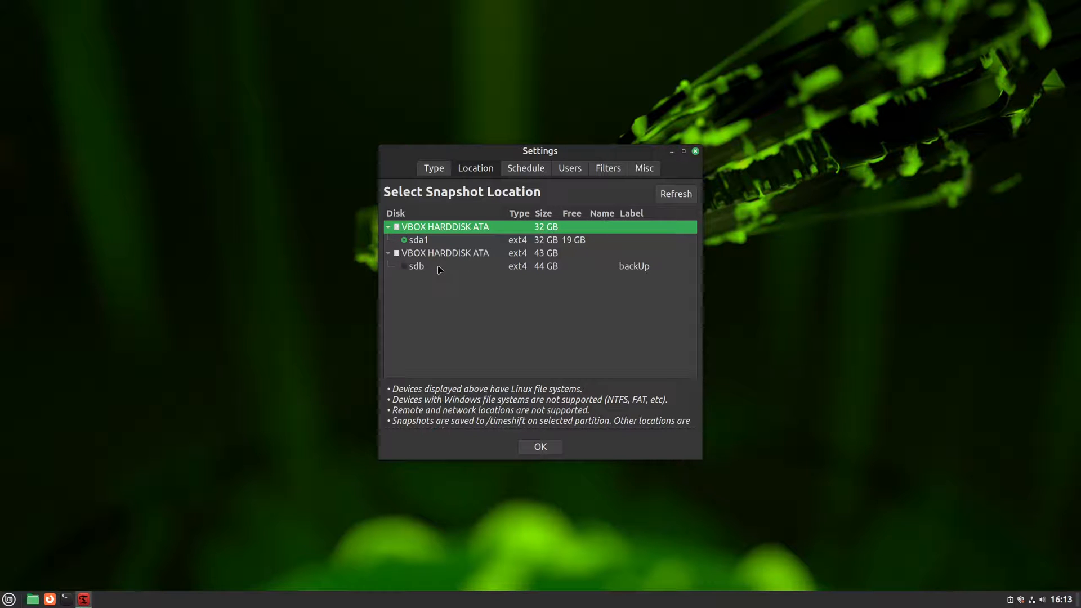
mouse_move(460, 266)
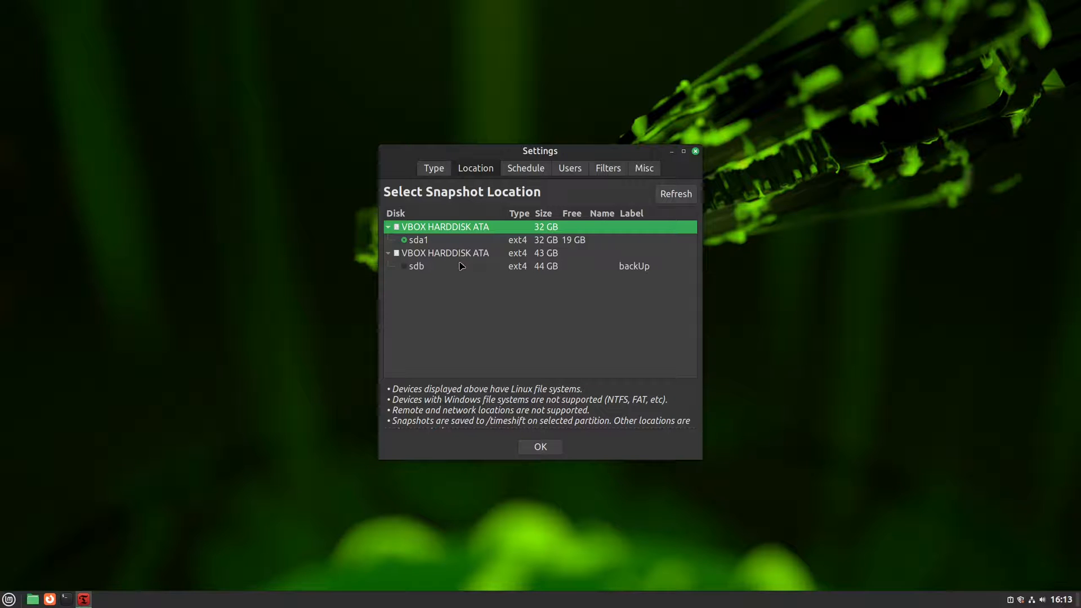
mouse_move(464, 256)
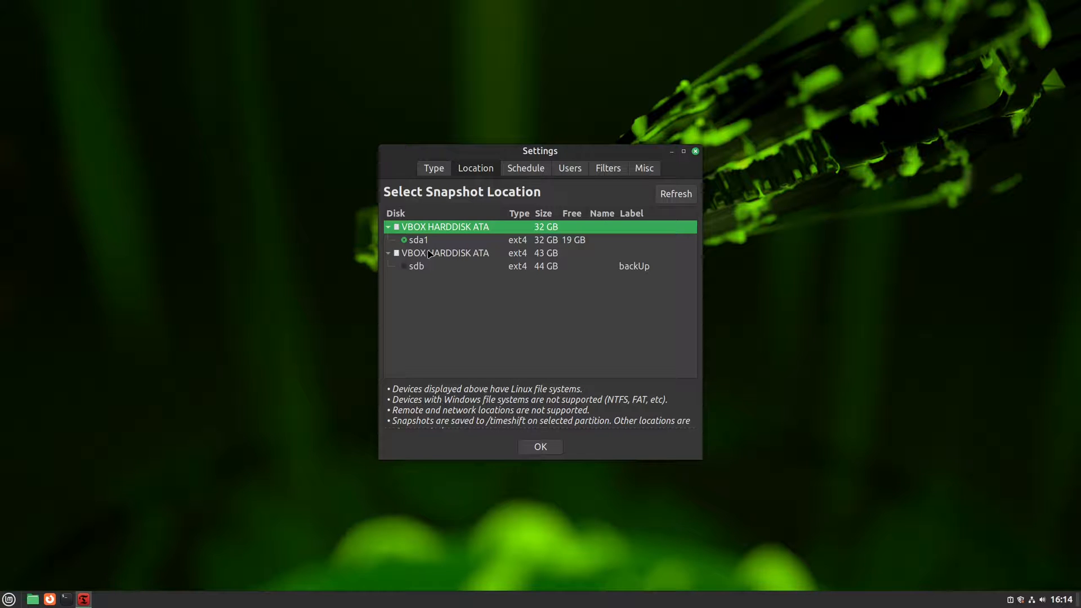
mouse_move(457, 257)
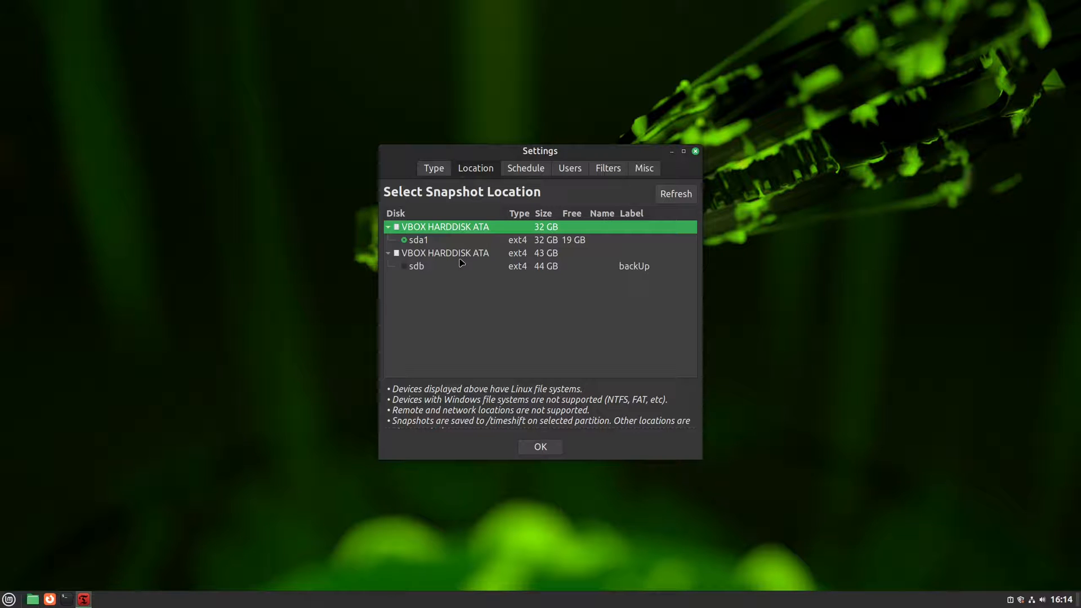
mouse_move(437, 257)
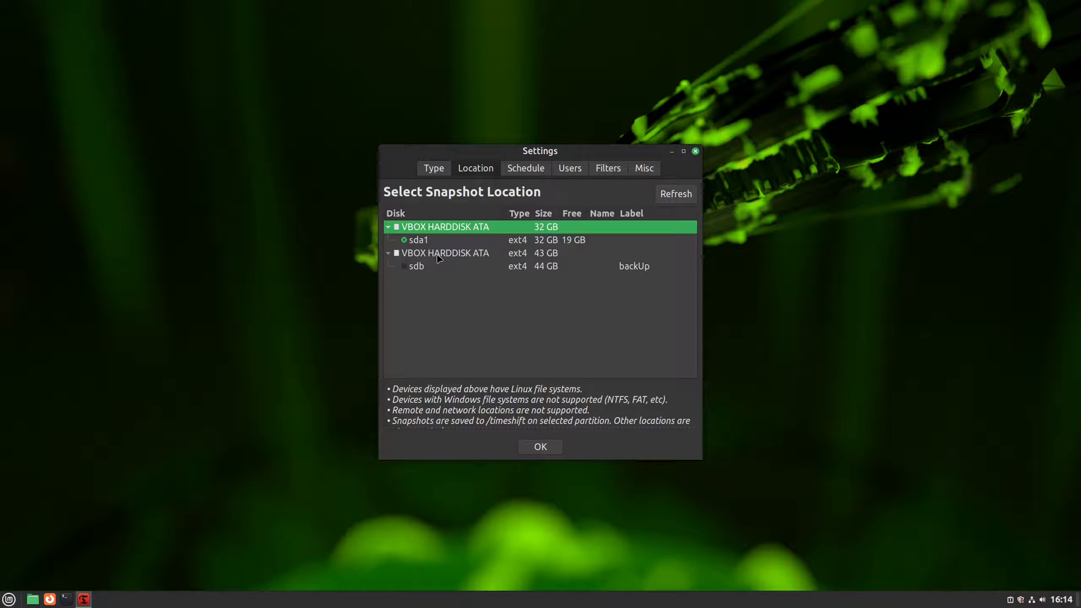
click(445, 252)
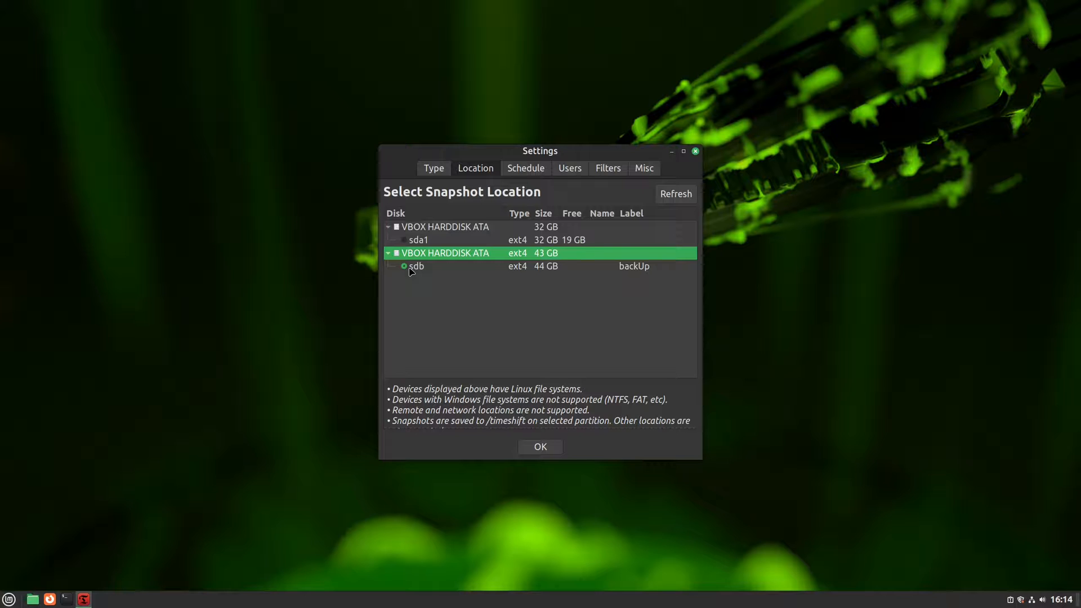
Select the 44 GB ext4 sdb backUp partition itself as the snapshot location.
click(417, 267)
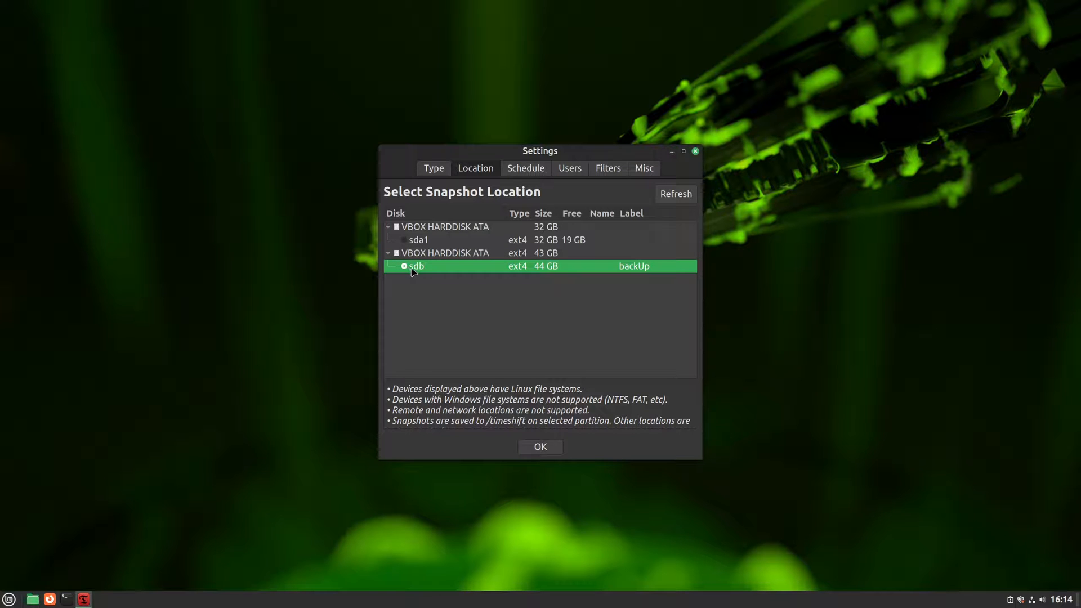
mouse_move(420, 267)
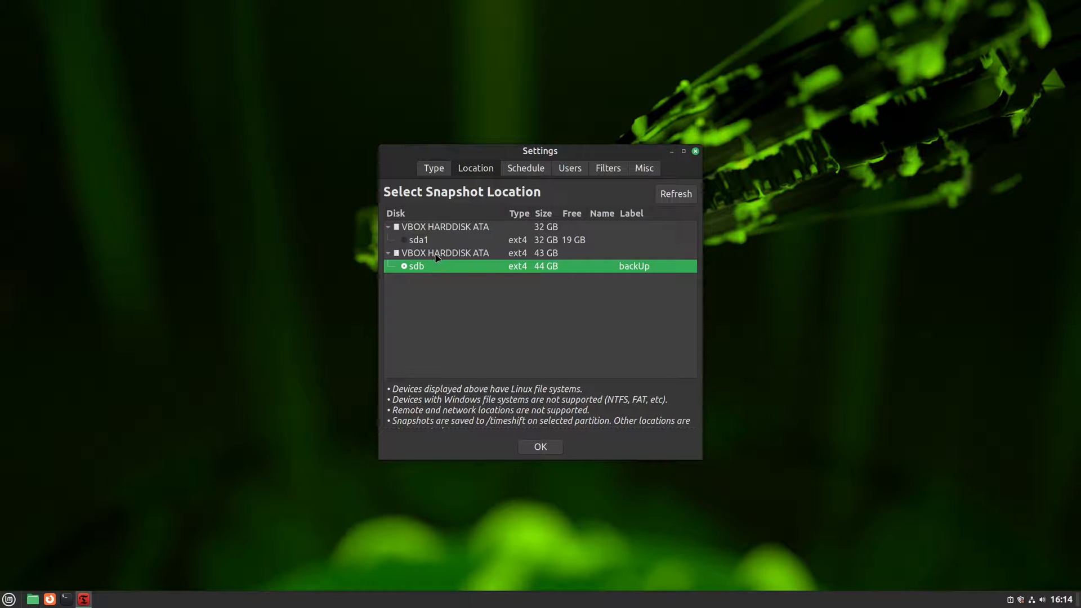
click(445, 253)
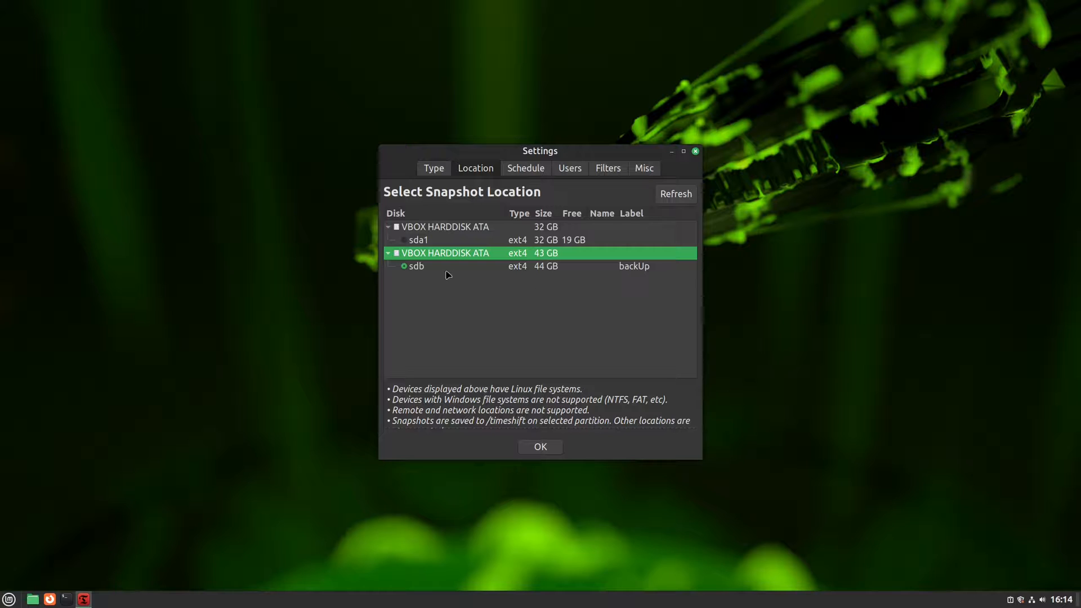
click(417, 267)
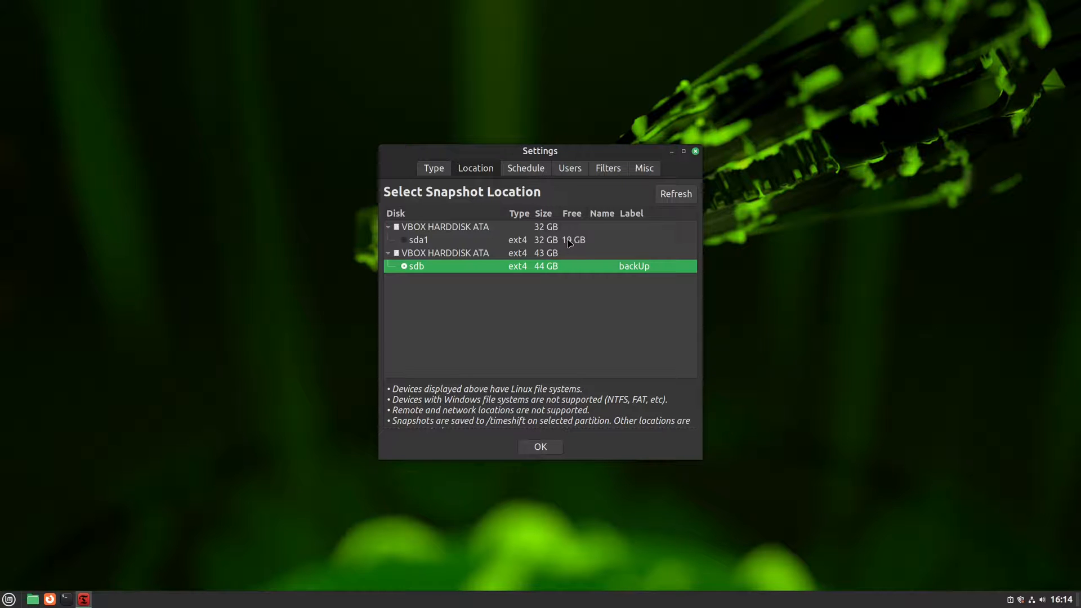
mouse_move(552, 276)
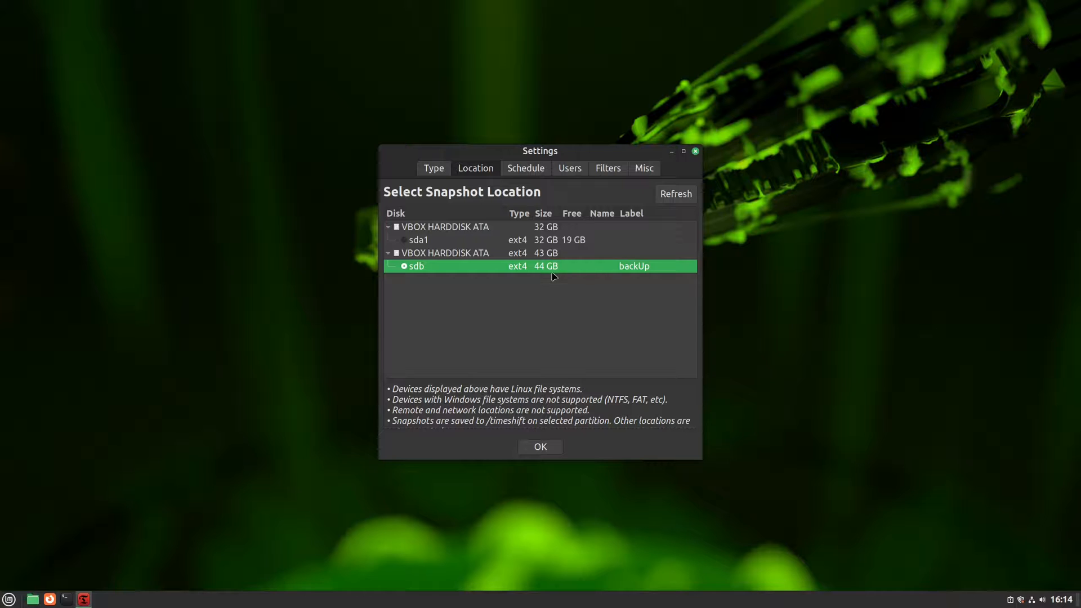
mouse_move(563, 334)
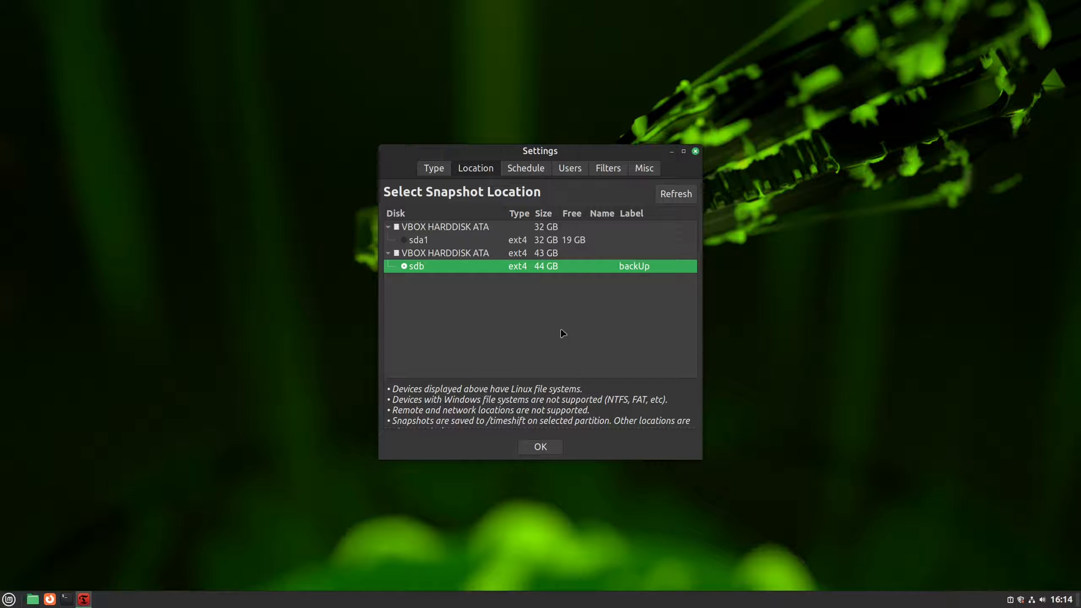
mouse_move(544, 338)
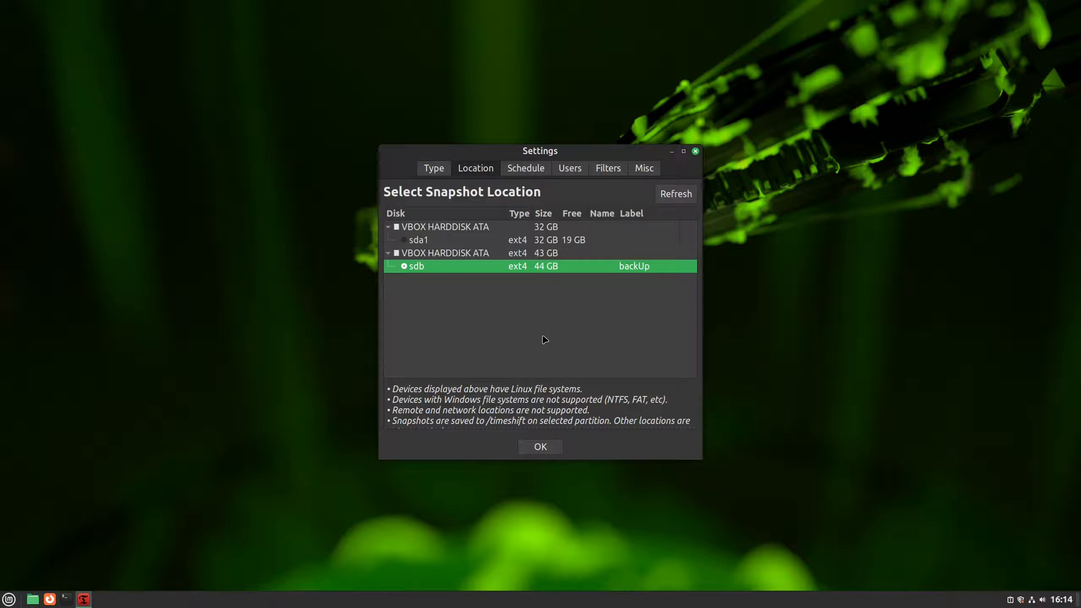
mouse_move(543, 308)
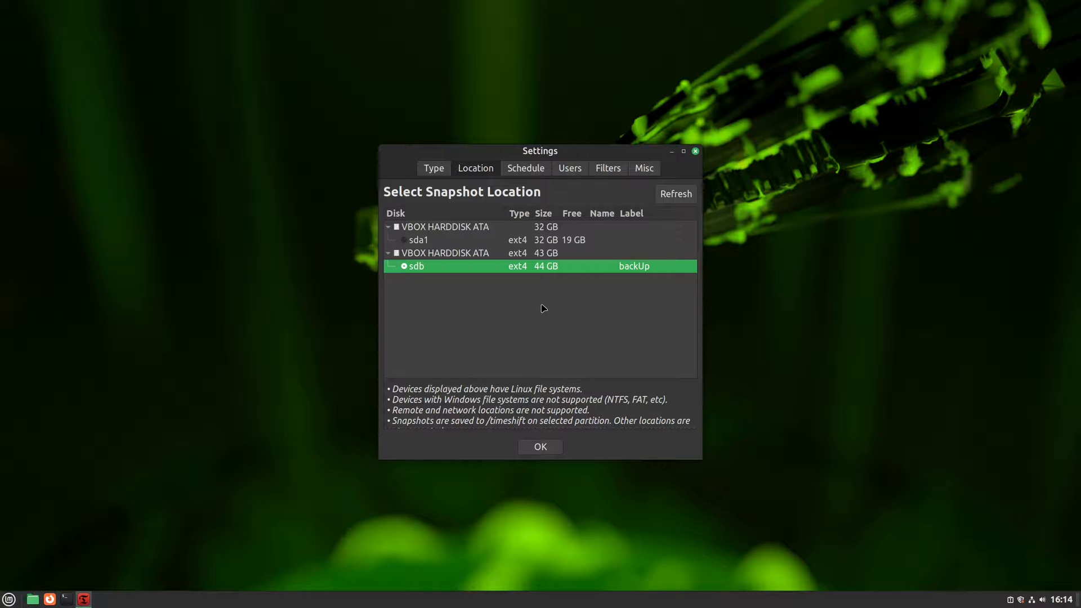
mouse_move(571, 313)
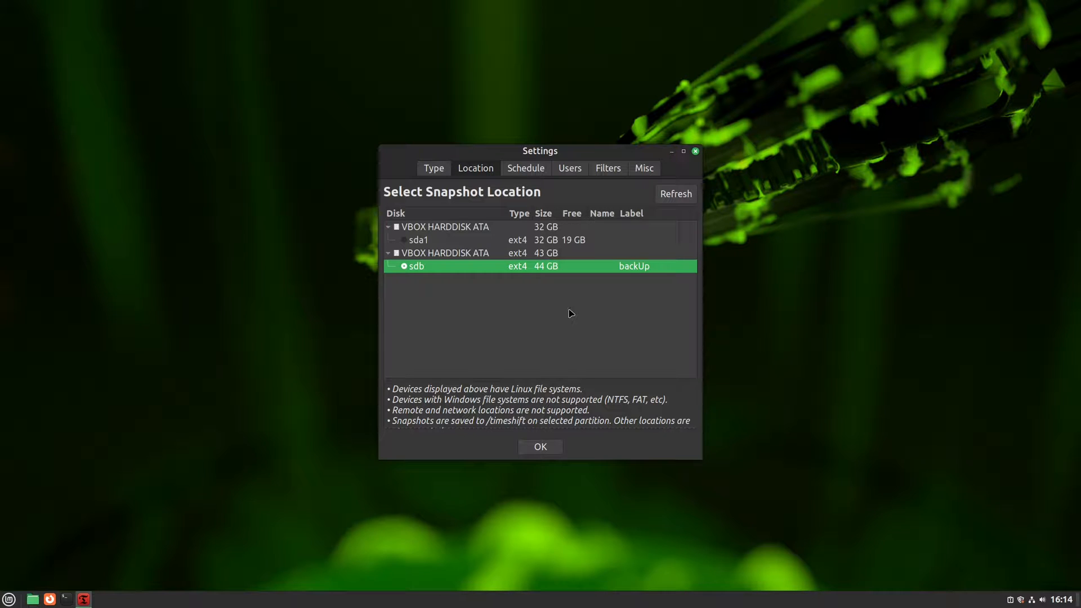
mouse_move(573, 301)
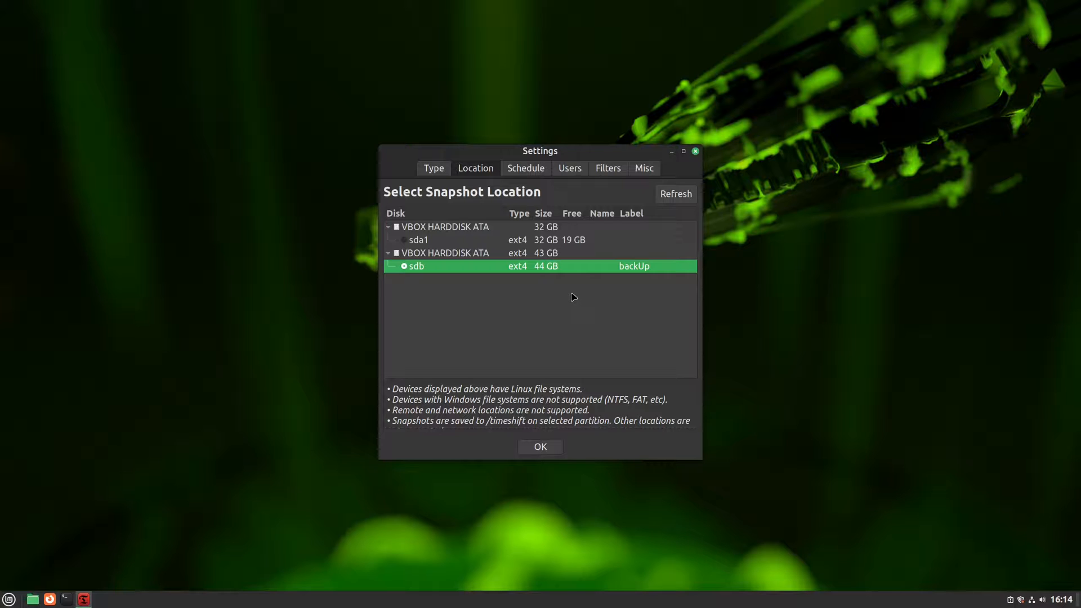
mouse_move(529, 187)
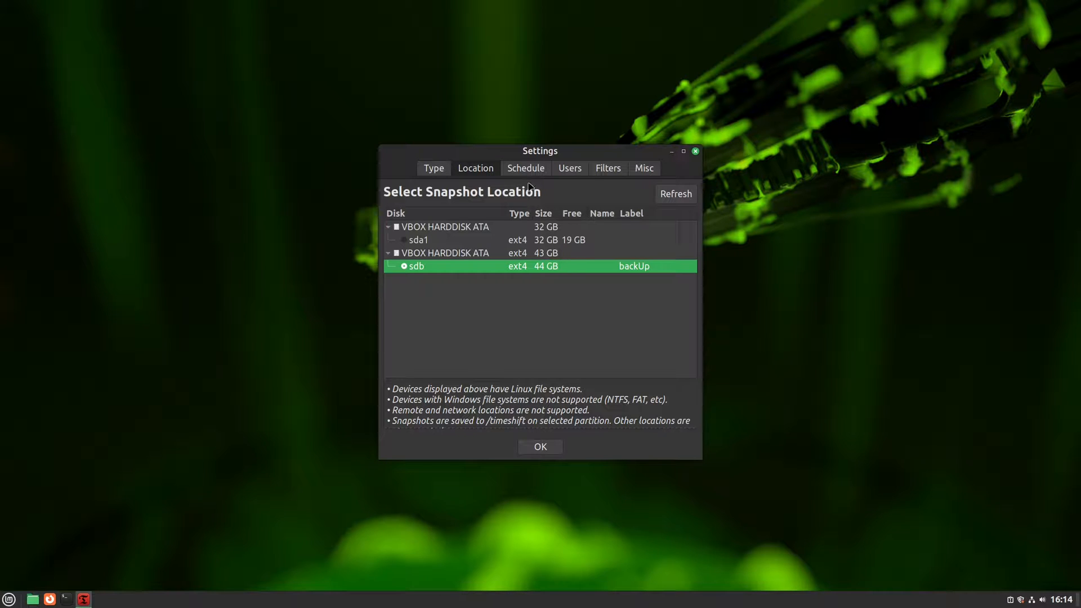
On the Schedule tab, toggle Hourly on and off and edit the Daily keep count.
click(525, 168)
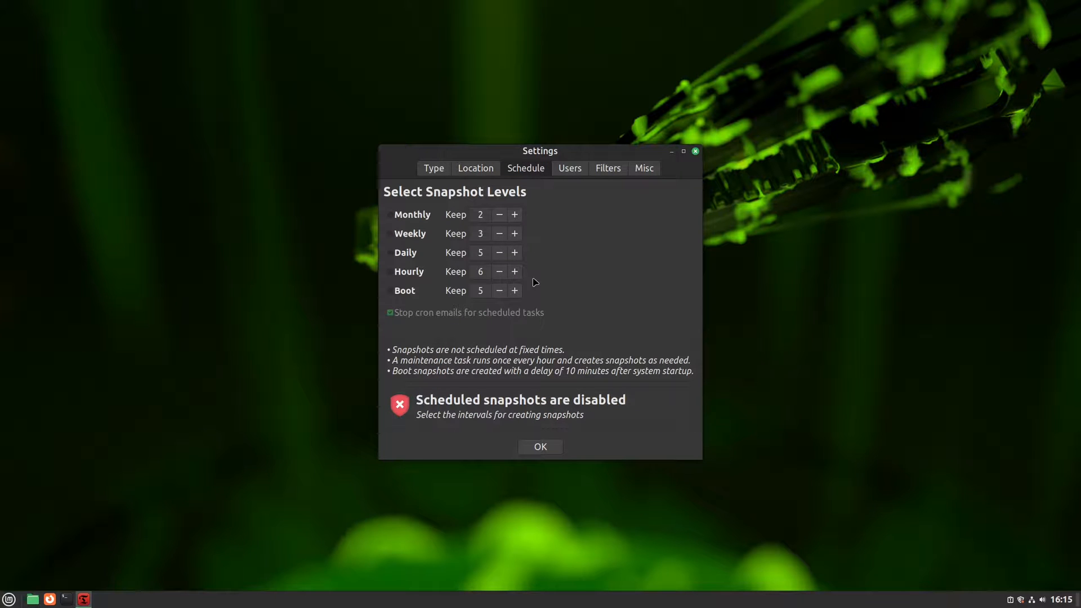
mouse_move(407, 270)
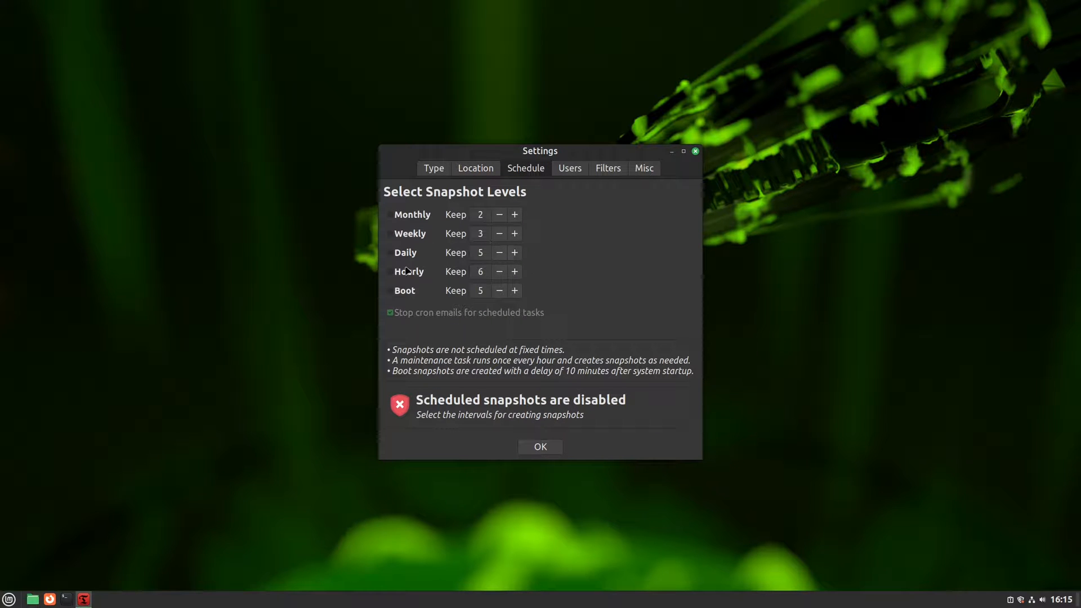
mouse_move(423, 307)
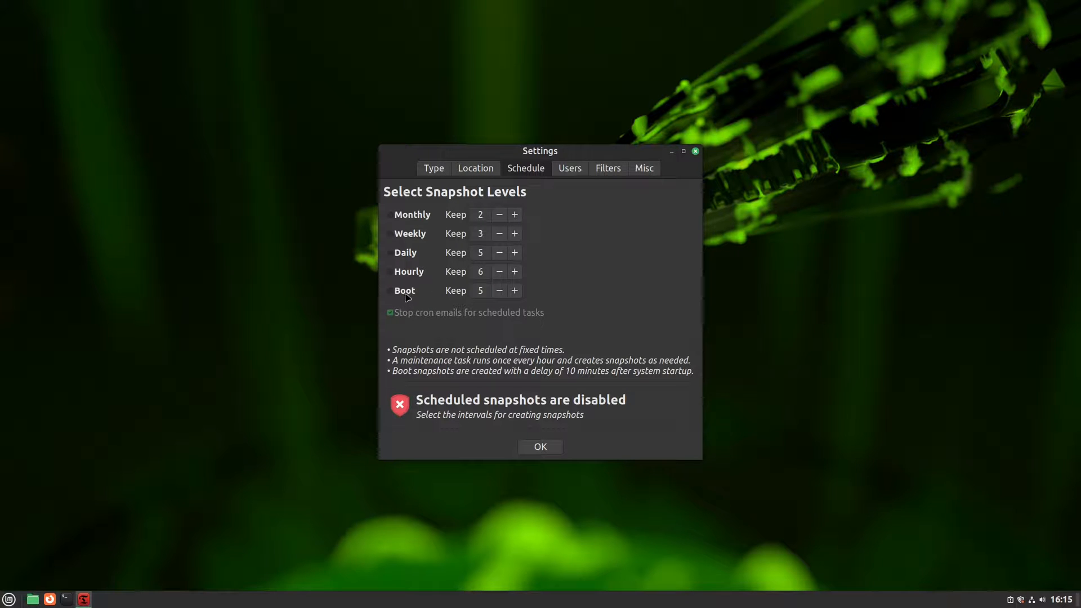
mouse_move(413, 279)
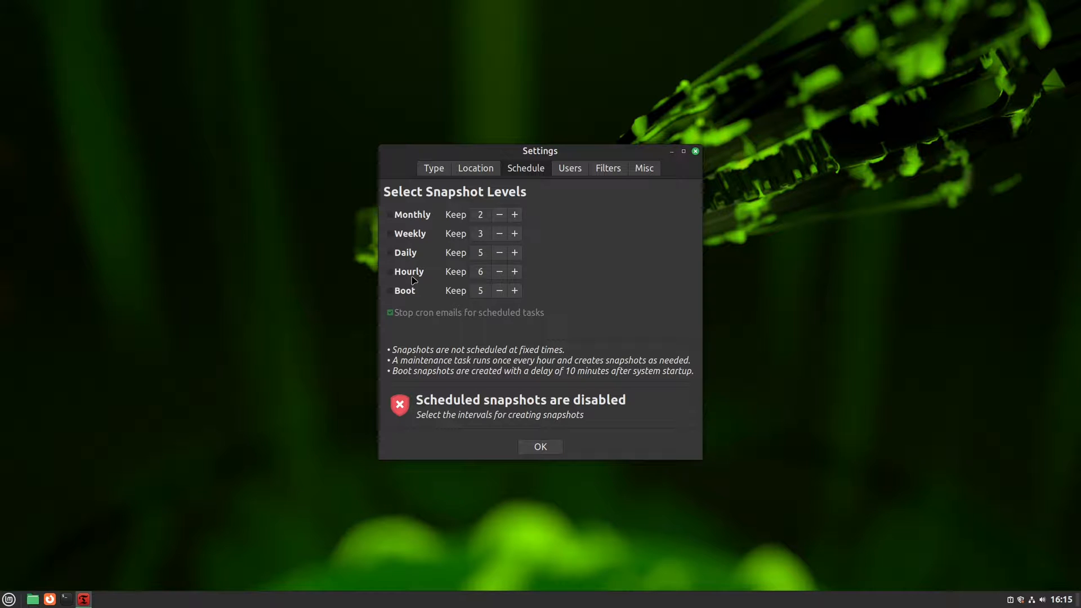
mouse_move(413, 259)
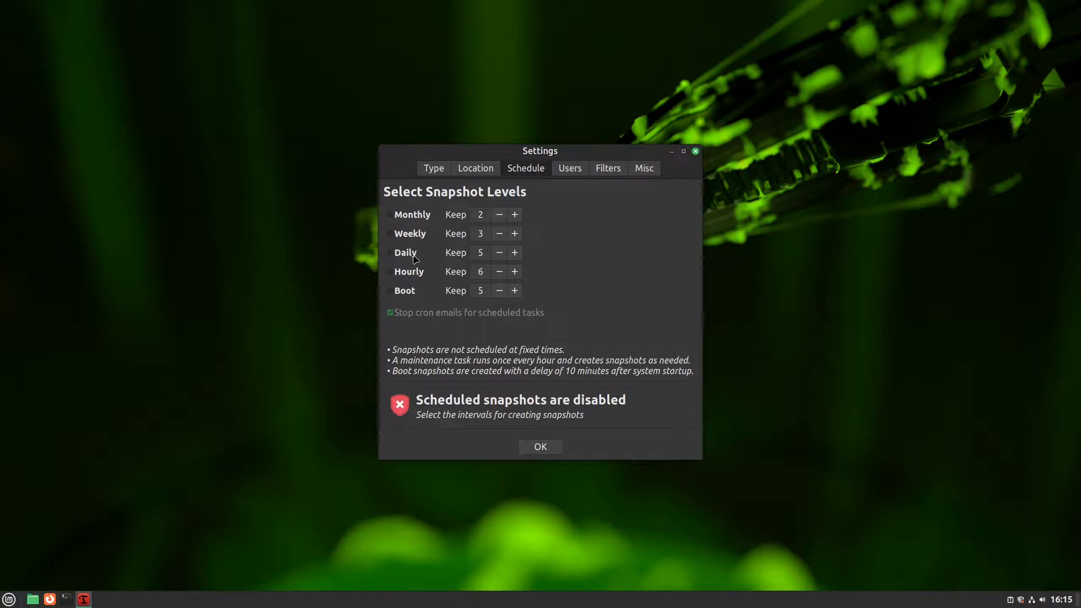
mouse_move(419, 238)
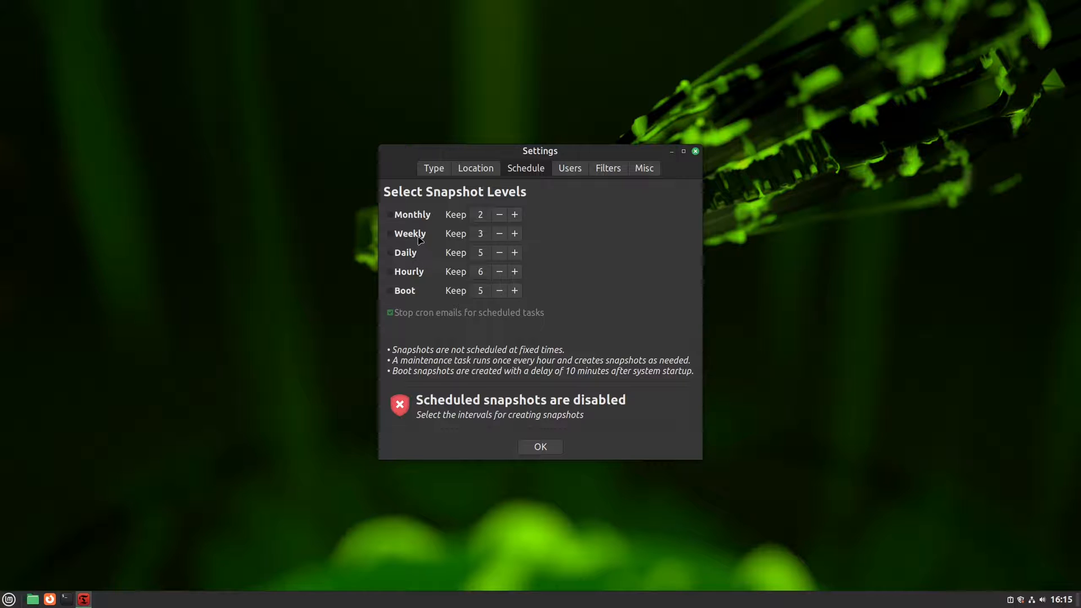
mouse_move(423, 222)
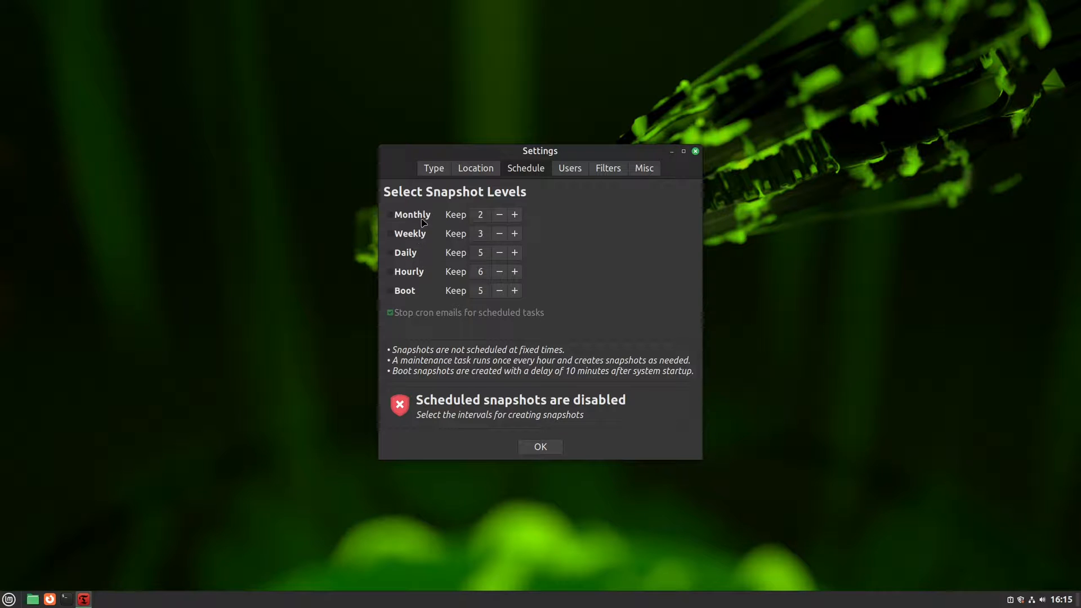
mouse_move(419, 219)
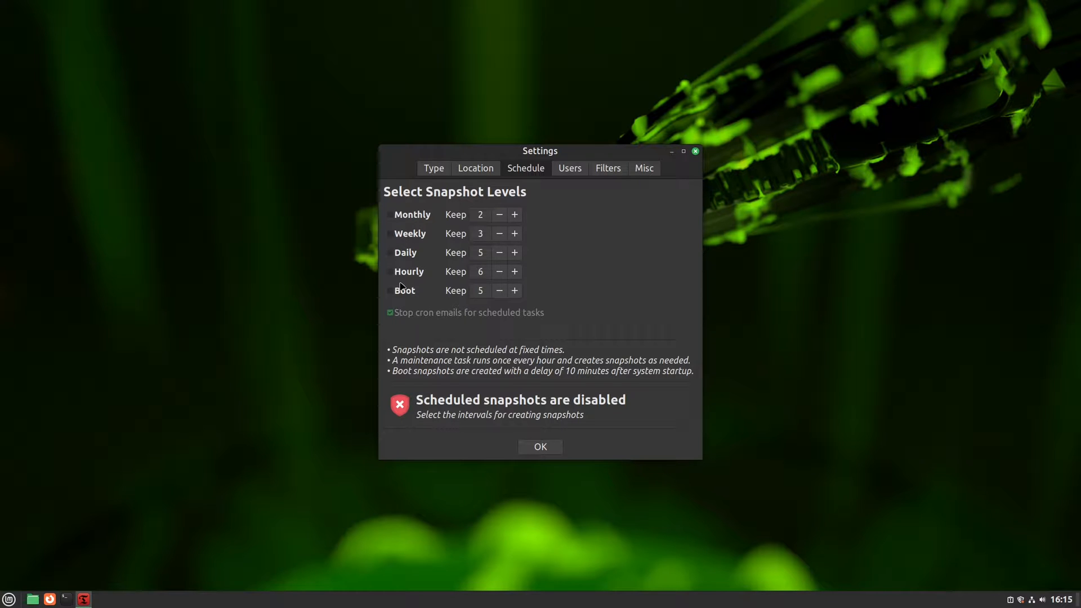
click(390, 271)
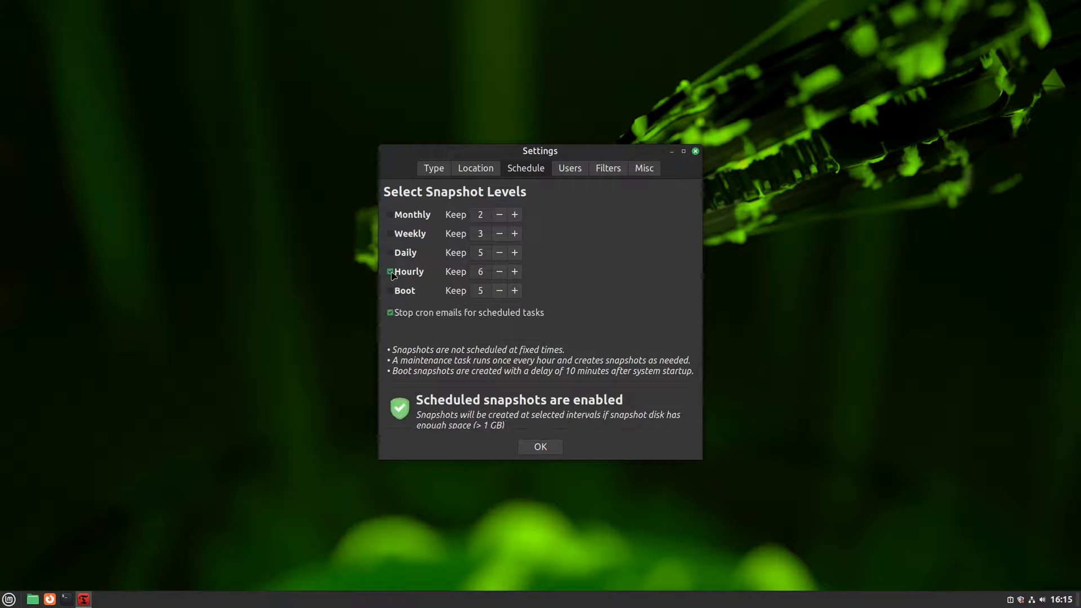
click(389, 273)
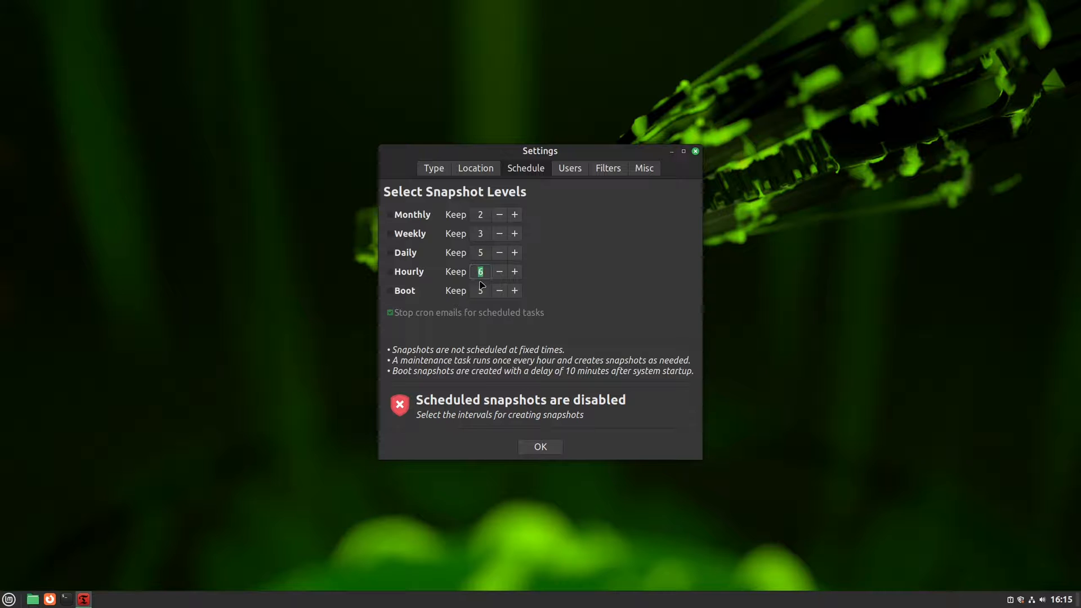
click(480, 253)
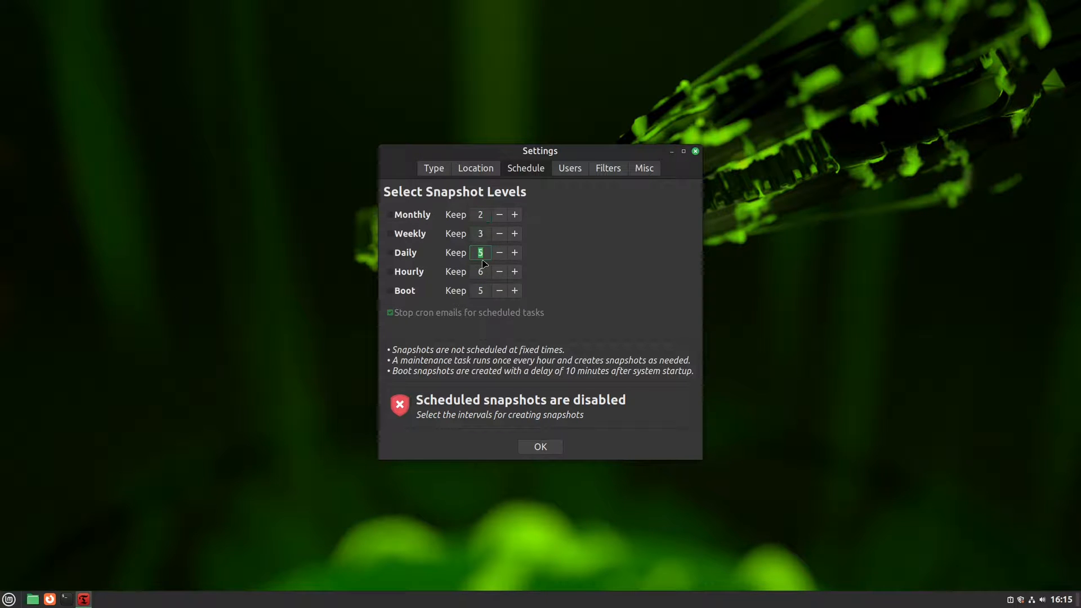
mouse_move(473, 255)
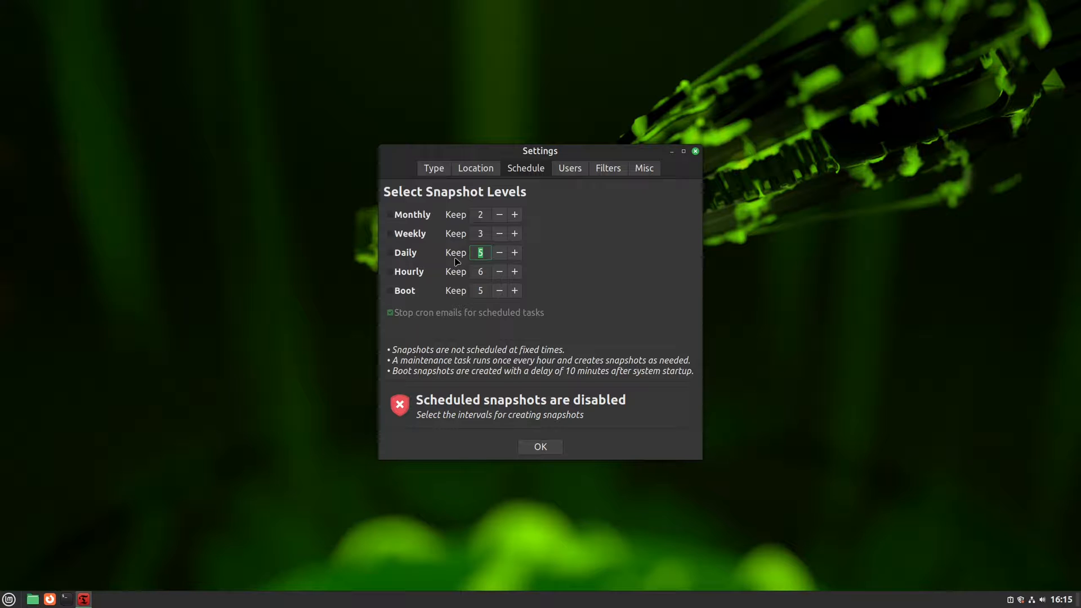
mouse_move(458, 289)
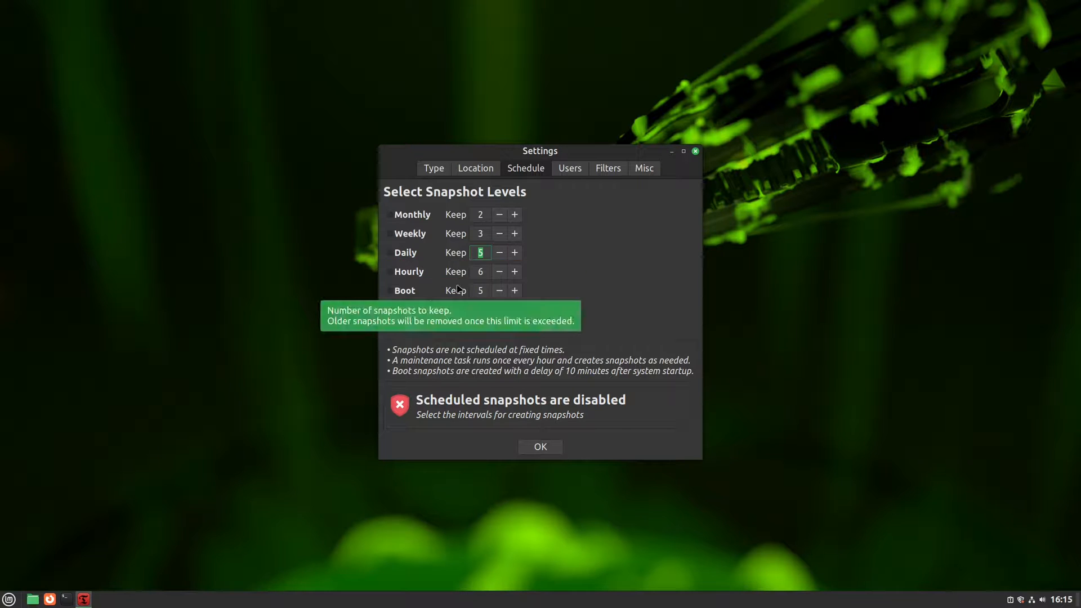
mouse_move(557, 285)
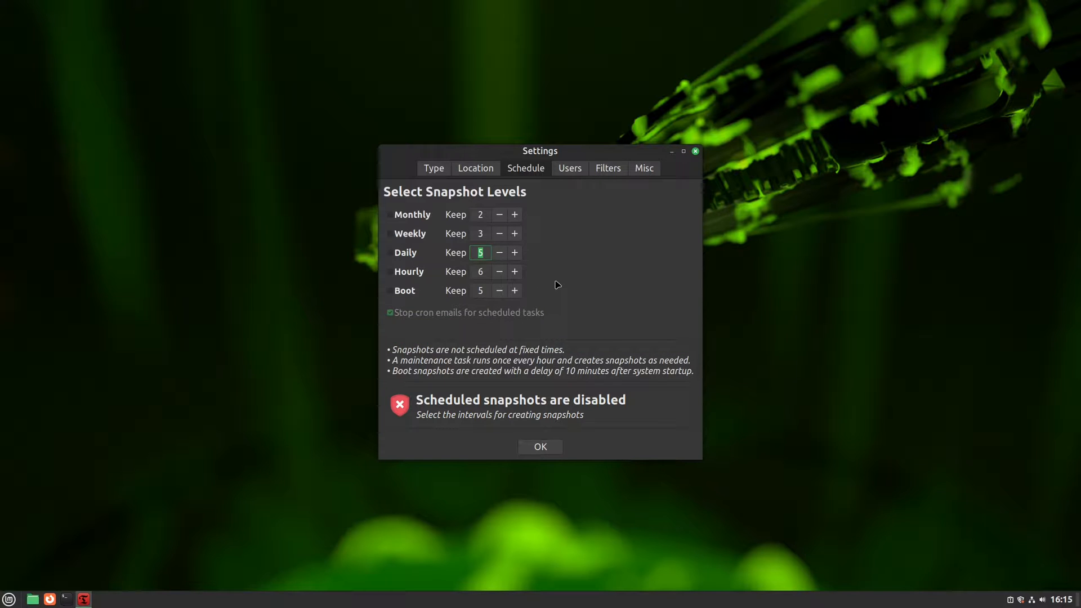
mouse_move(544, 280)
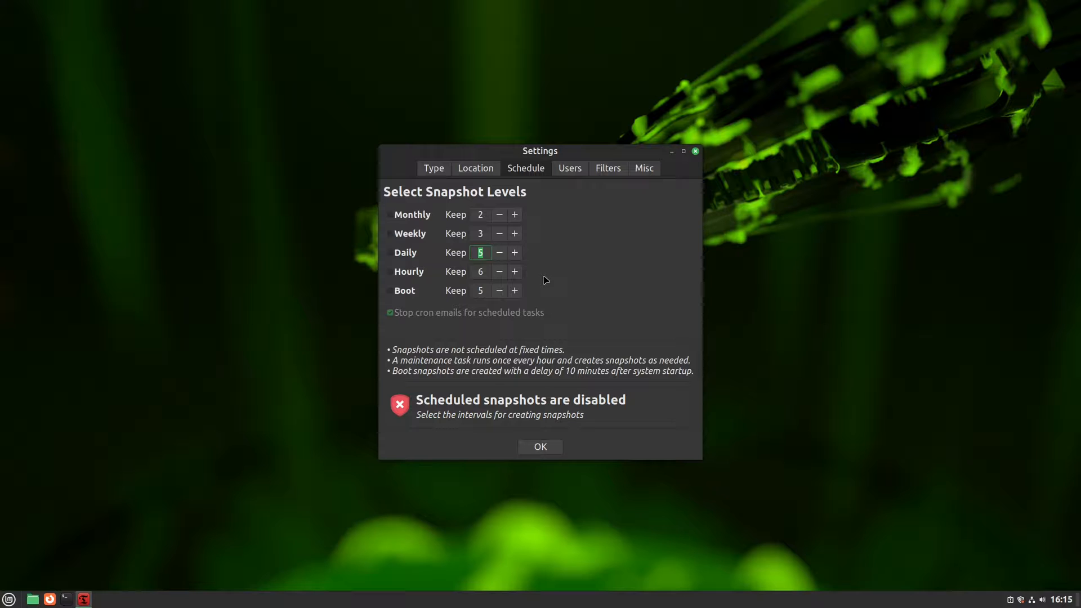
mouse_move(534, 248)
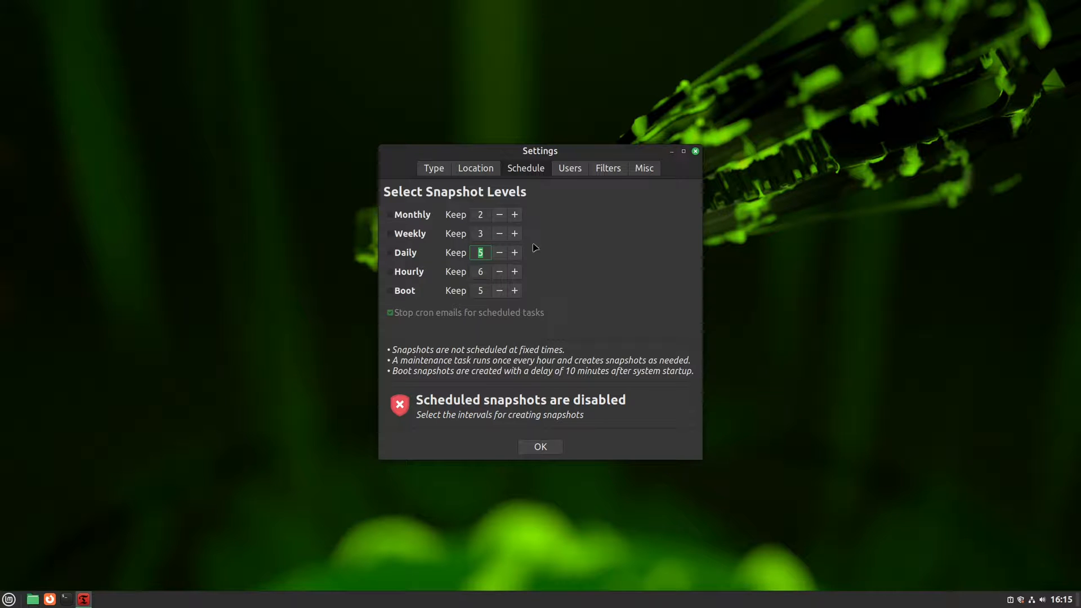
mouse_move(406, 269)
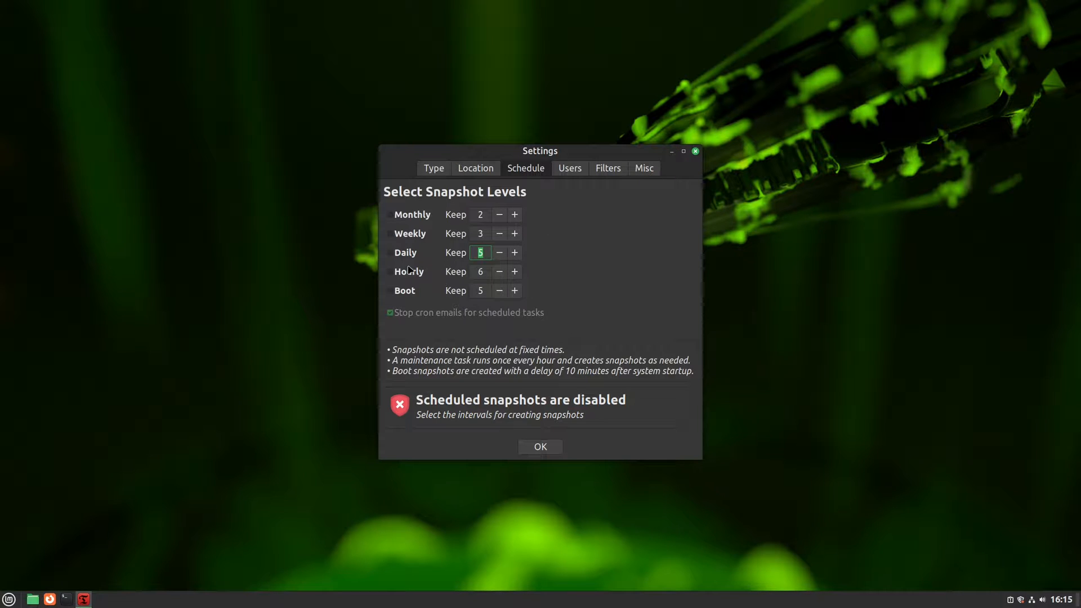
mouse_move(397, 269)
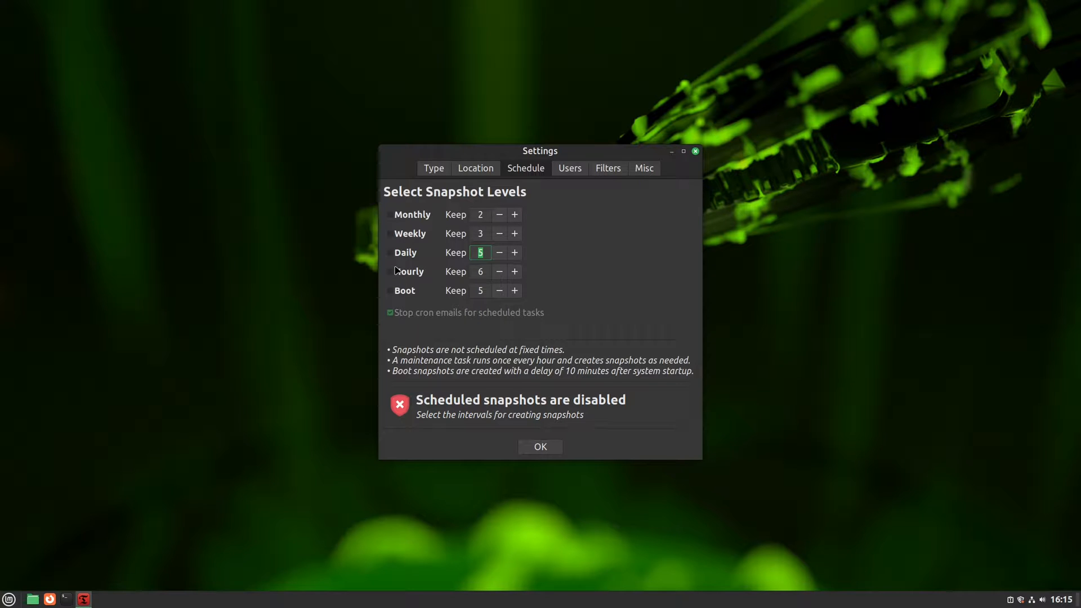
Enable monthly, weekly and daily snapshots and lower the weekly keep count to 2.
click(390, 253)
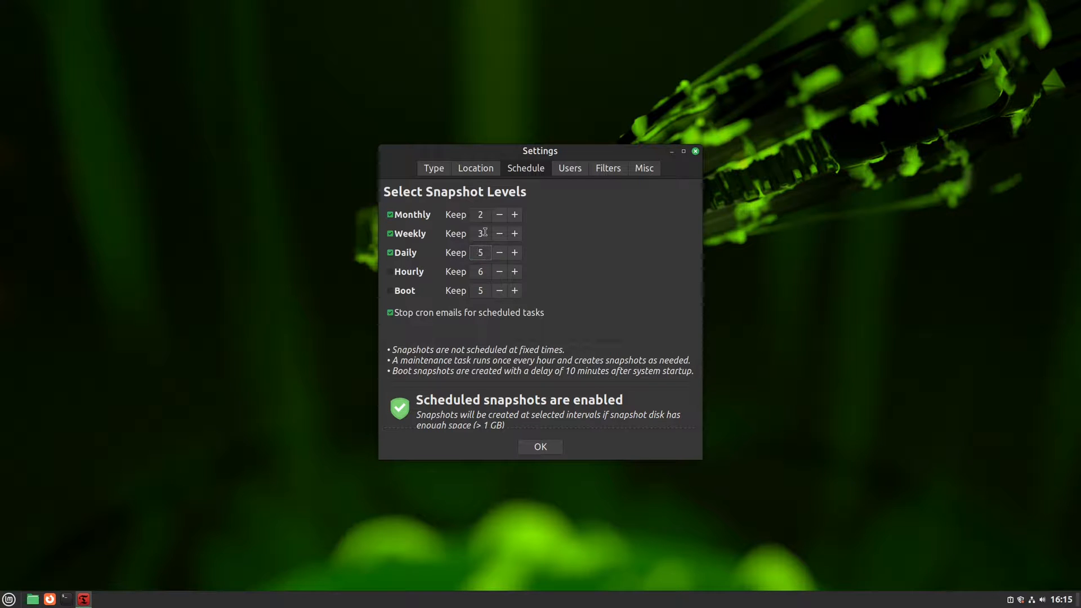
click(499, 234)
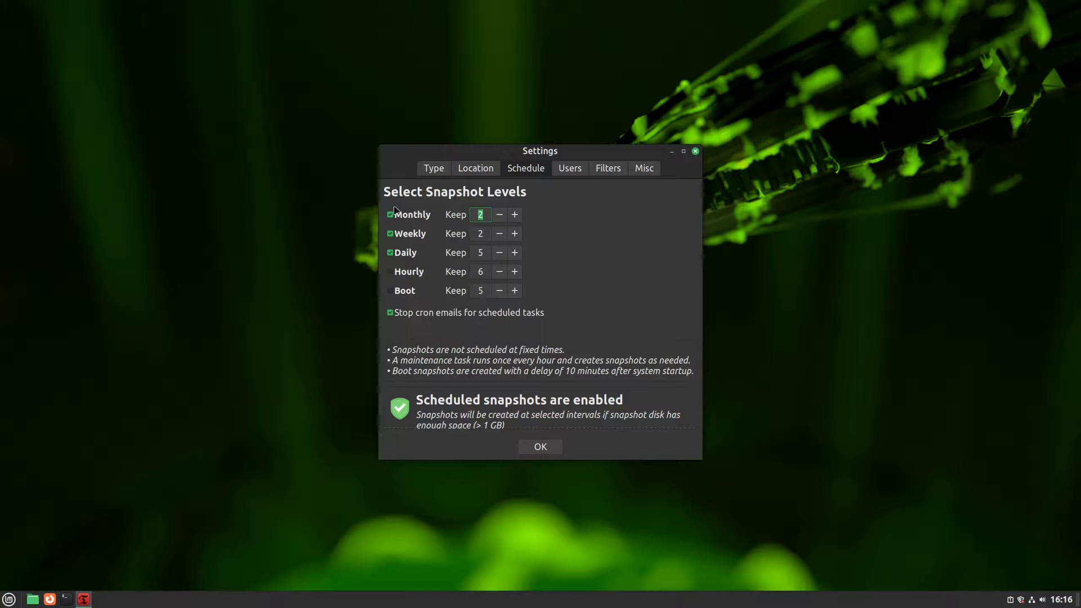
Open the Users tab showing home folder settings for the user and root.
click(569, 168)
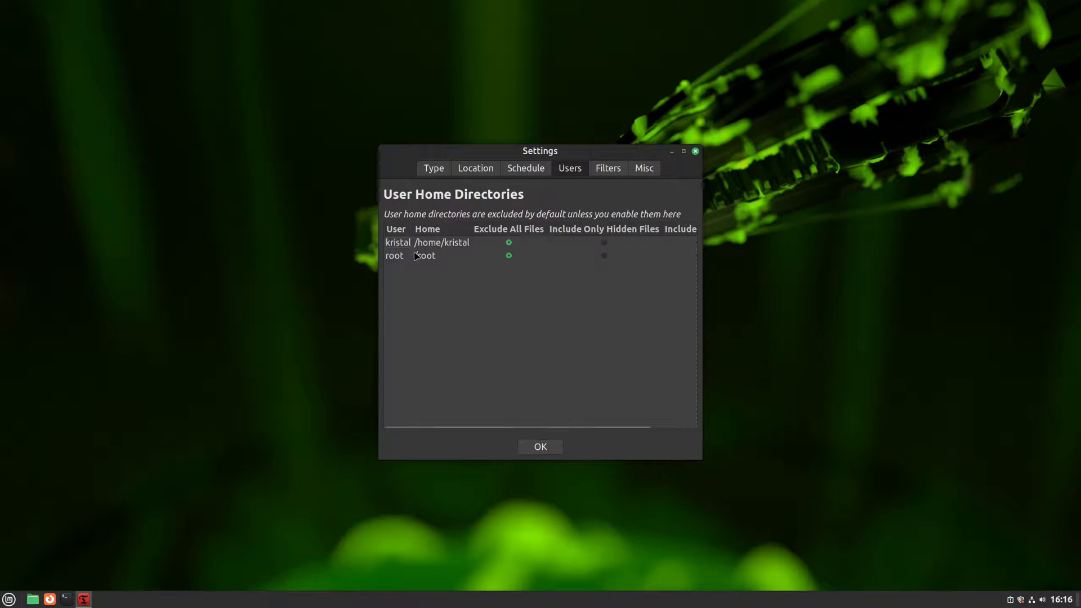
mouse_move(428, 262)
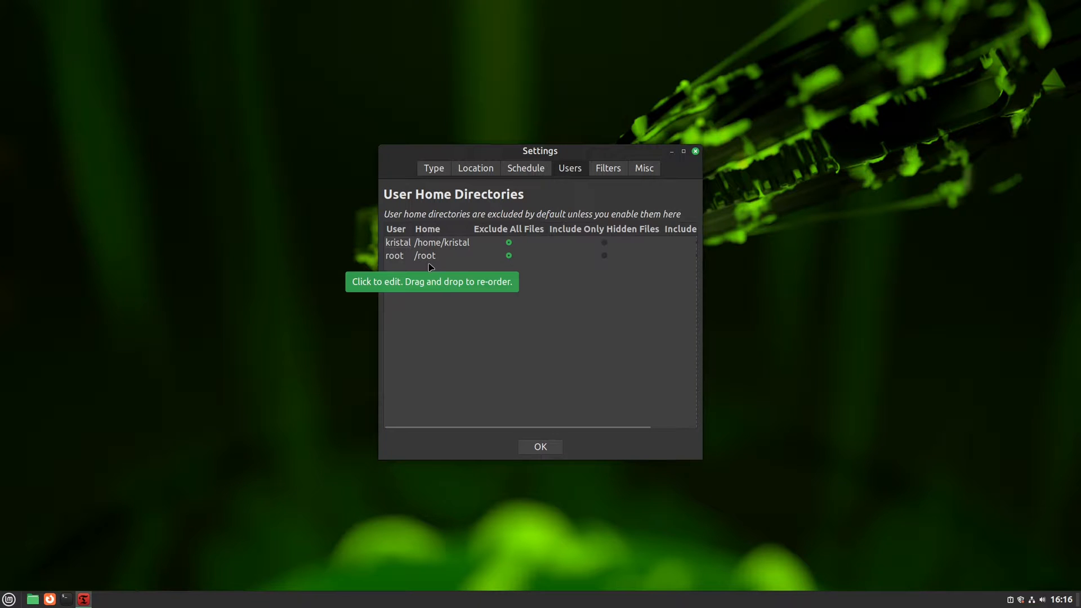
mouse_move(700, 217)
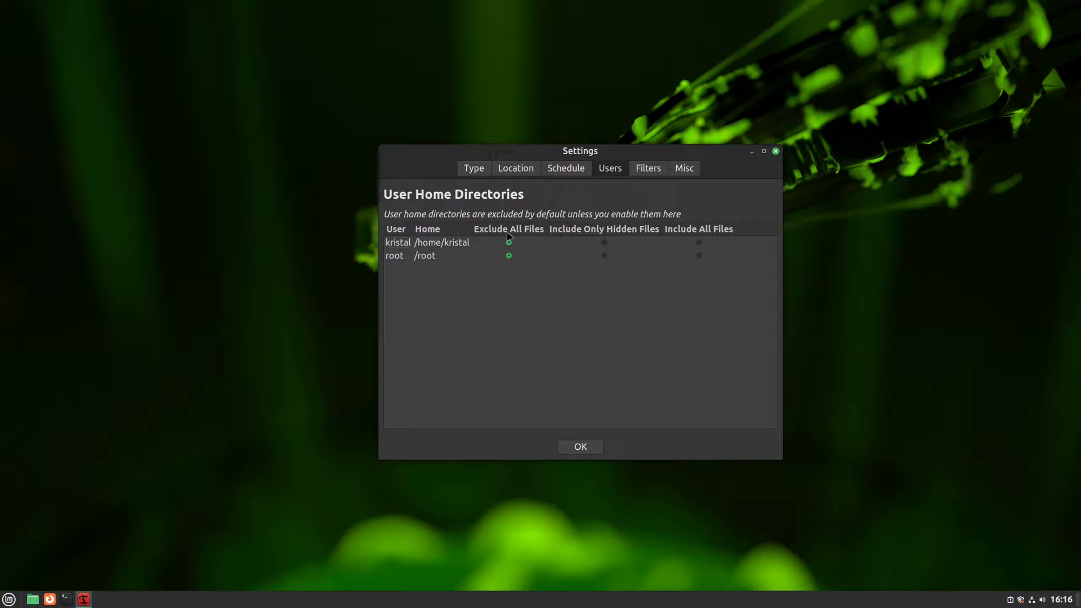
mouse_move(525, 264)
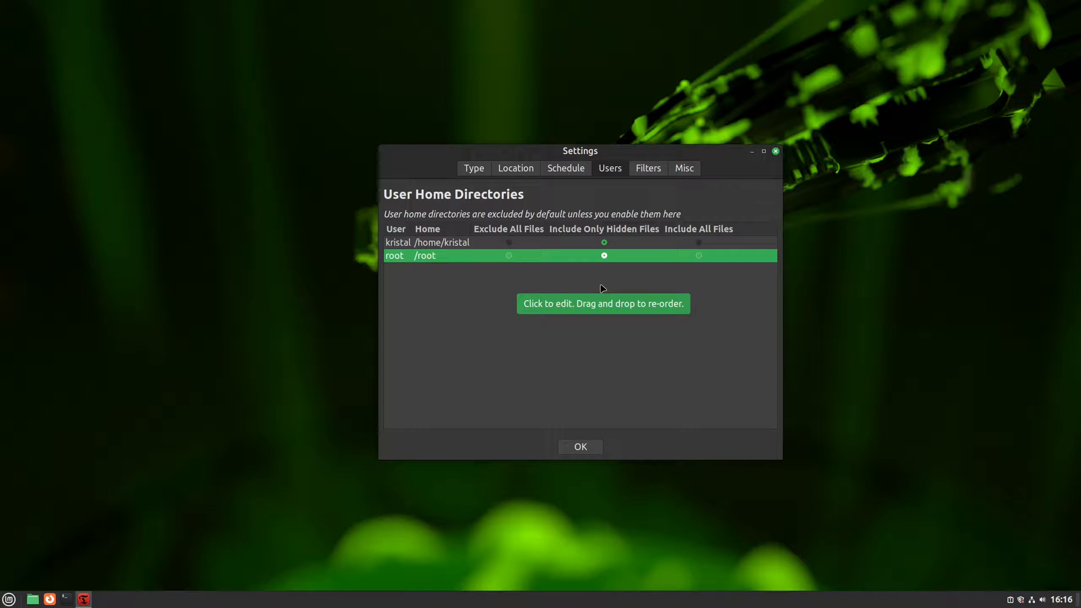
mouse_move(659, 231)
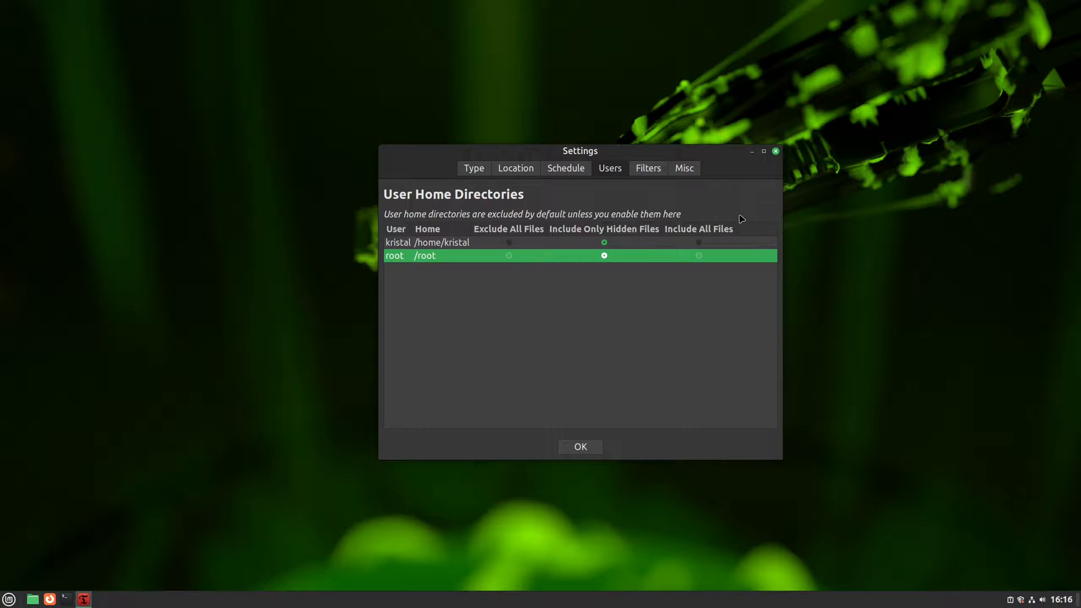
mouse_move(741, 215)
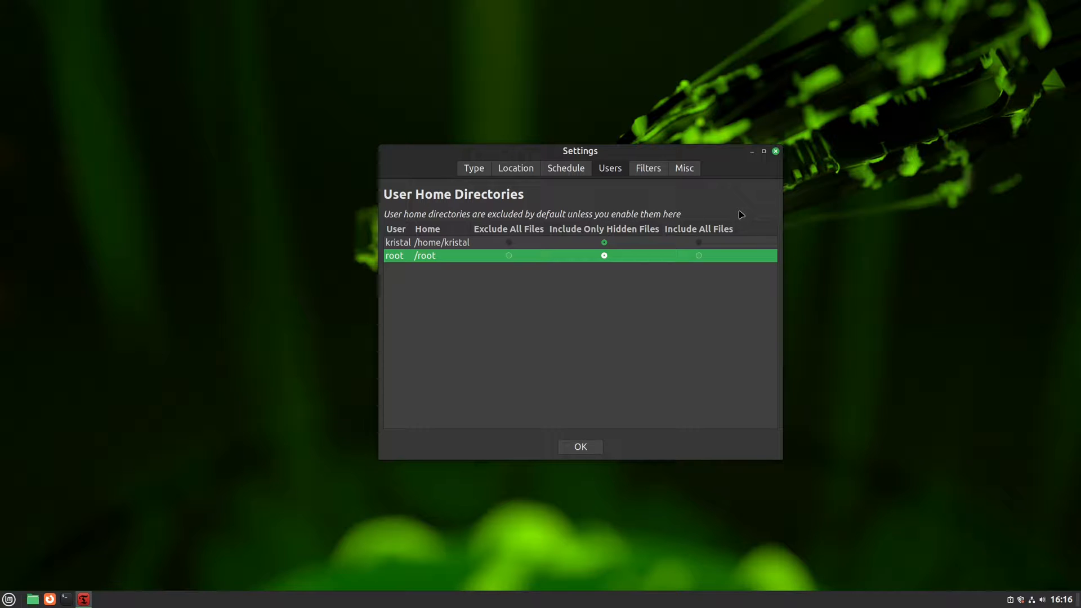
mouse_move(732, 207)
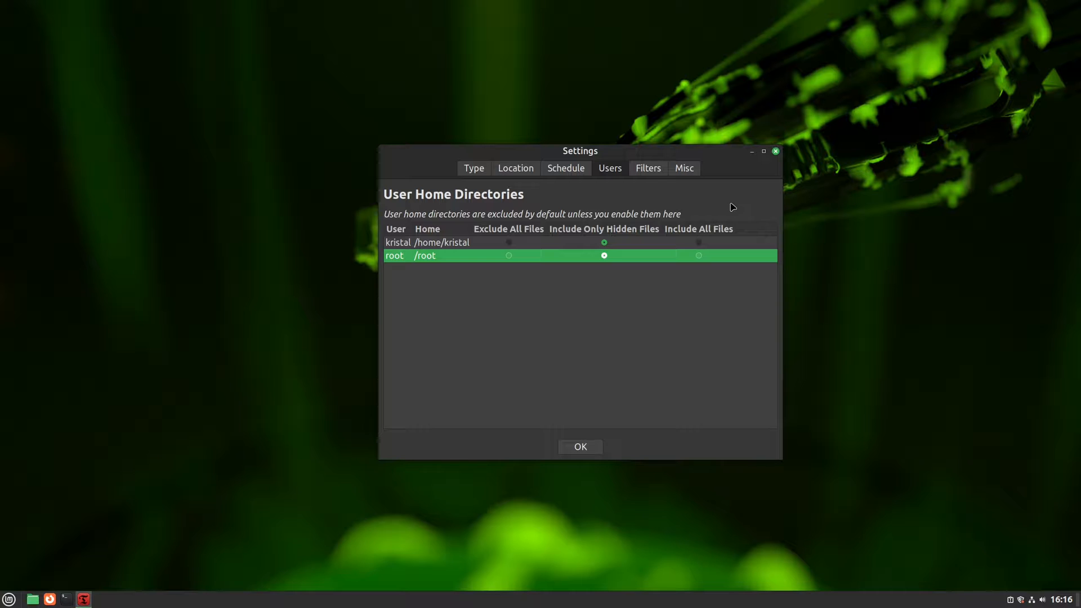
mouse_move(670, 243)
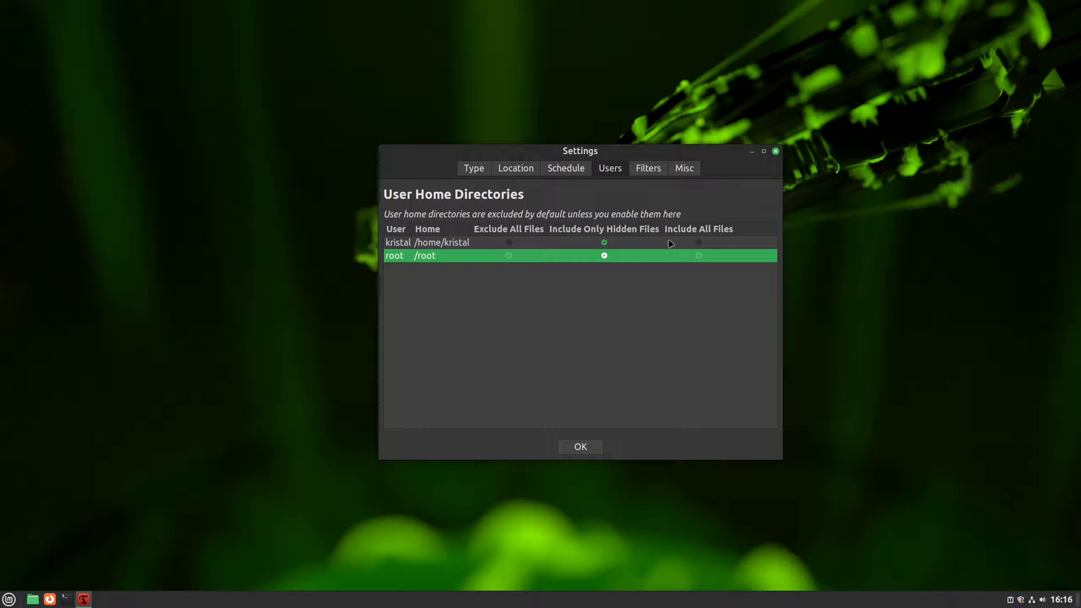
mouse_move(626, 297)
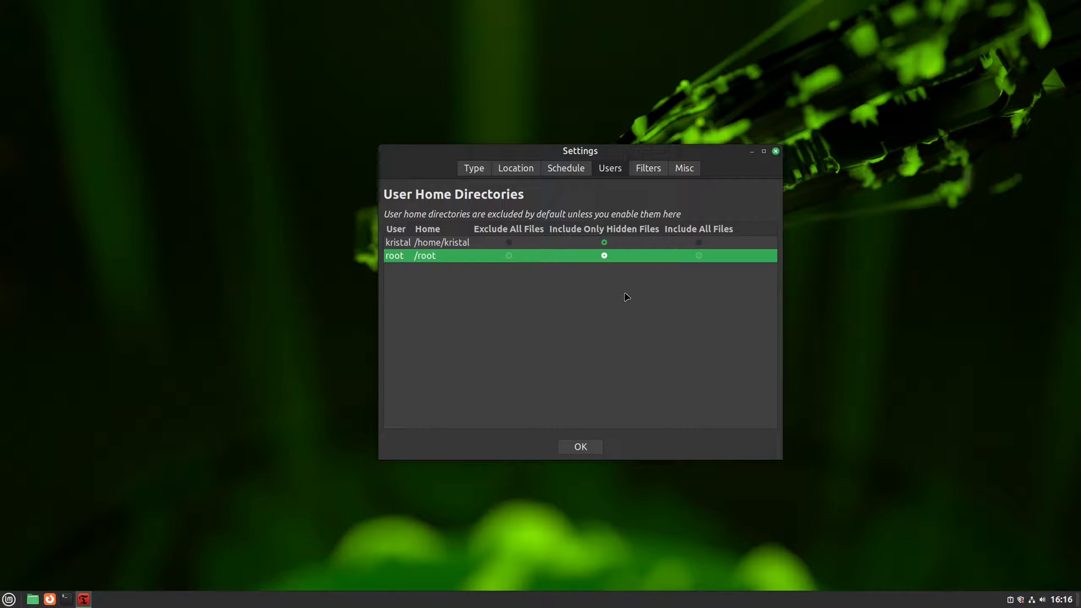
mouse_move(609, 234)
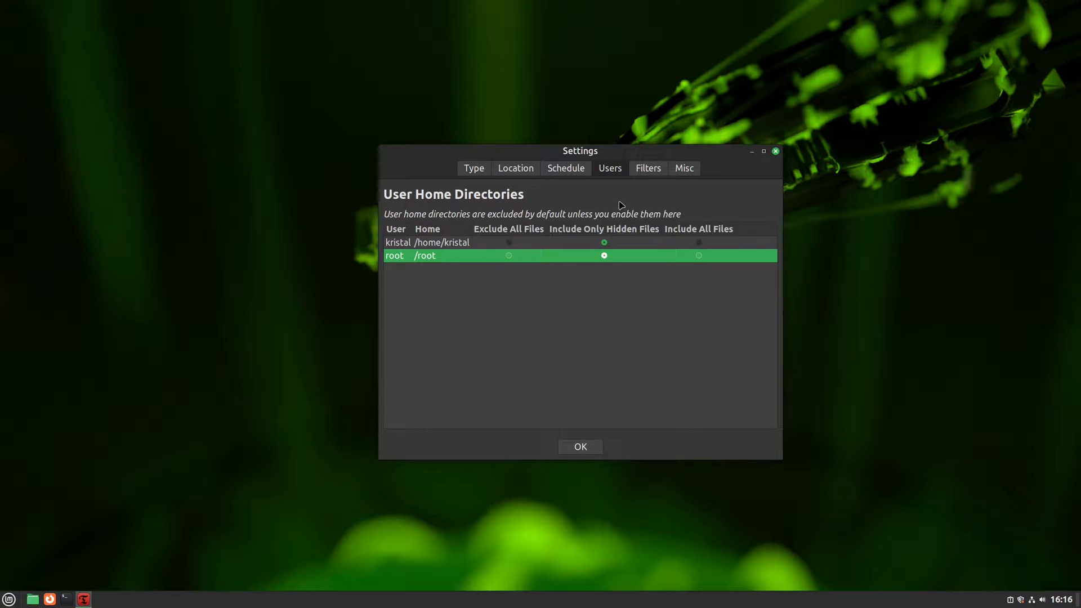
Review the Filters tab listing /home/kristal/.** and /root/.** include patterns.
click(648, 168)
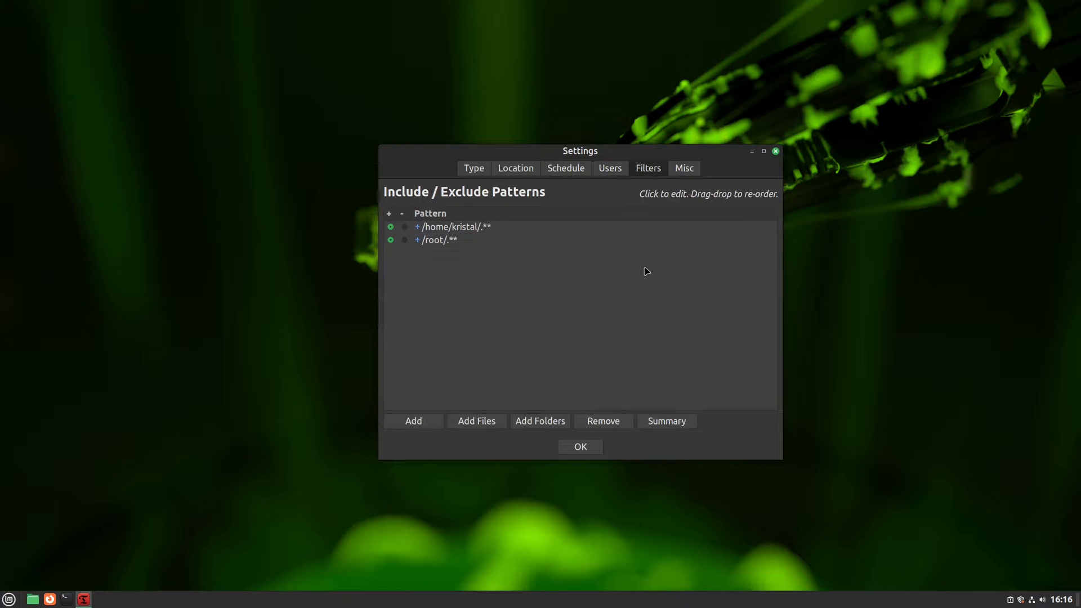
mouse_move(442, 197)
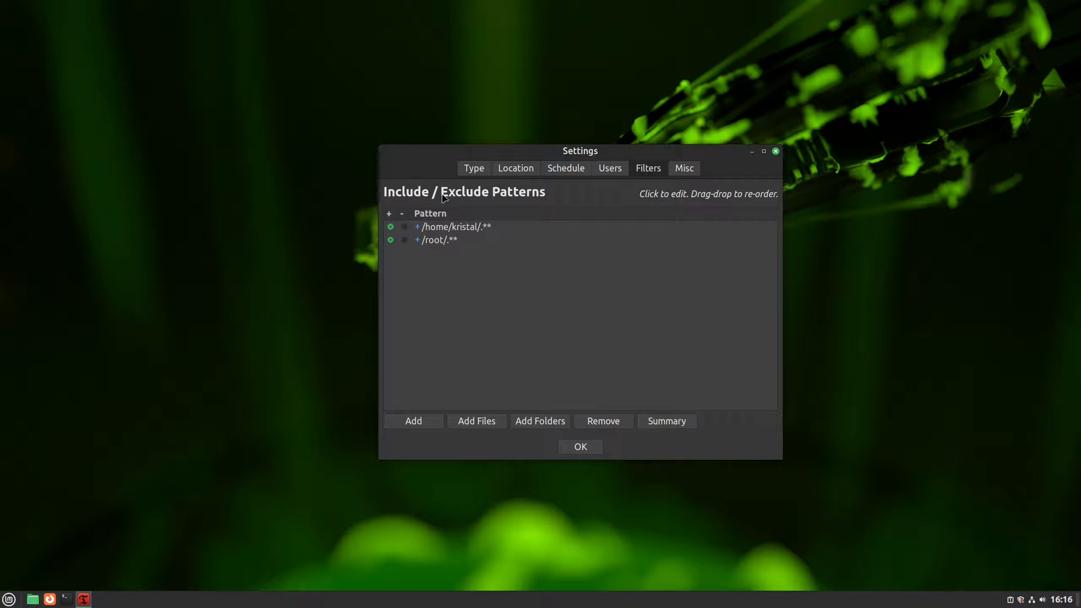
mouse_move(476, 366)
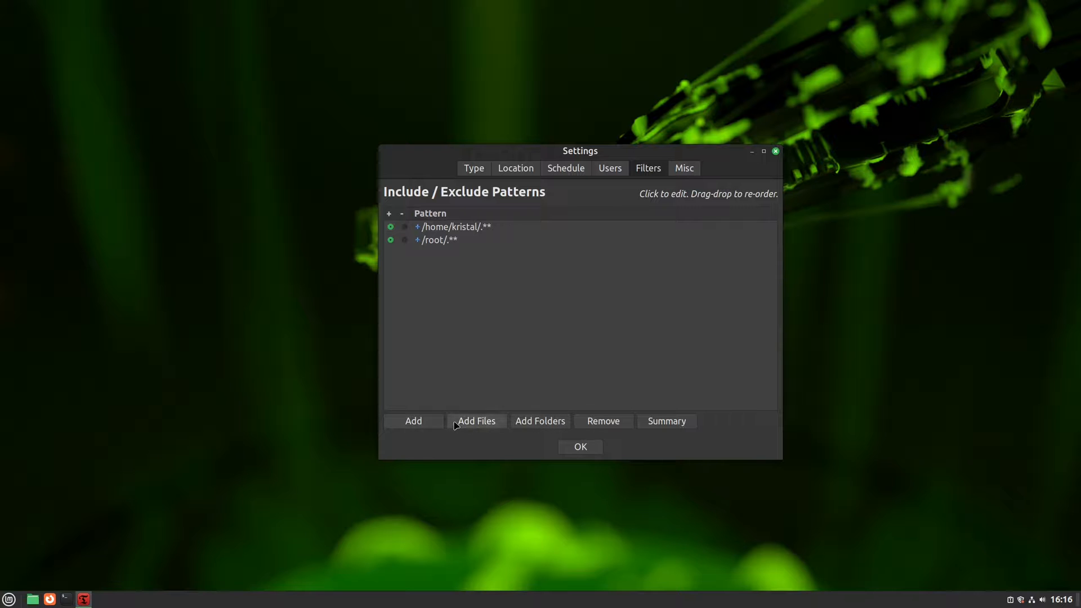
mouse_move(528, 327)
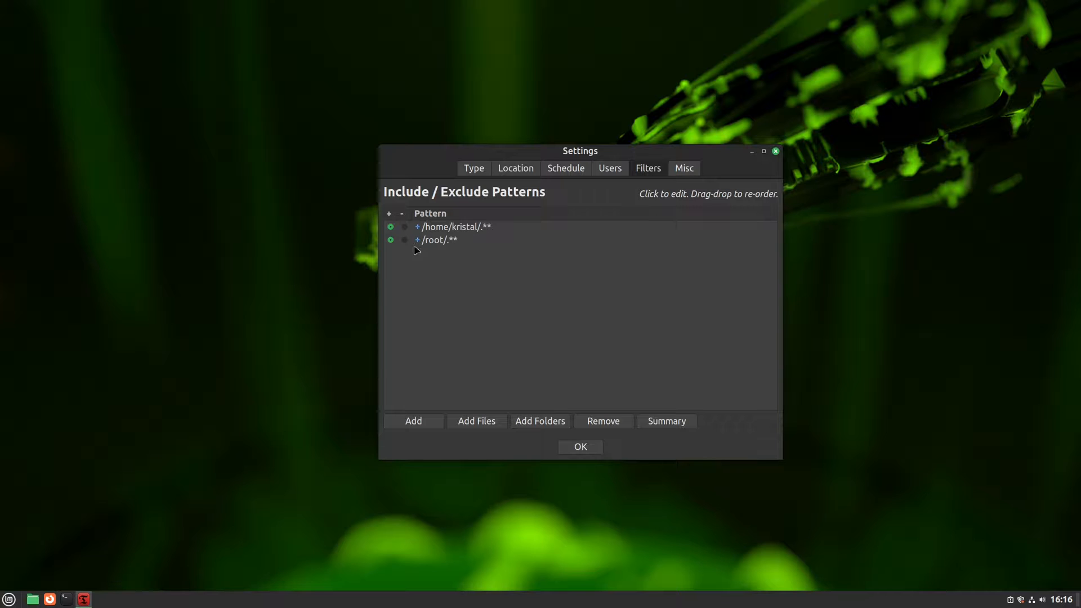
mouse_move(410, 279)
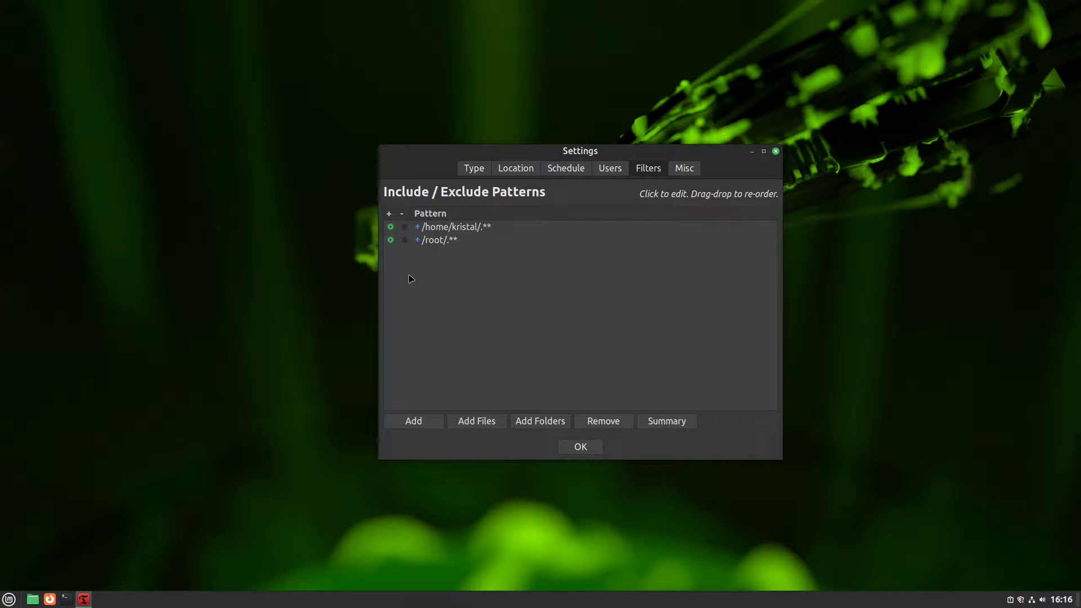
mouse_move(612, 254)
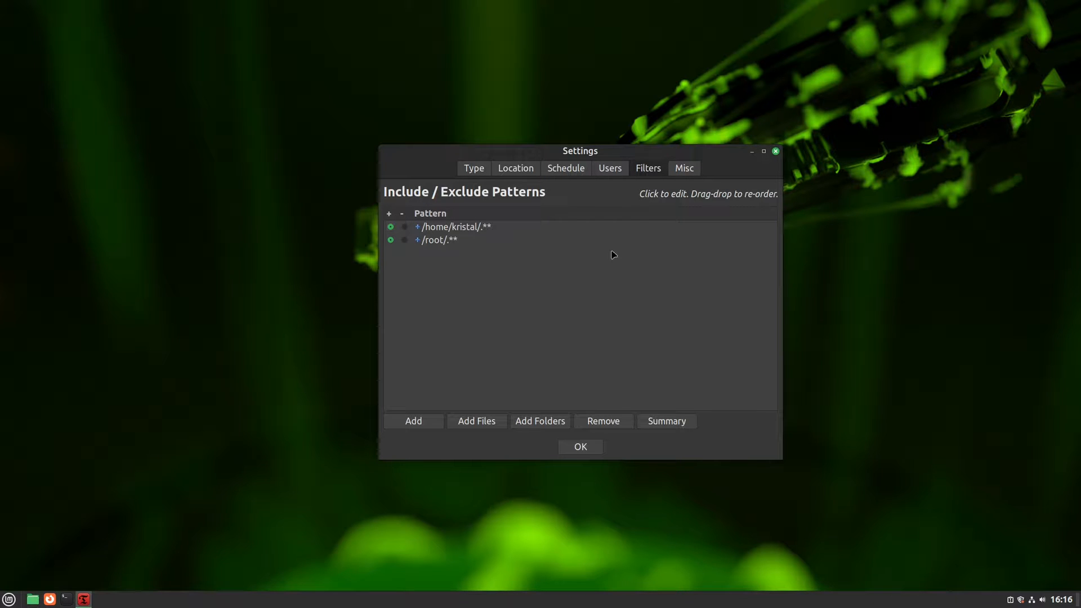
click(683, 168)
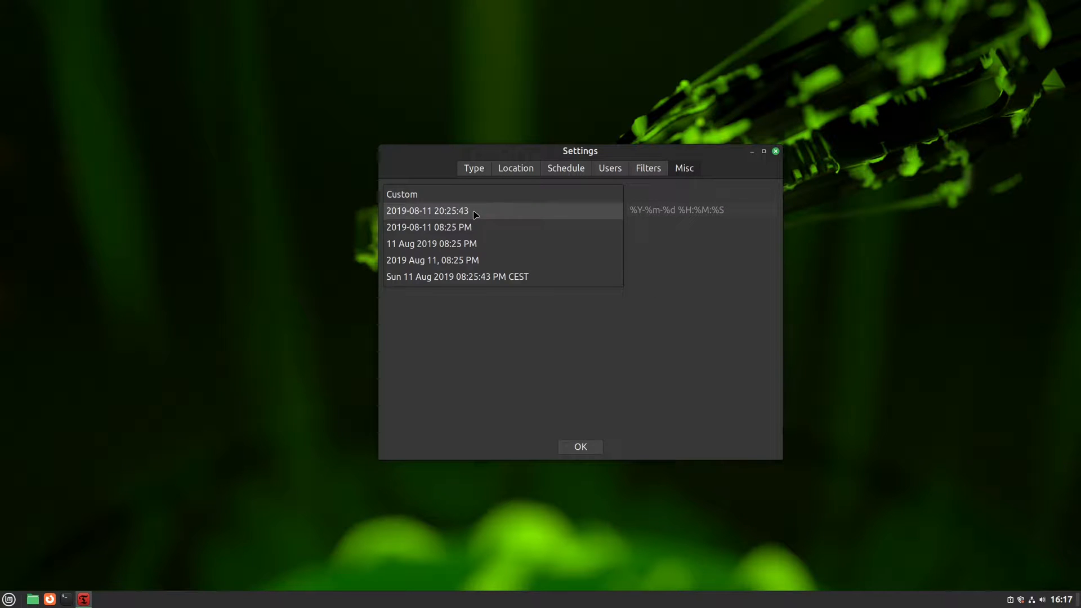
click(427, 210)
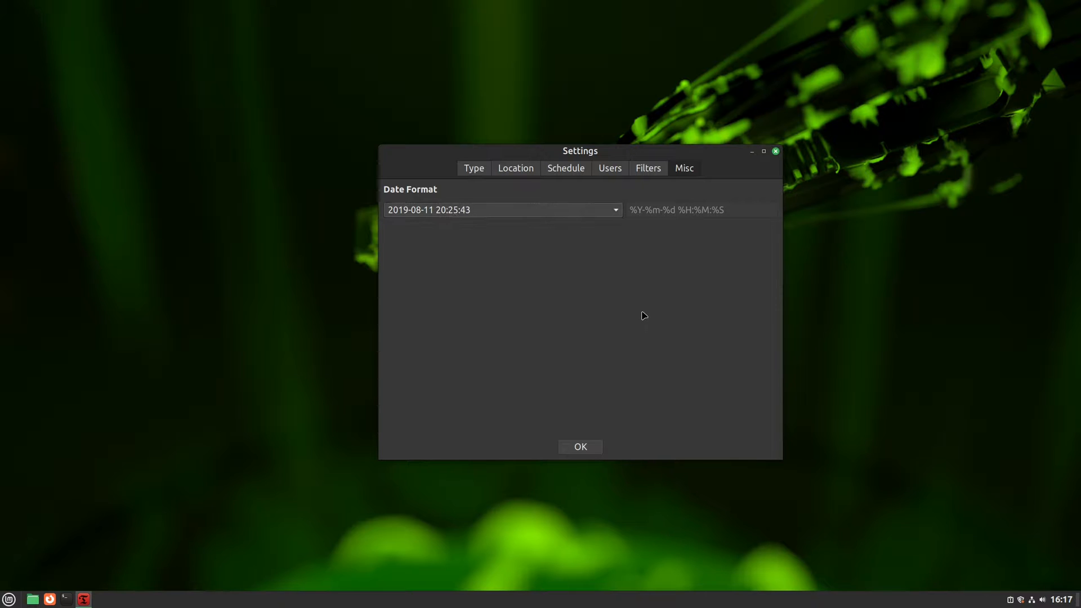
mouse_move(634, 353)
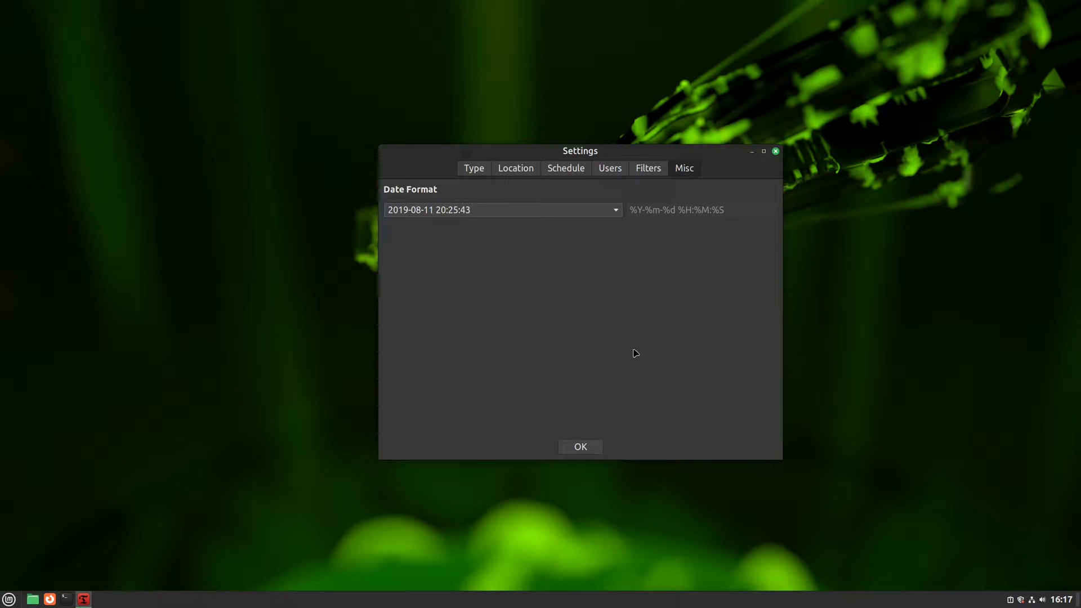
Close Settings with OK and start creating a new system snapshot.
click(580, 446)
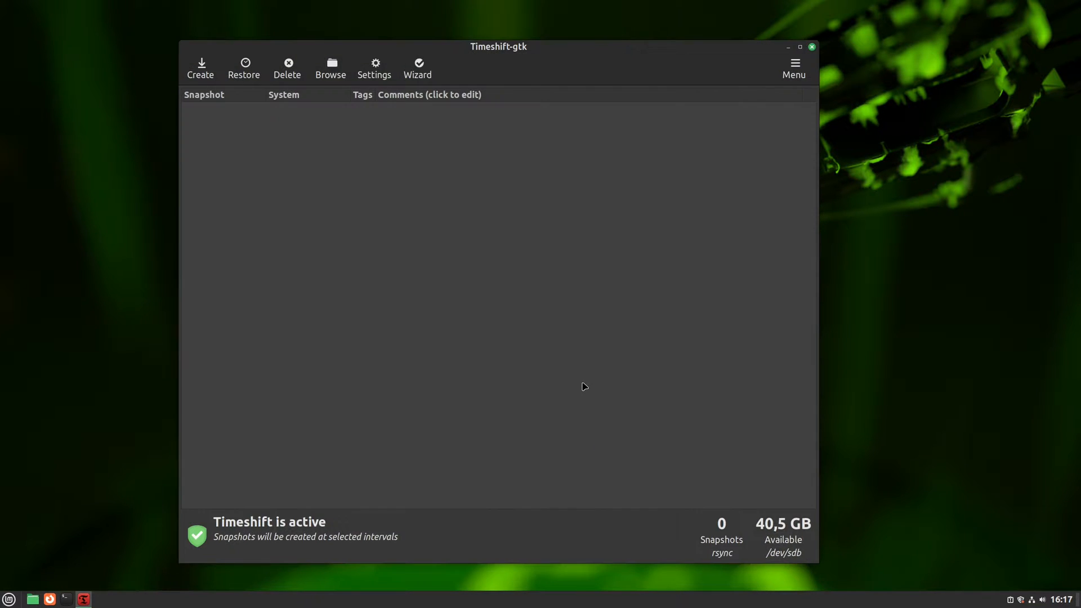
mouse_move(237, 140)
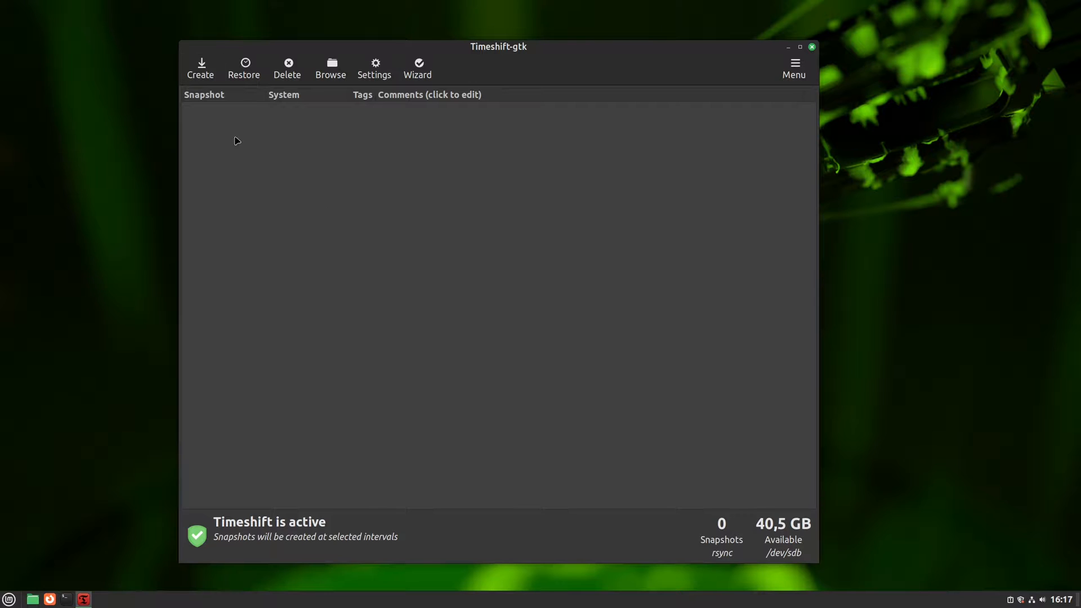
mouse_move(213, 128)
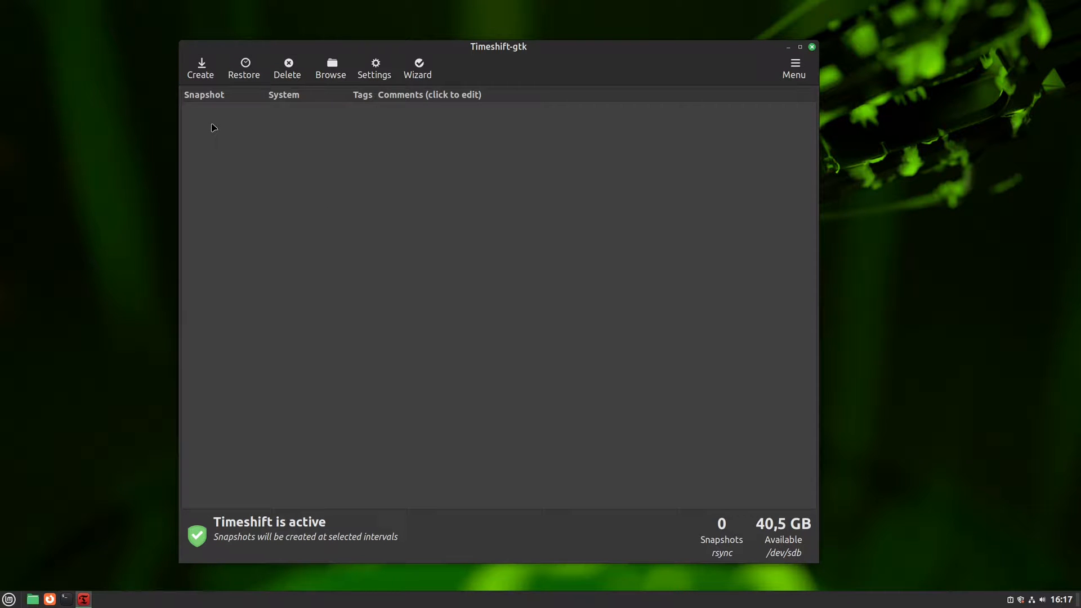
click(200, 67)
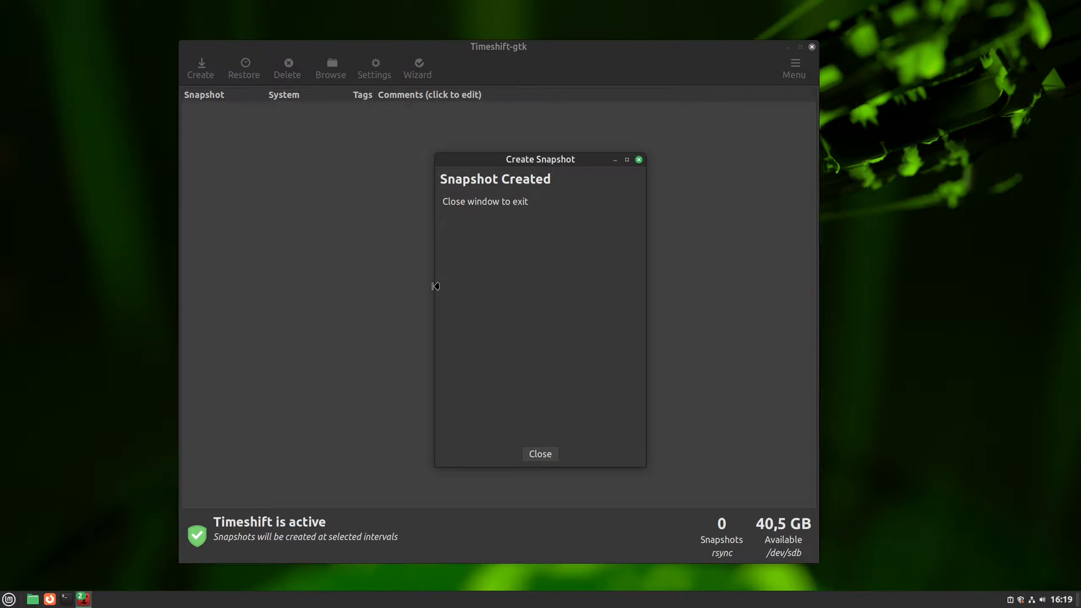
click(540, 454)
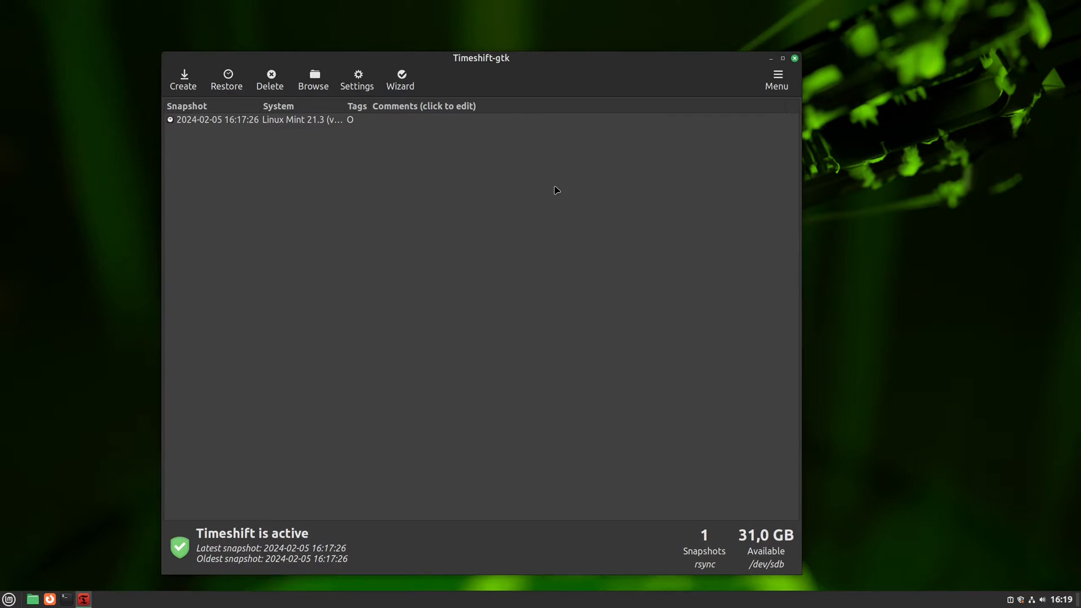
mouse_move(253, 117)
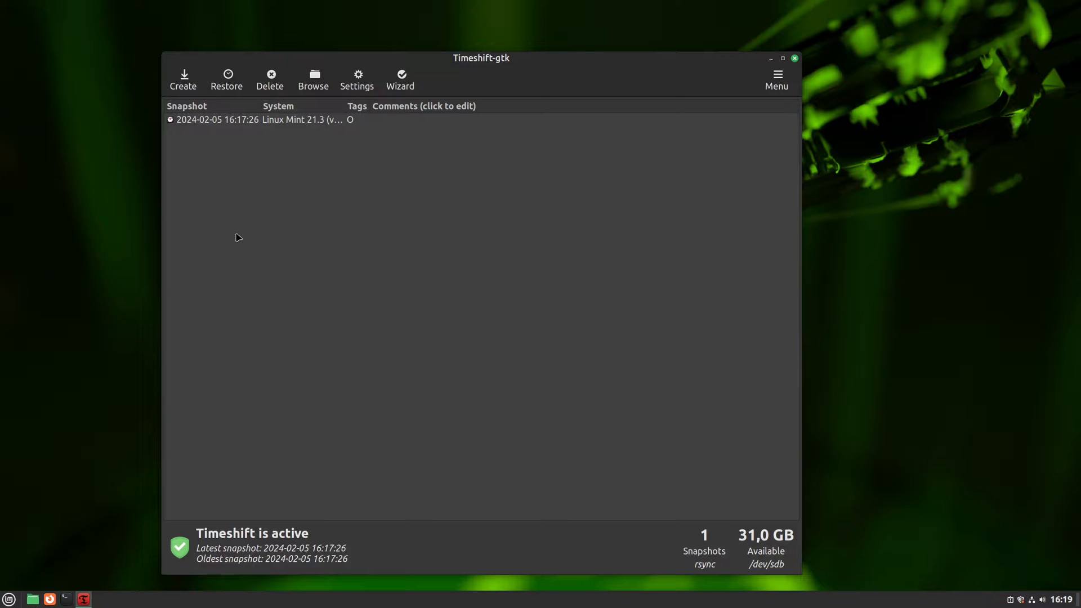
mouse_move(182, 77)
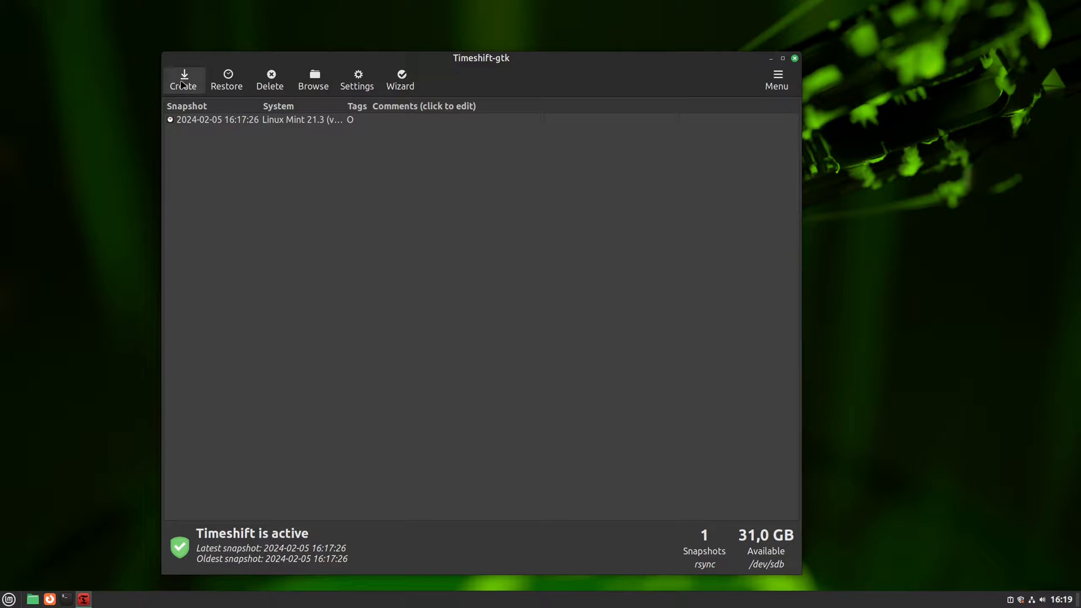
mouse_move(182, 99)
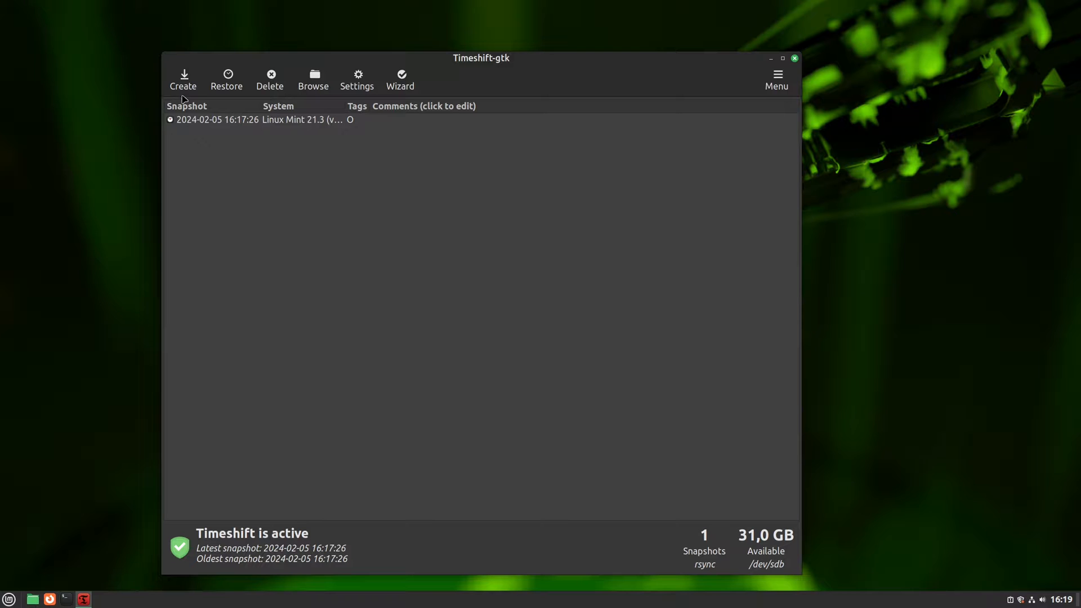
click(182, 78)
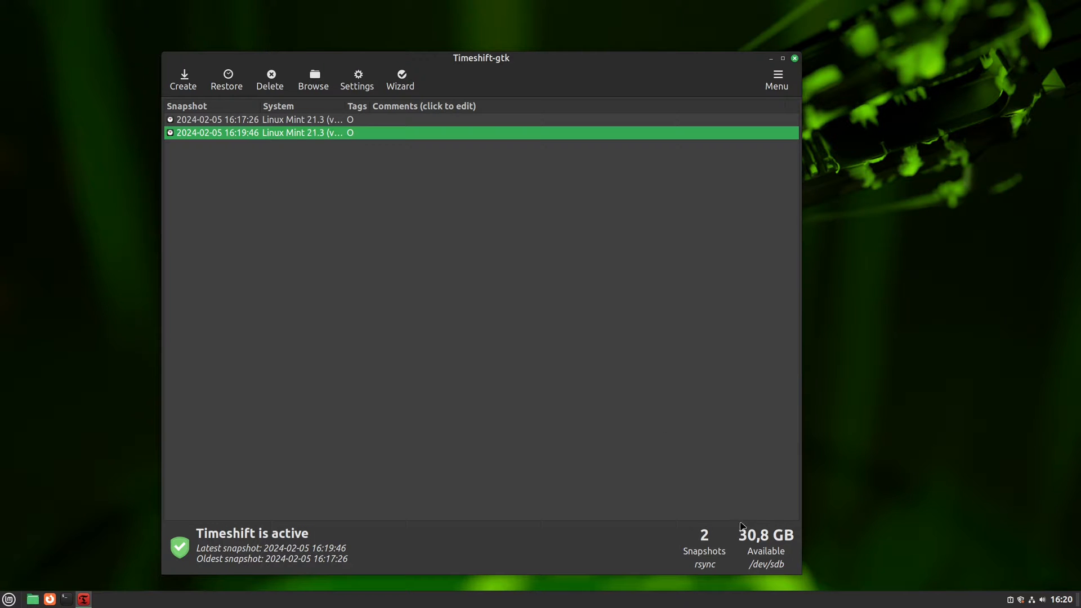
mouse_move(656, 426)
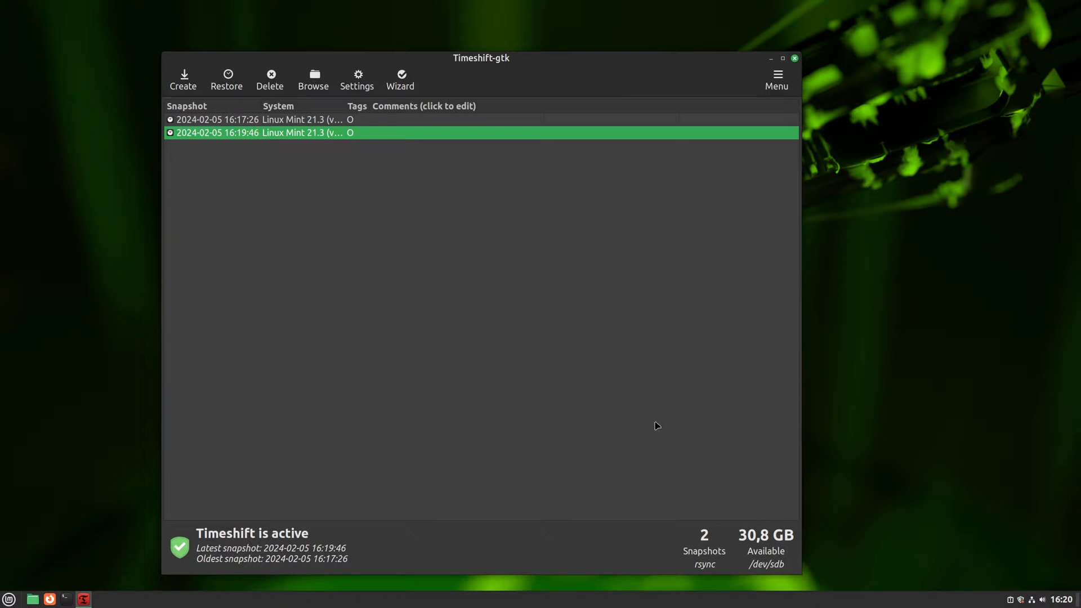
mouse_move(347, 191)
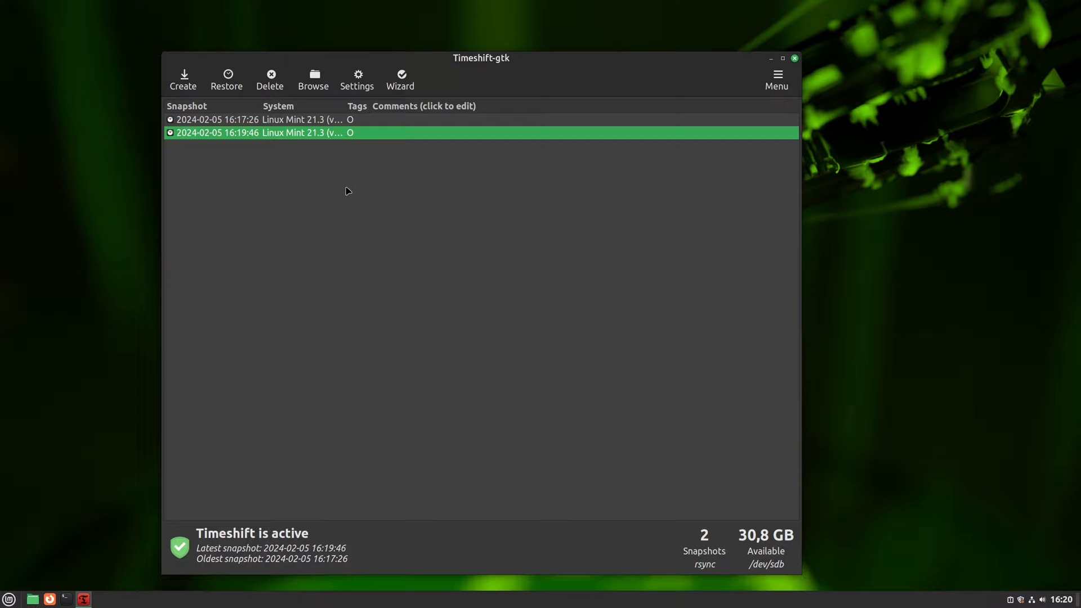
mouse_move(270, 77)
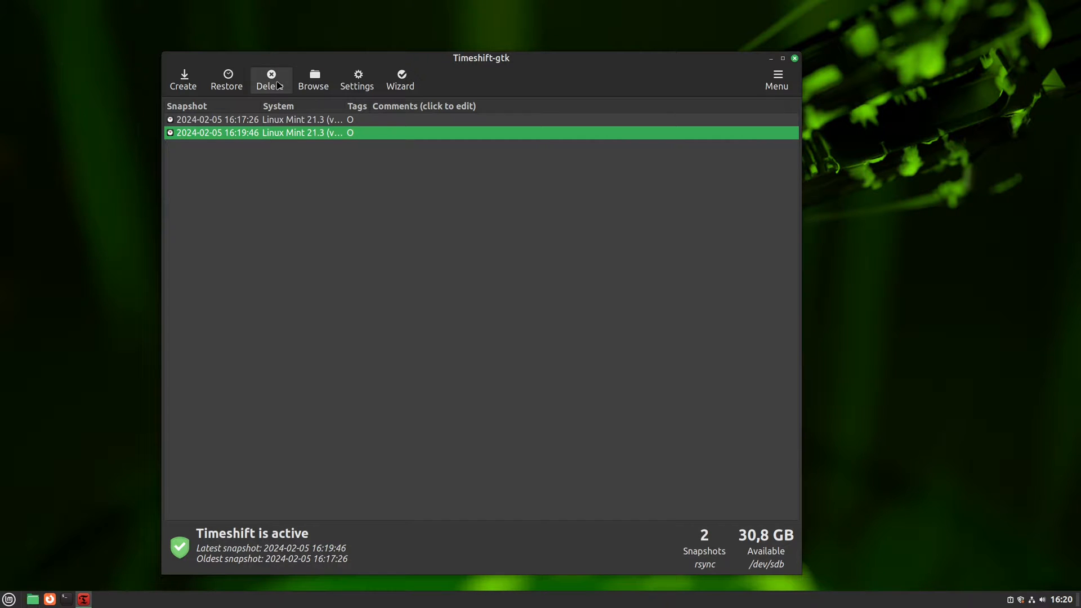
mouse_move(316, 185)
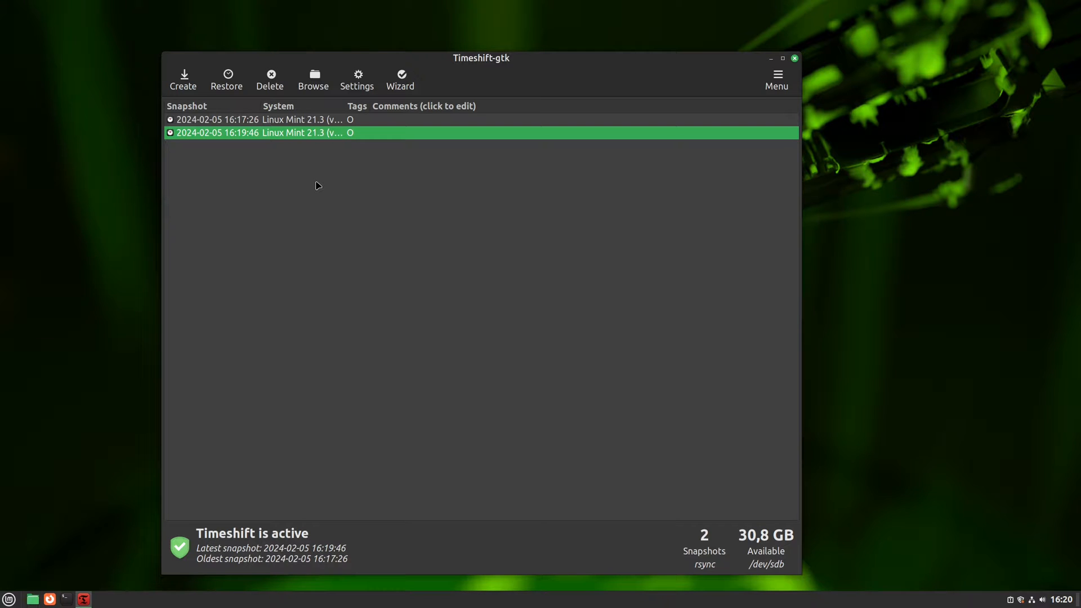
mouse_move(298, 126)
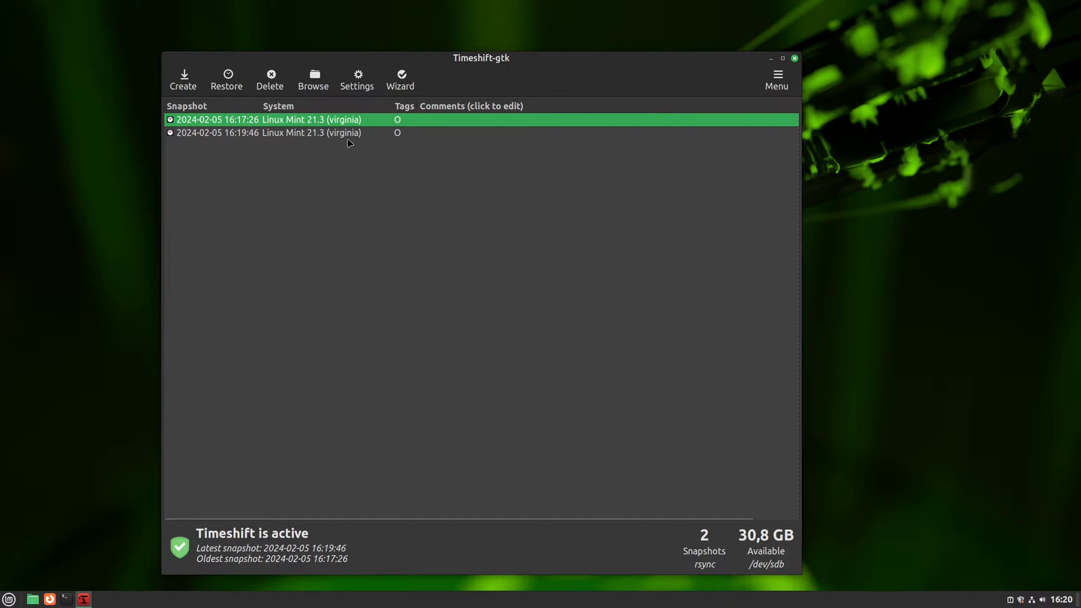
mouse_move(314, 77)
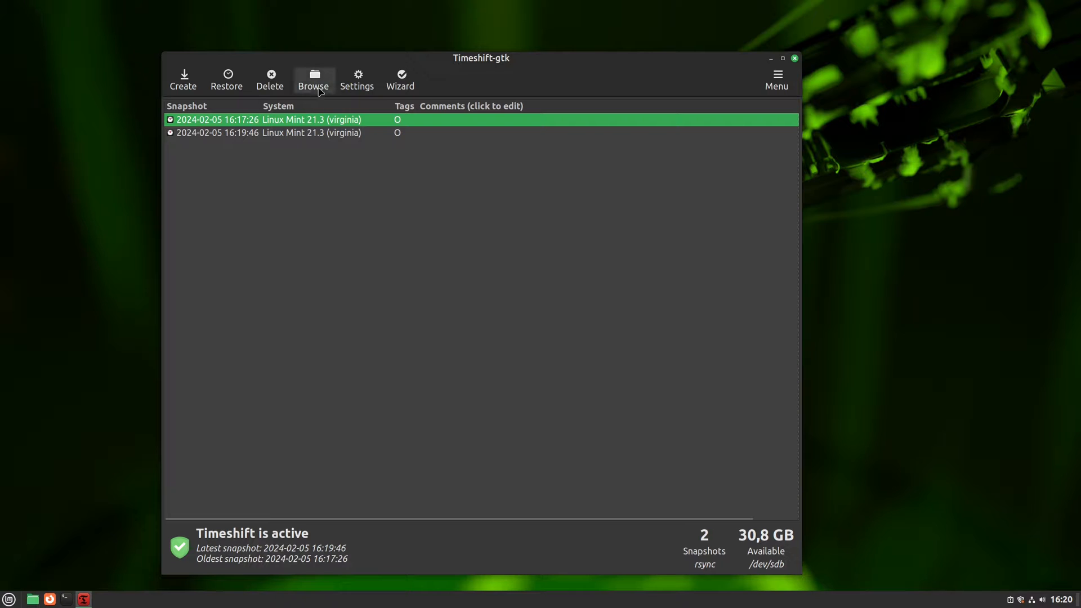
mouse_move(313, 80)
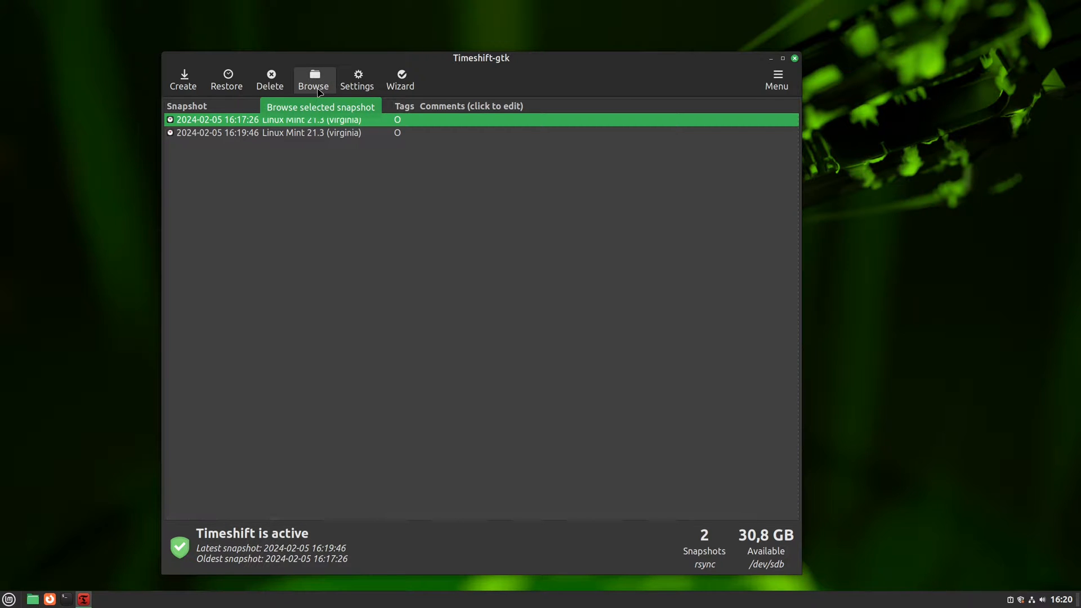
mouse_move(313, 79)
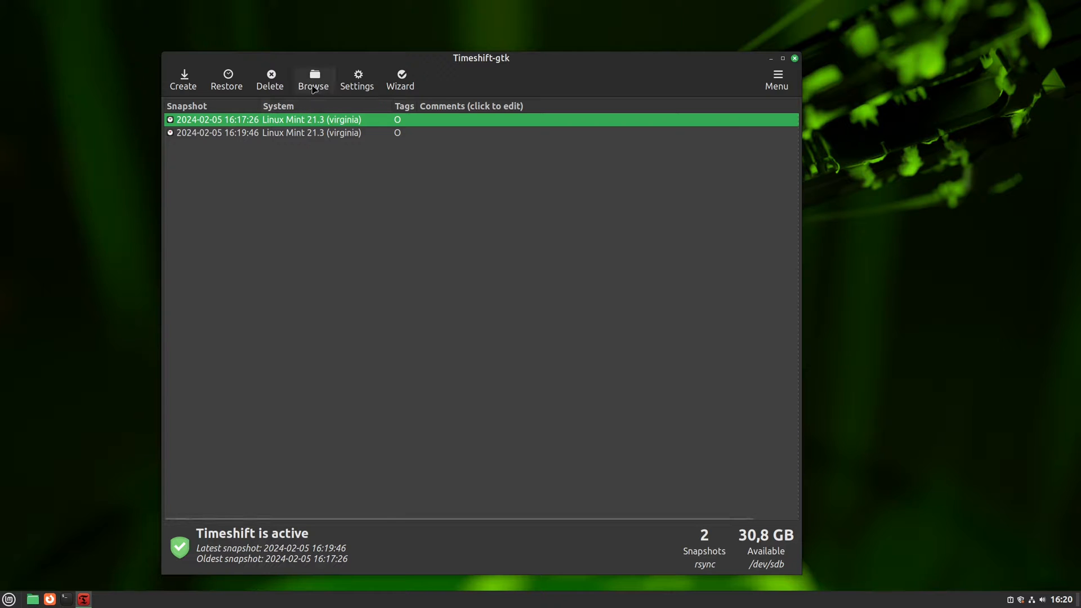
mouse_move(352, 153)
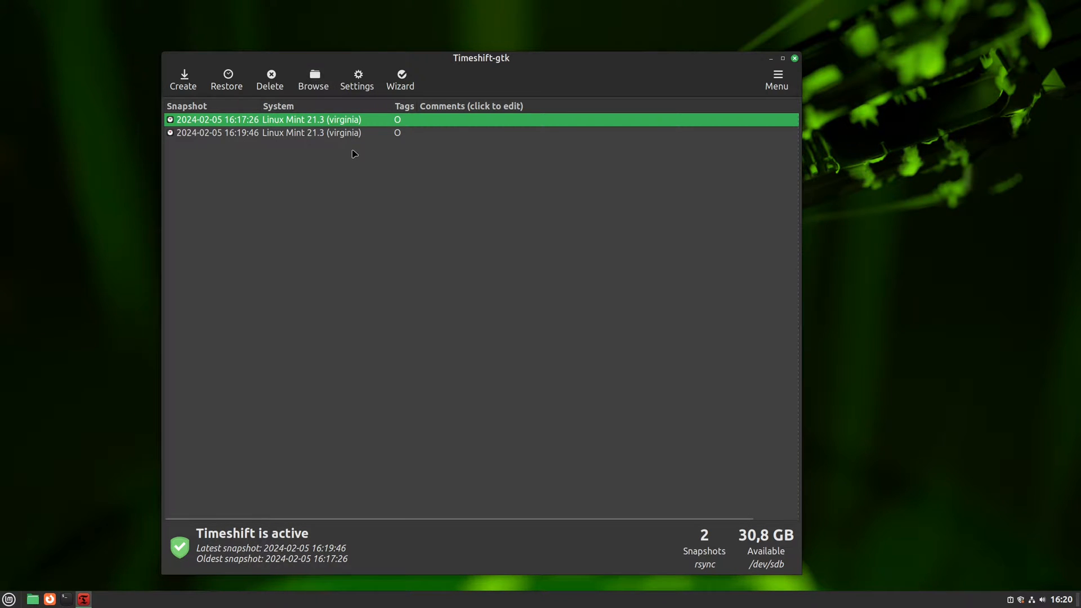
Browse the 16:17:26 snapshot to view its 22 root folders in Nemo.
click(313, 77)
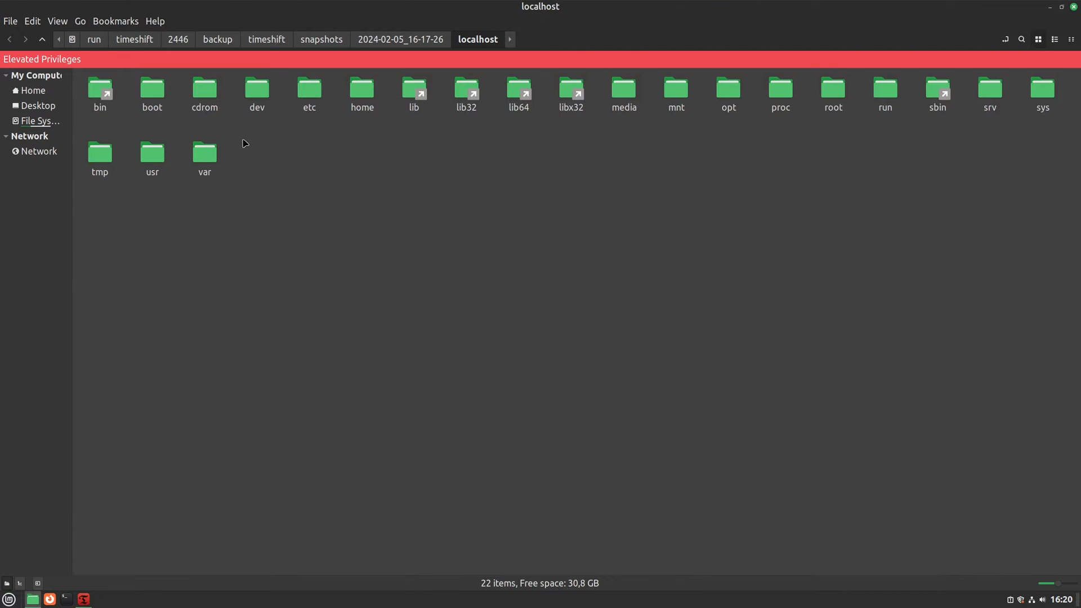
Copy rgb.txt from the snapshot's etc/X11 and paste it into the system's /etc/X11.
double_click(309, 92)
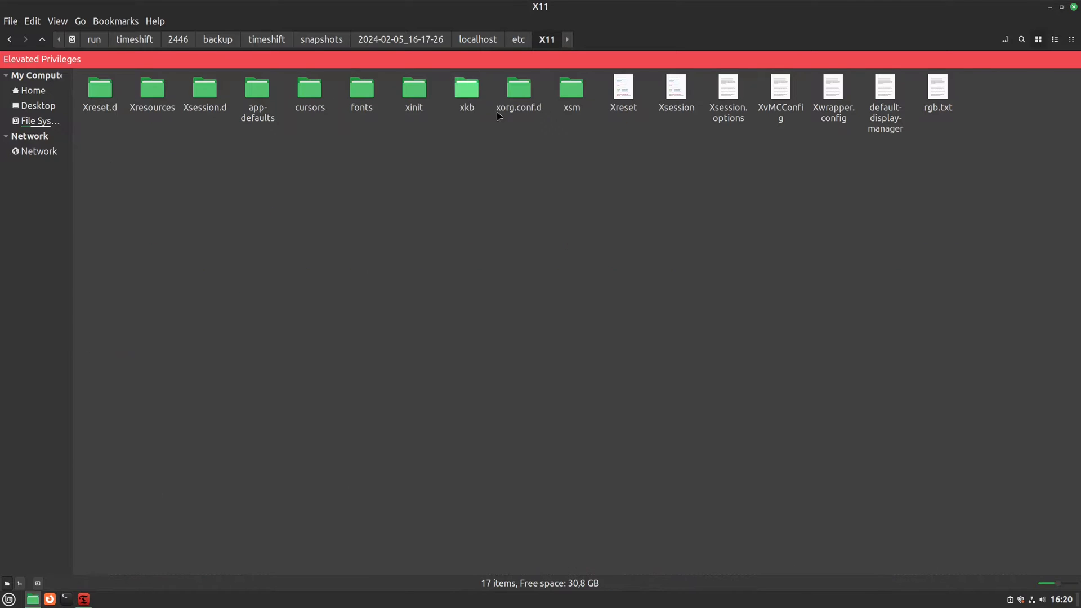
right_click(937, 93)
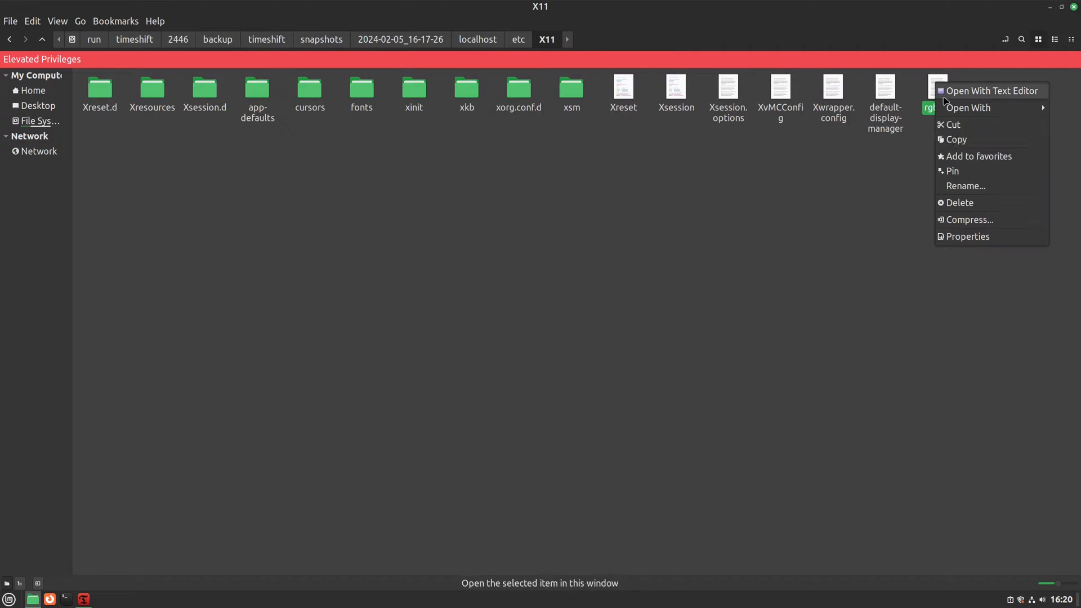
click(956, 139)
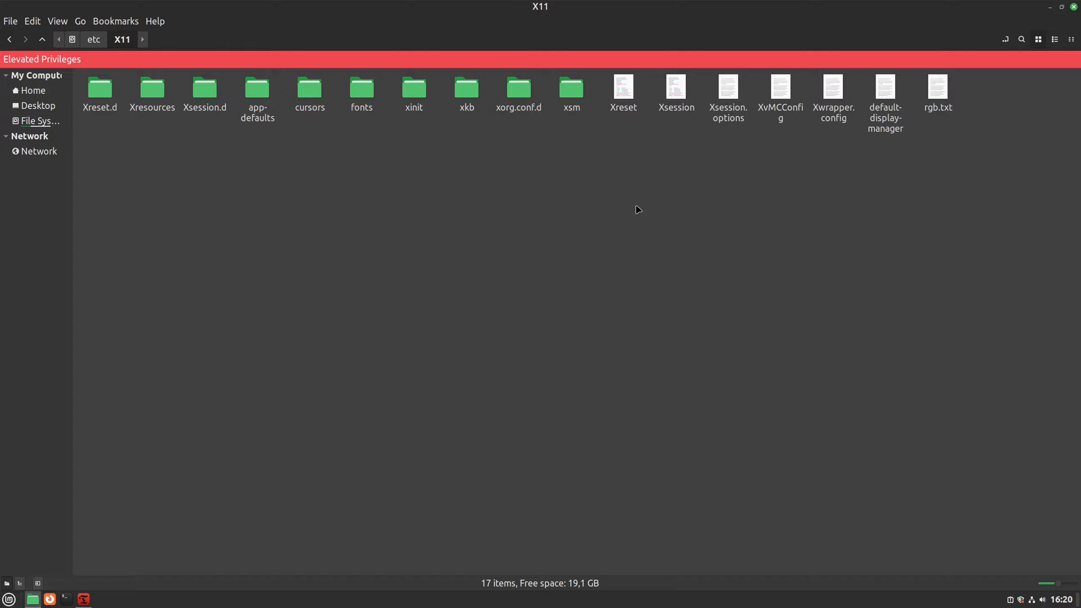
mouse_move(694, 200)
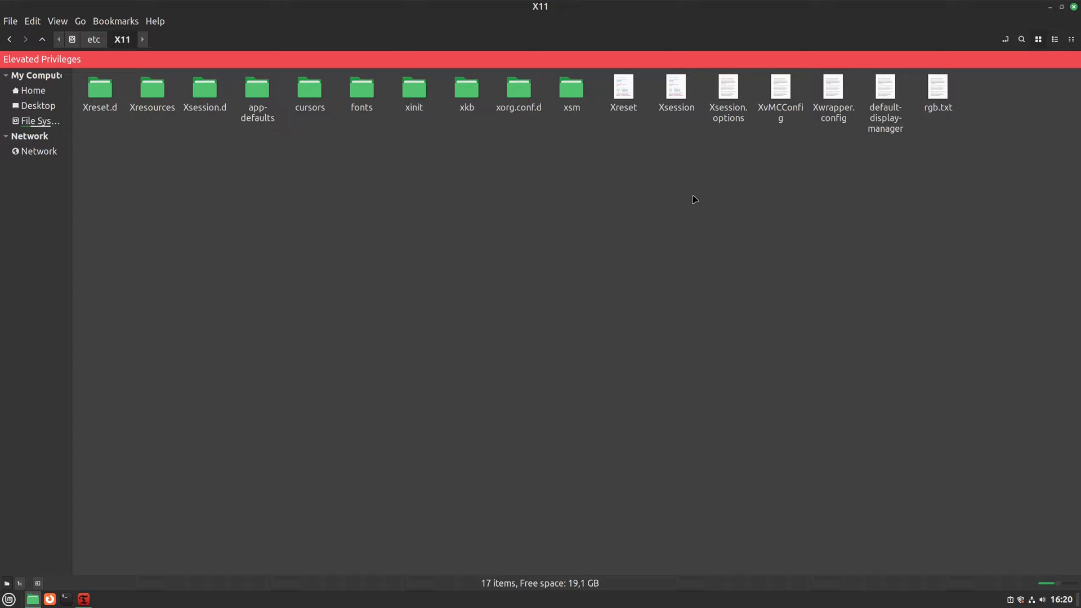
mouse_move(679, 183)
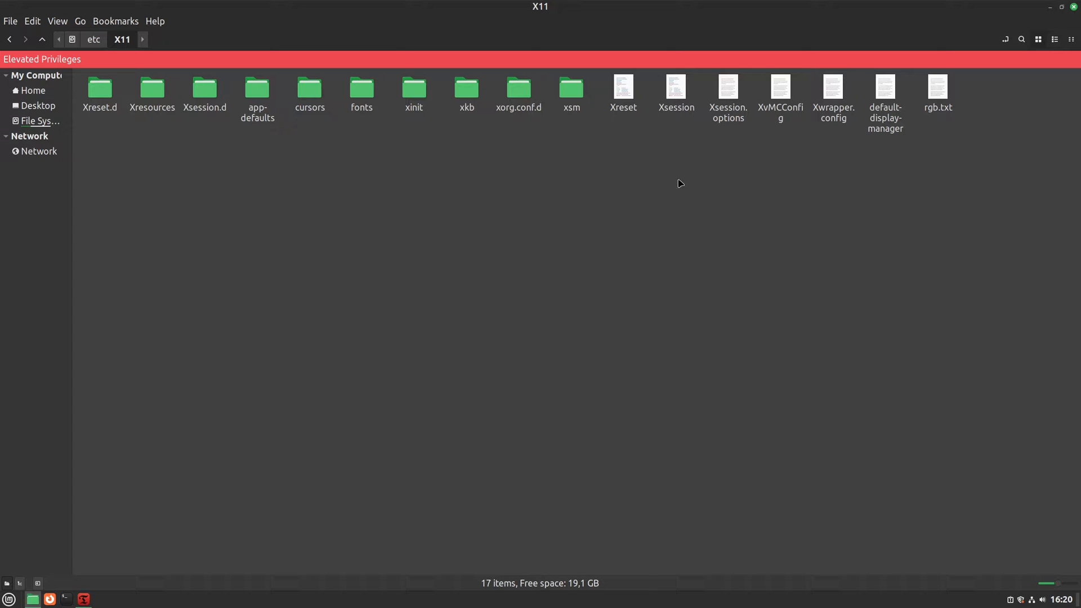
right_click(680, 184)
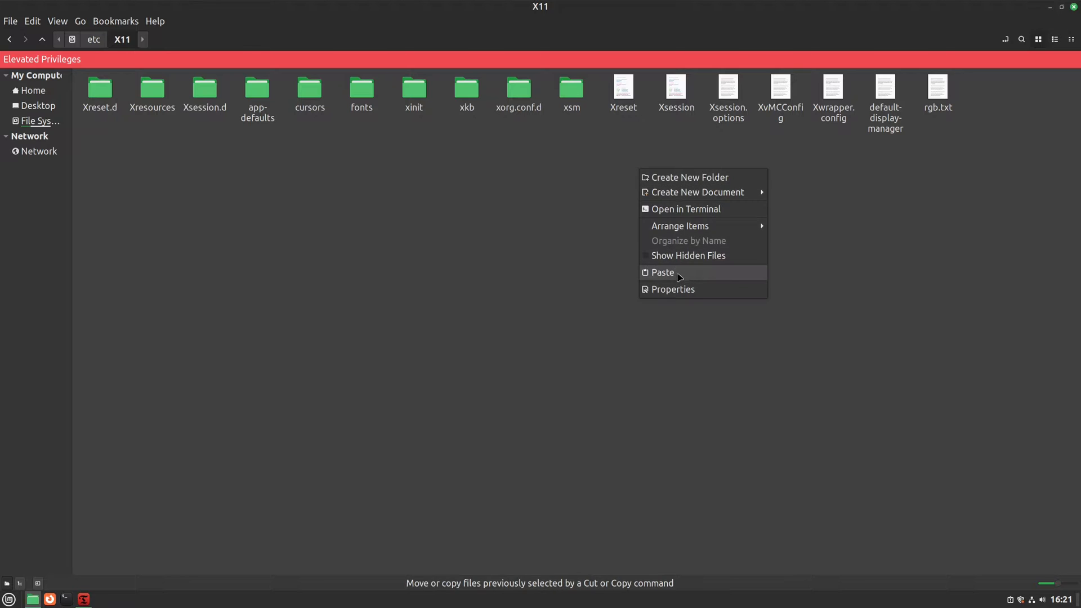
click(769, 234)
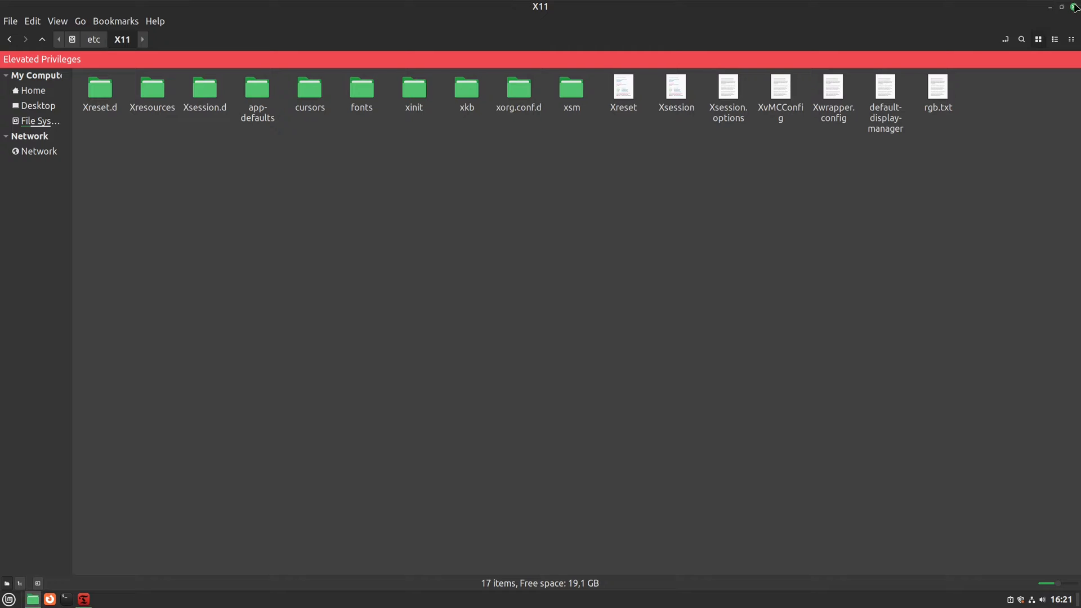
mouse_move(1005, 89)
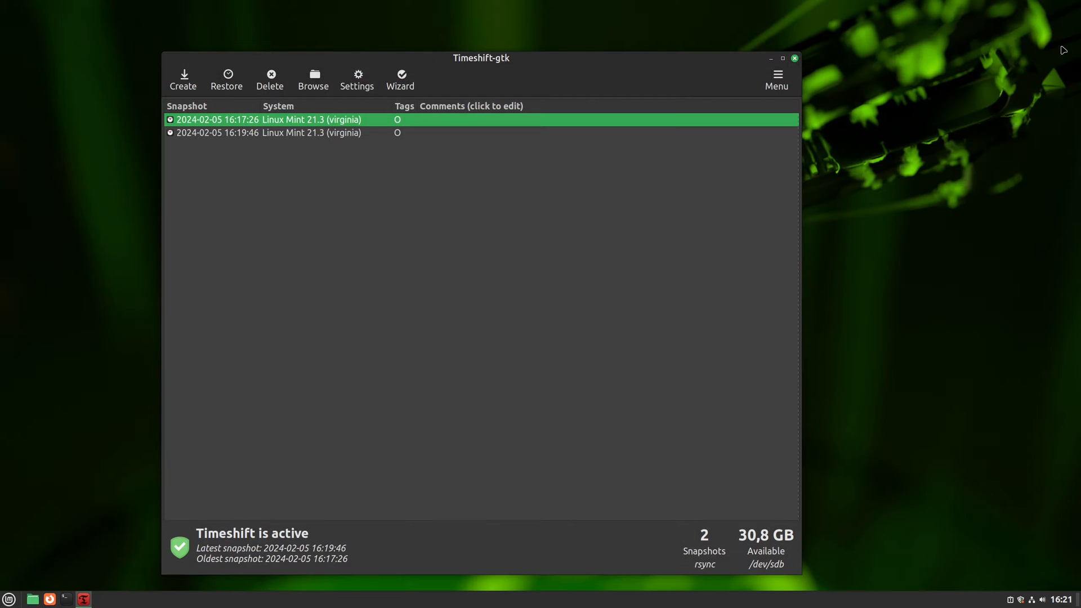
mouse_move(238, 210)
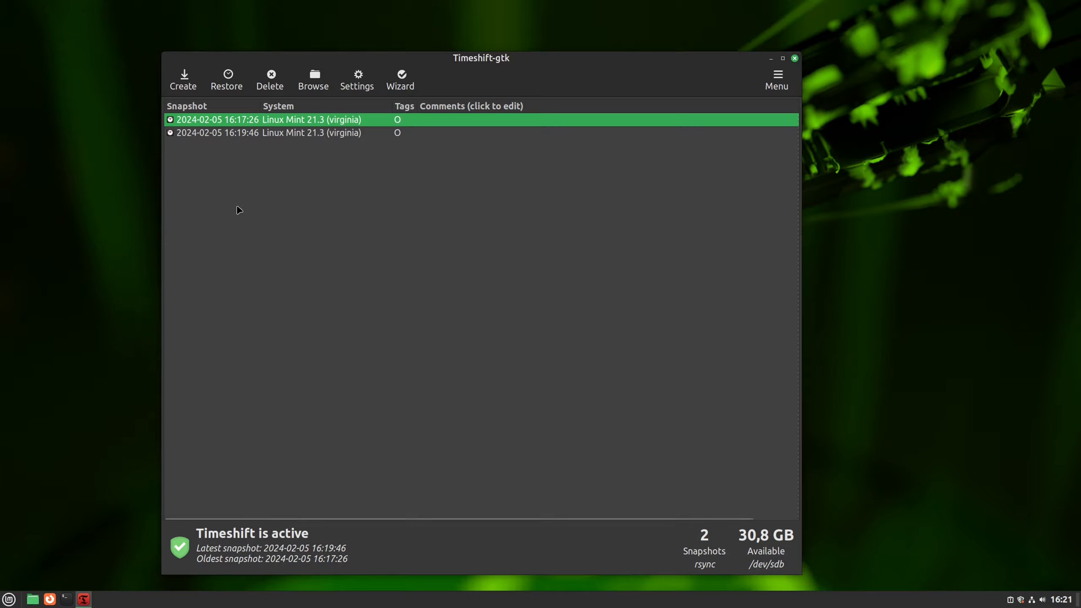
mouse_move(237, 141)
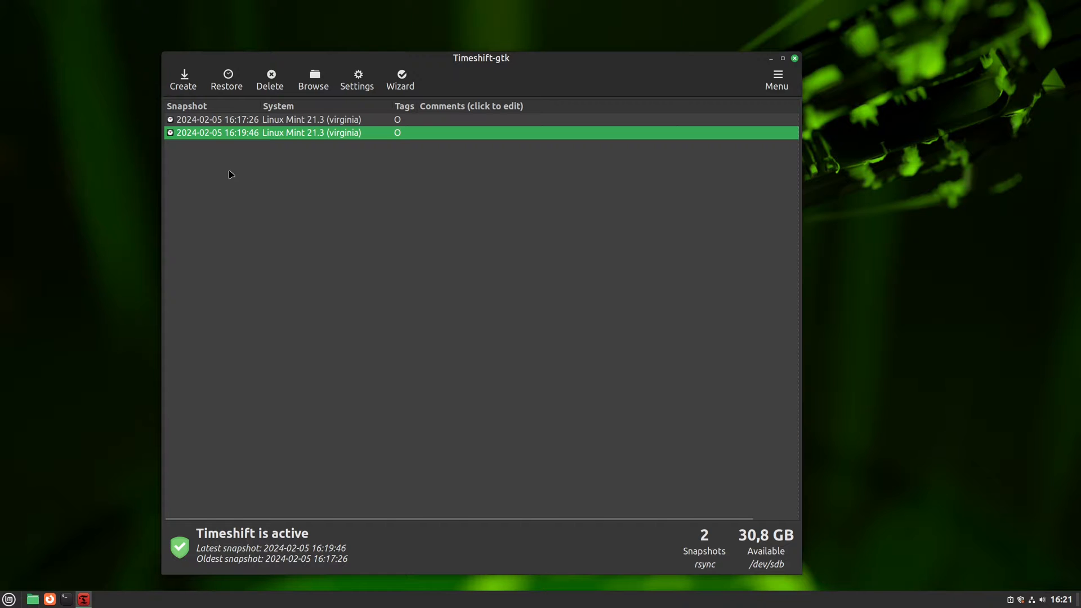
mouse_move(281, 145)
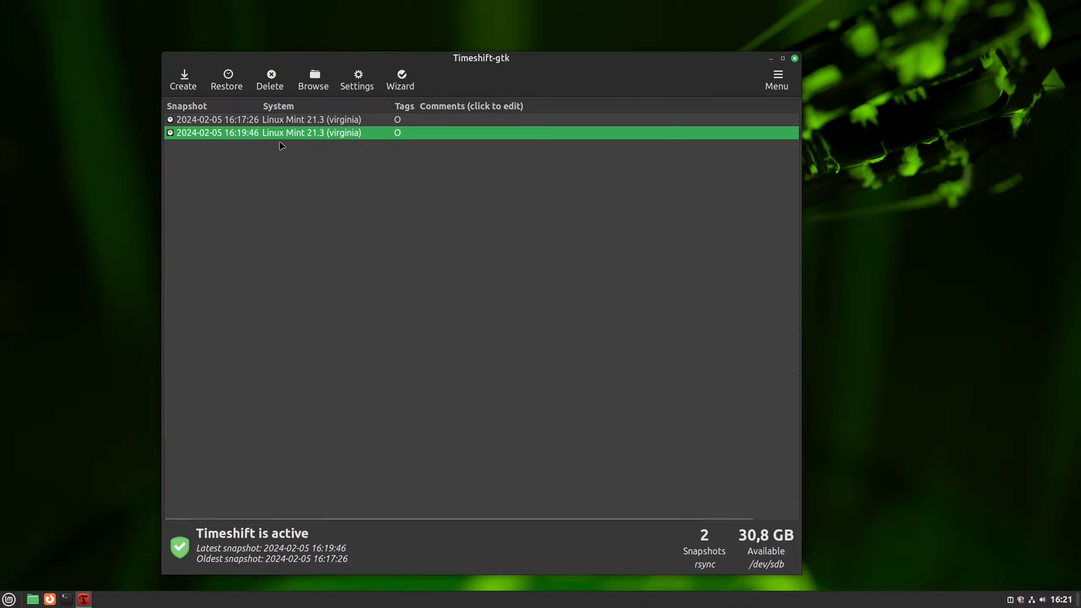
mouse_move(414, 142)
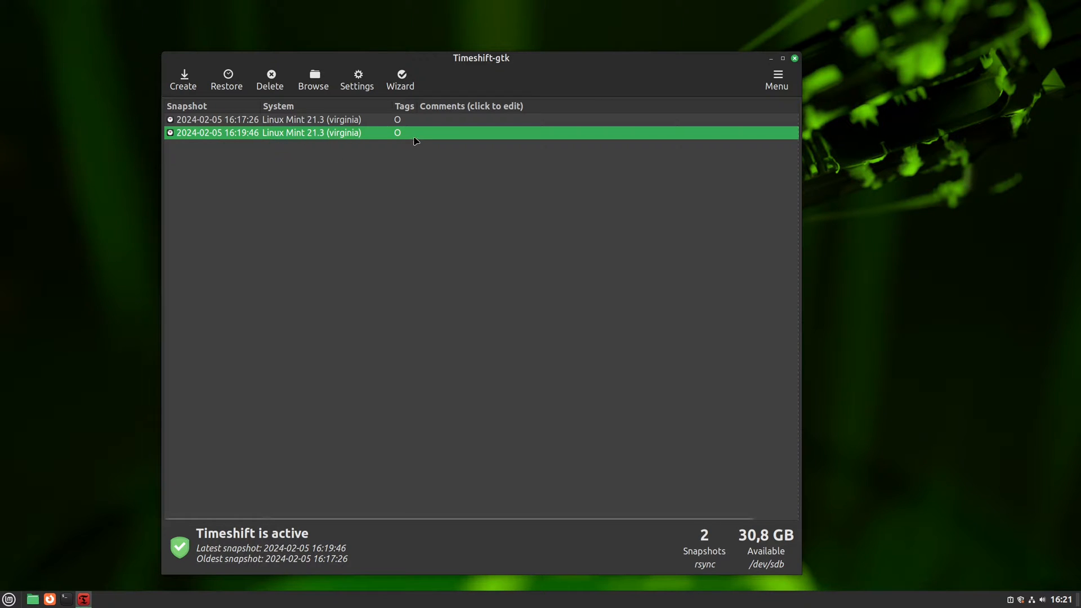
mouse_move(271, 124)
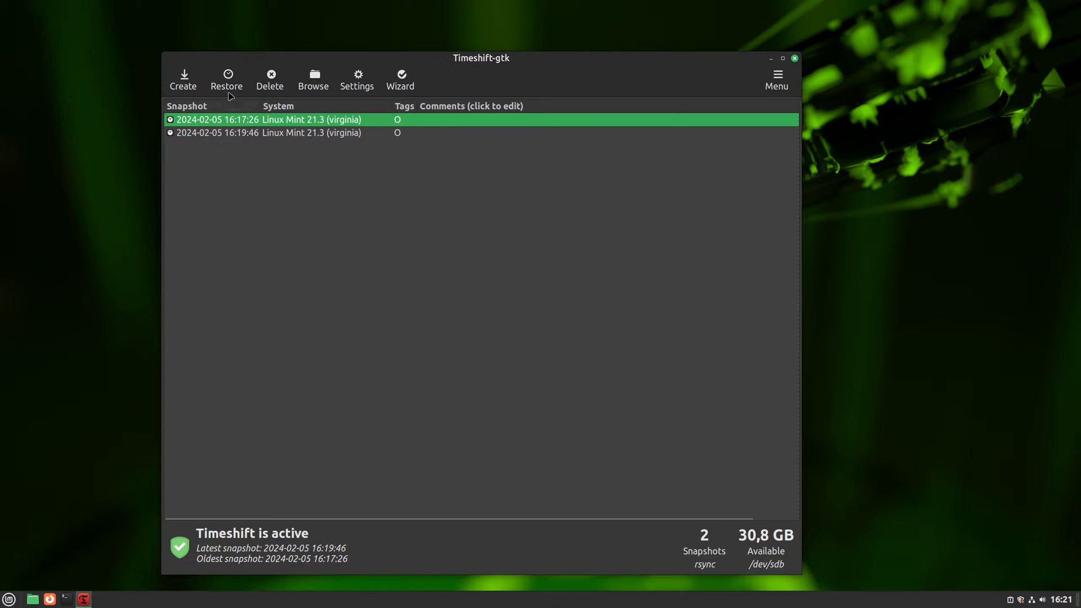
Launch the Restore Snapshot wizard for the 16:17:26 snapshot.
click(227, 77)
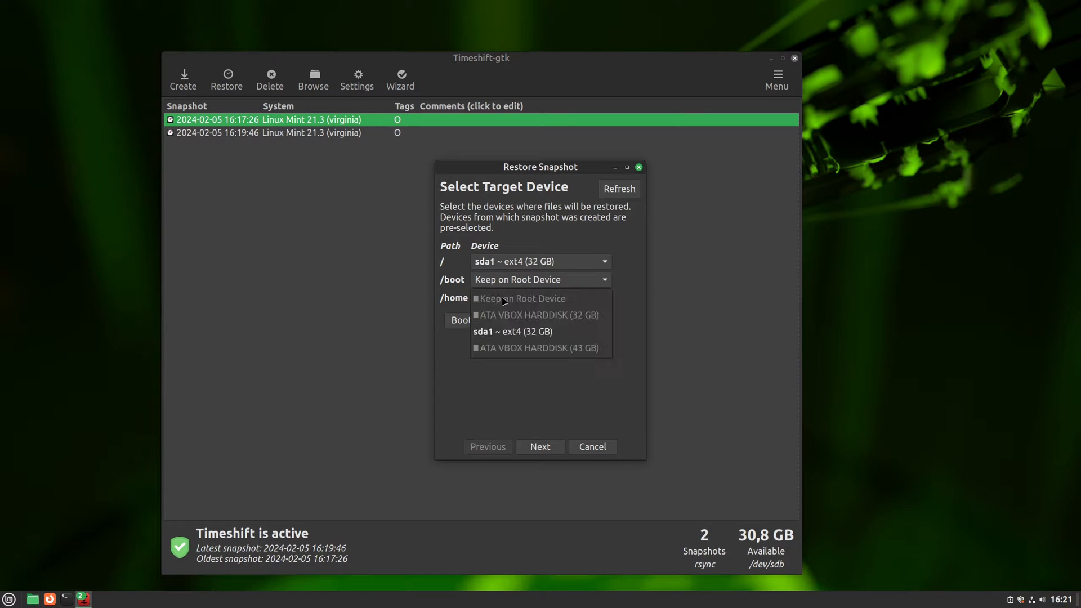
Set the /home device to Keep on Root Device.
click(526, 297)
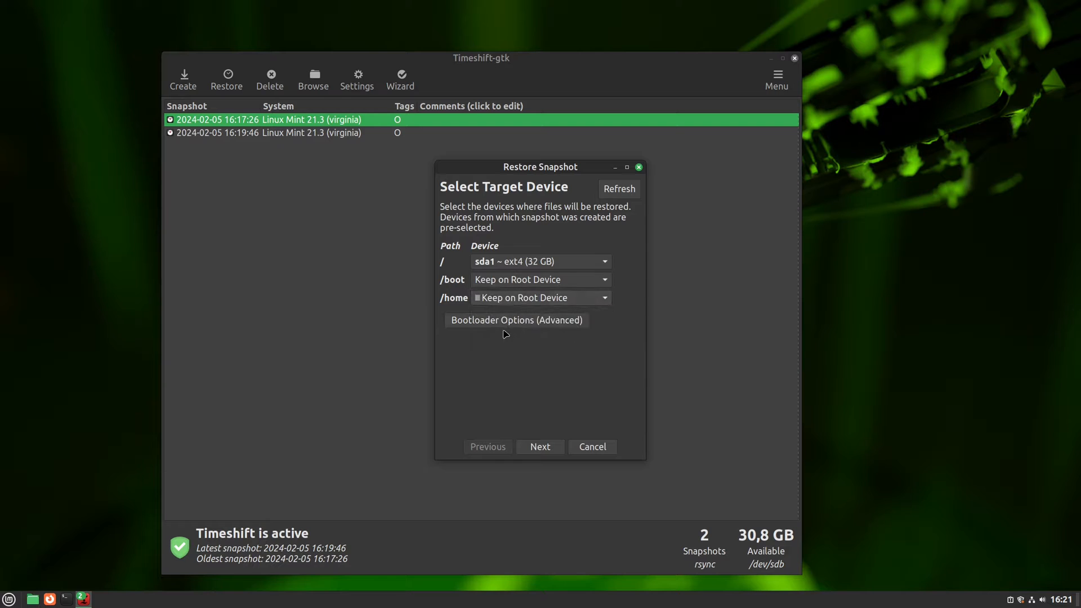
mouse_move(518, 339)
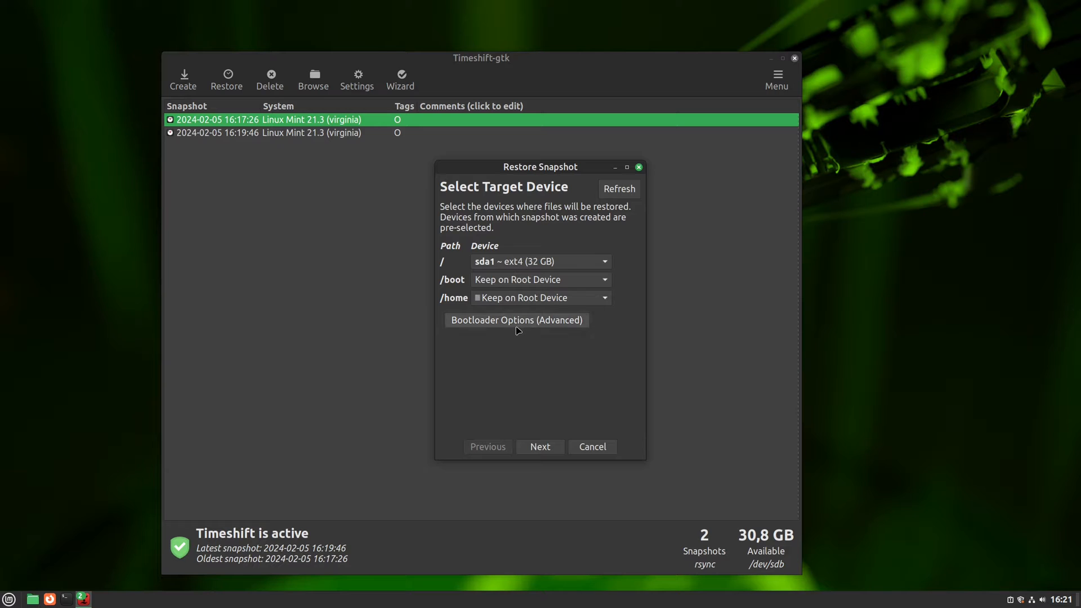
mouse_move(516, 338)
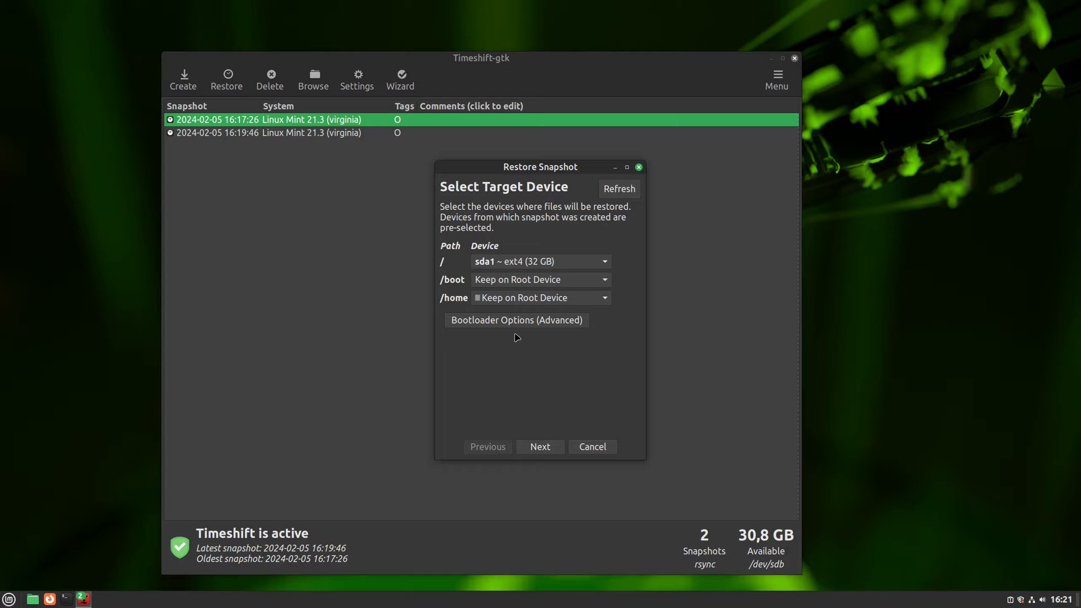
mouse_move(516, 320)
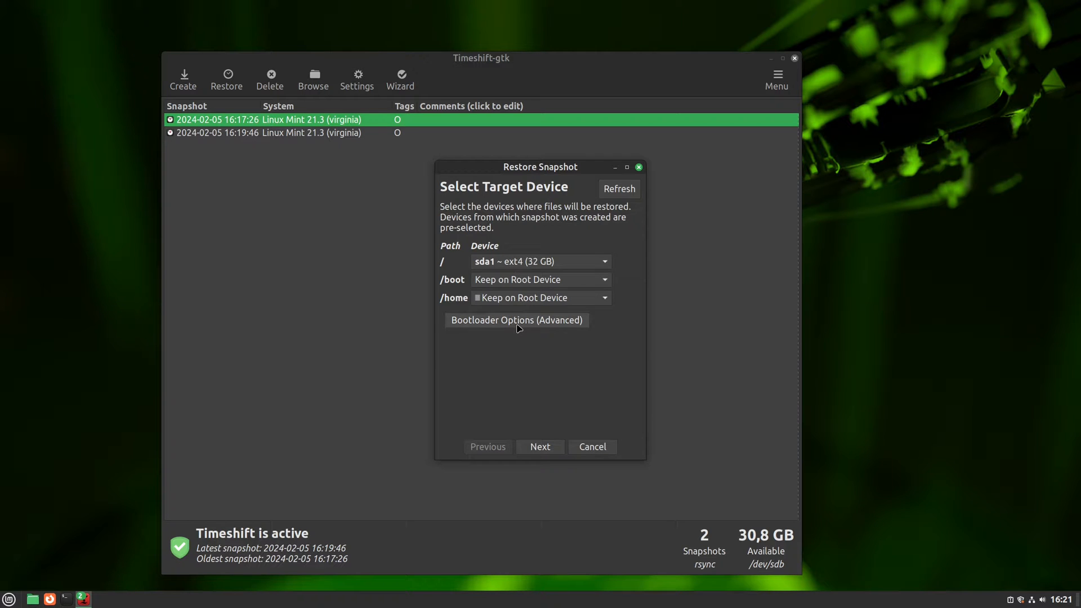
Review the GRUB2 bootloader options for sda, then advance to Confirm Actions.
click(516, 320)
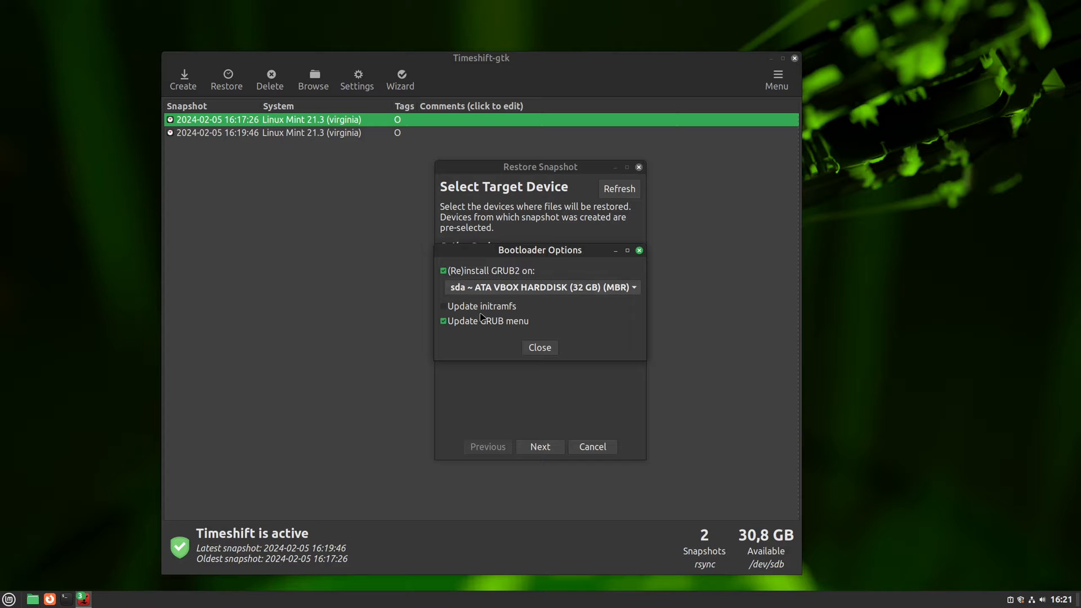
mouse_move(527, 273)
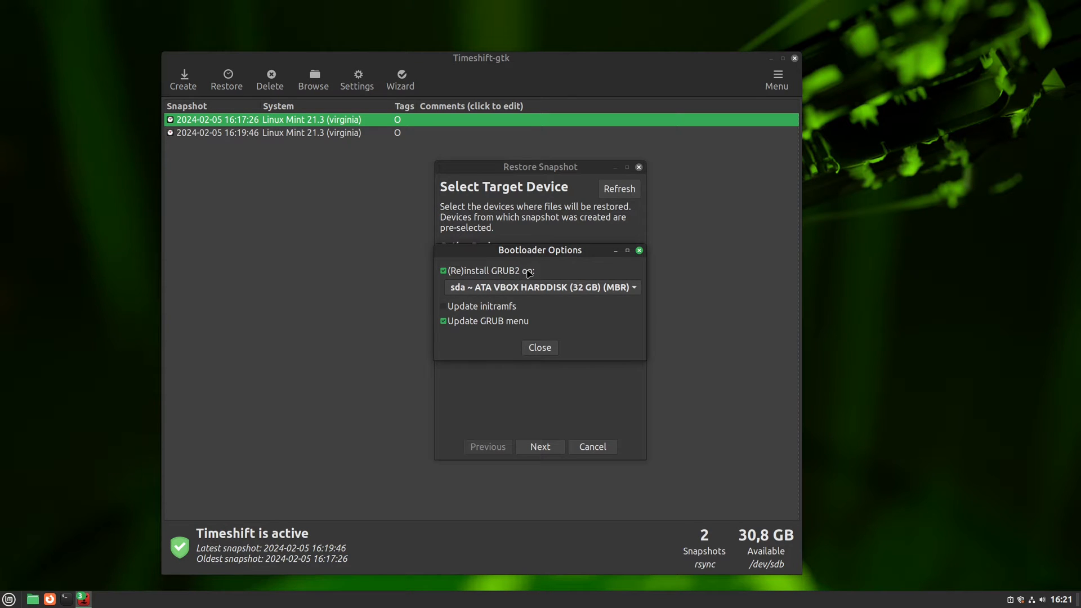
mouse_move(446, 332)
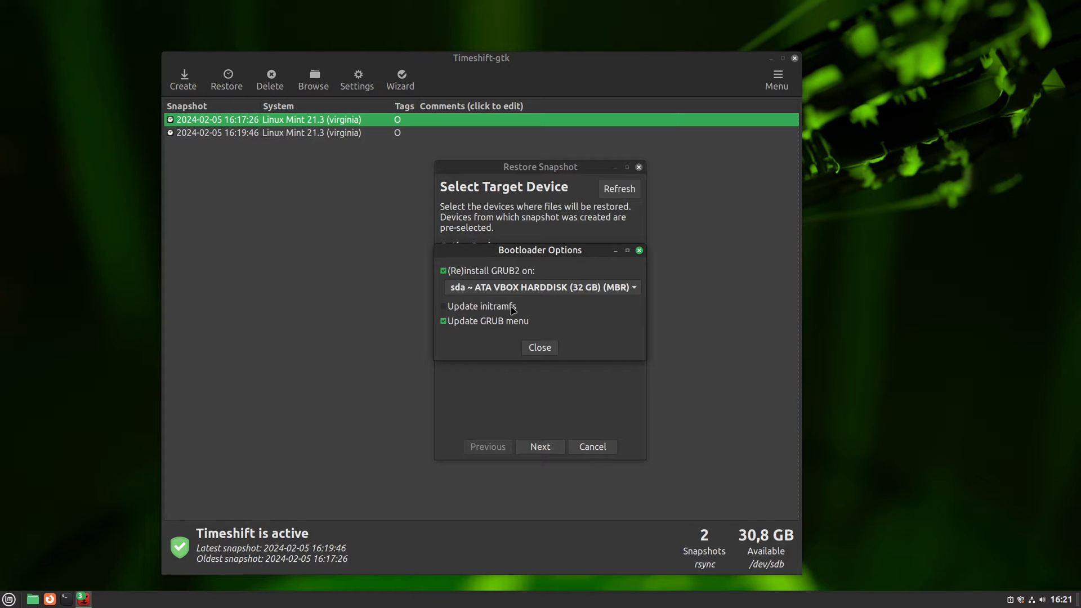
mouse_move(529, 323)
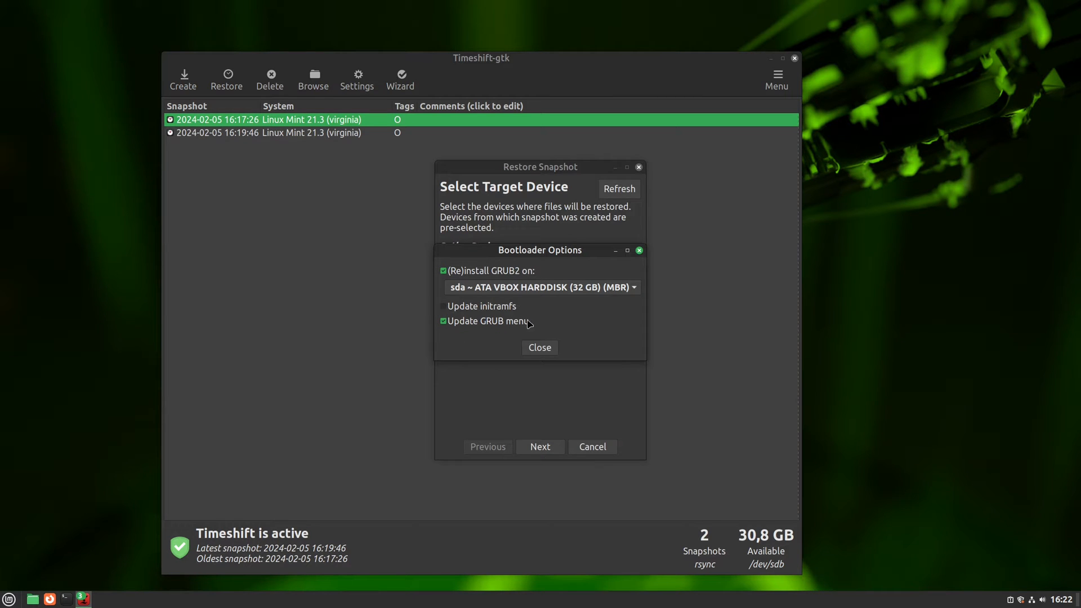
click(539, 348)
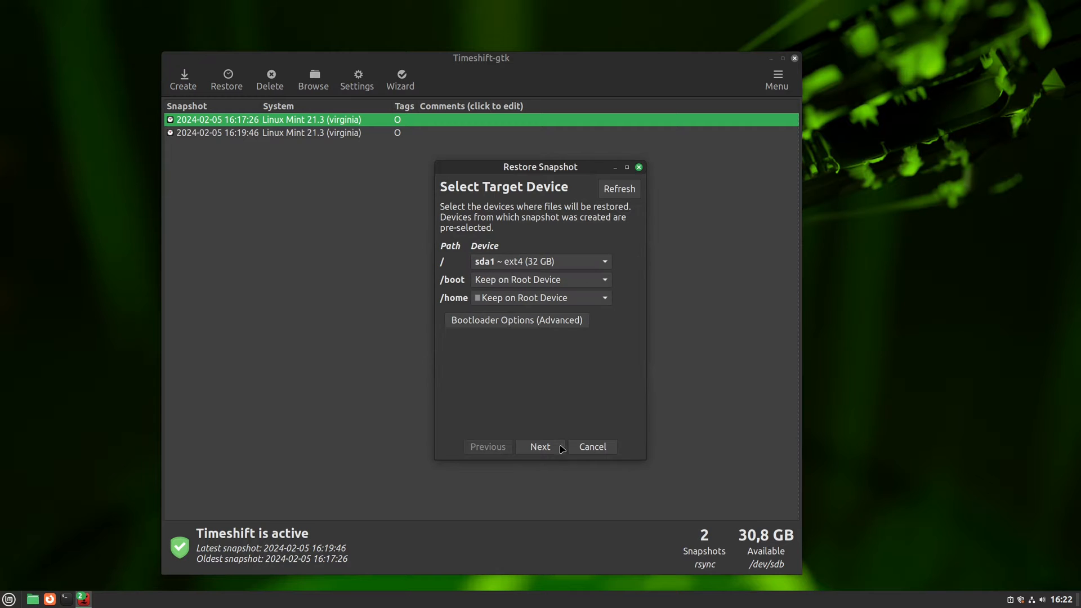
click(541, 447)
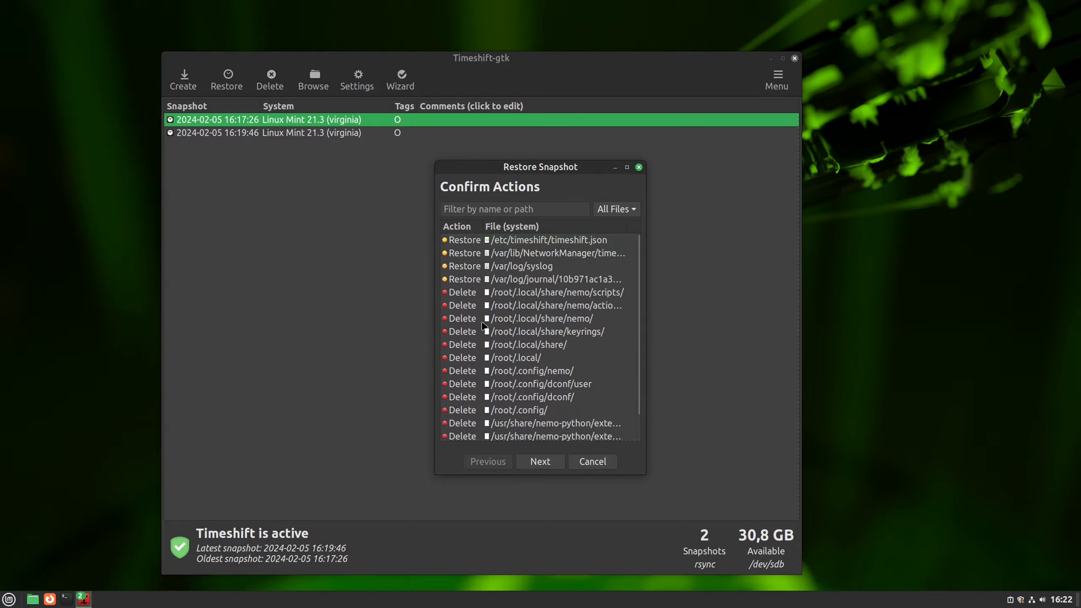
Accept the listed restore actions and the warning to begin restoring.
click(540, 462)
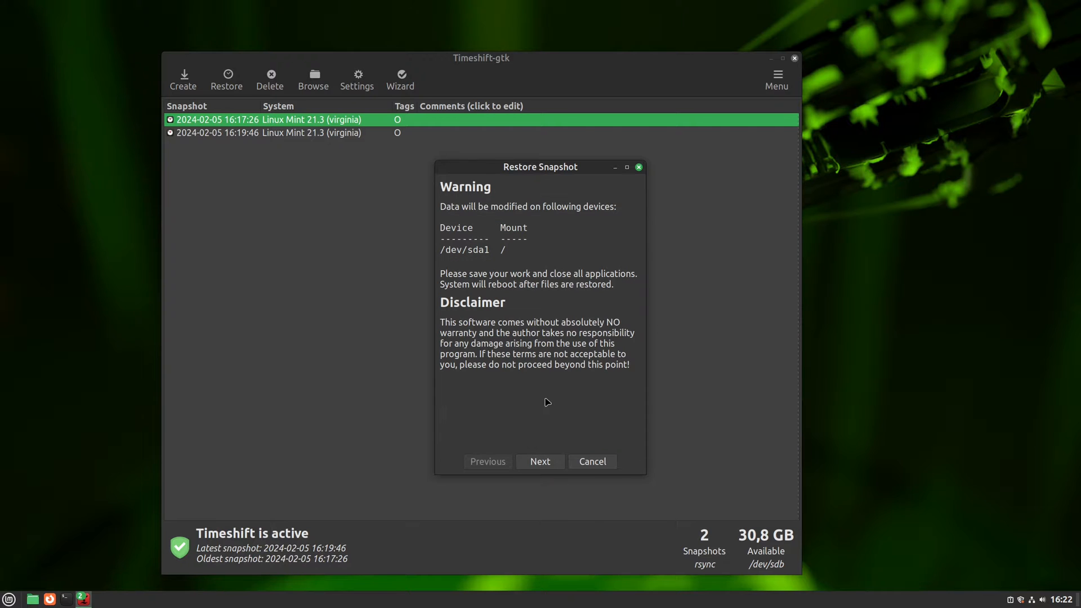
click(540, 461)
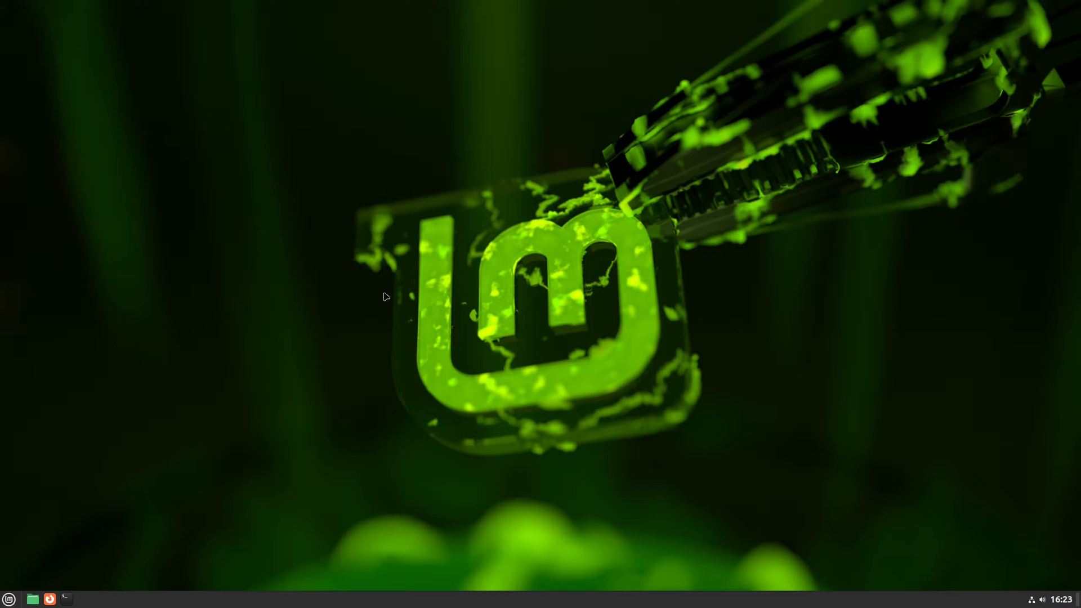
mouse_move(115, 564)
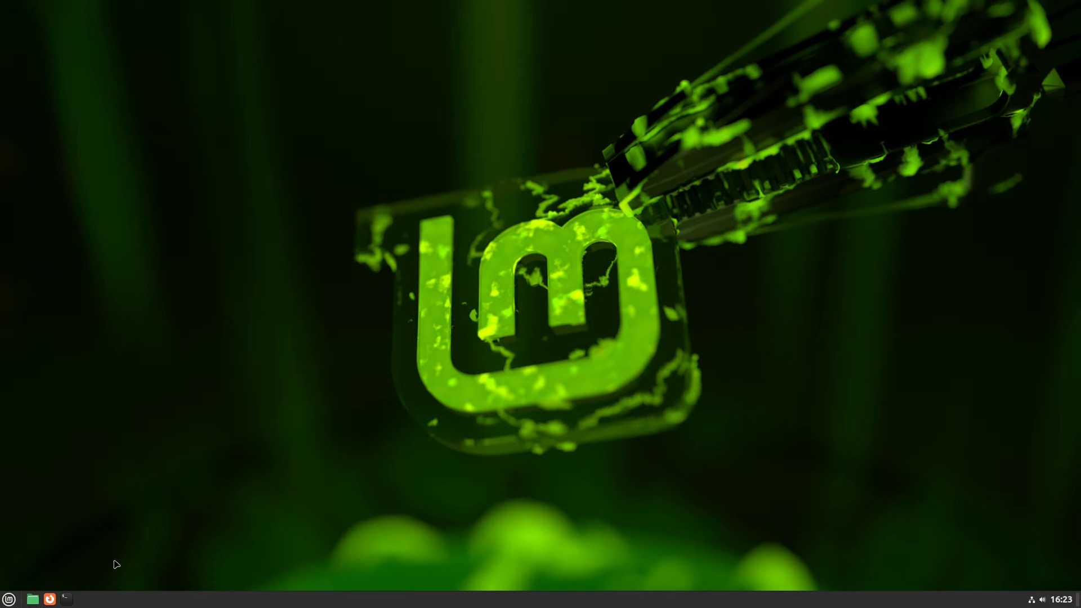
Run 'sudo update-grub' in a new terminal, then close the terminal window.
click(65, 599)
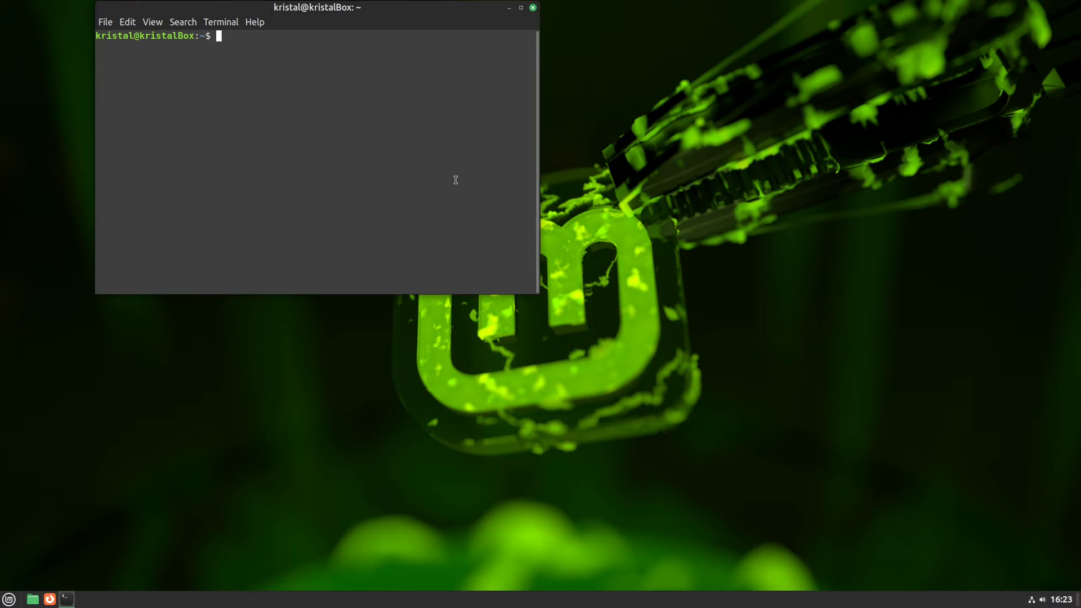
text(su)
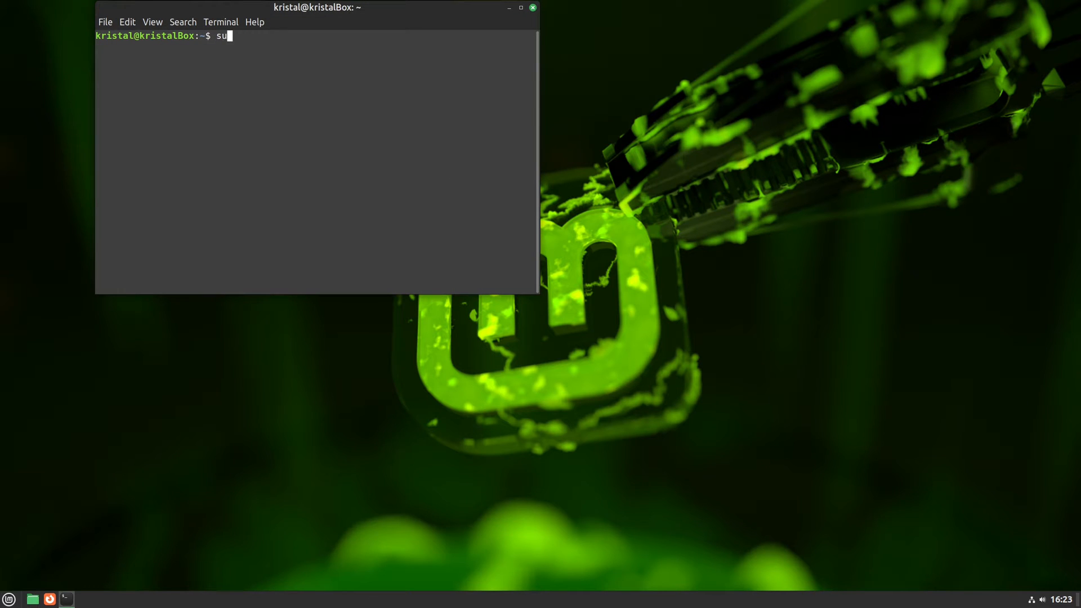
text(do update)
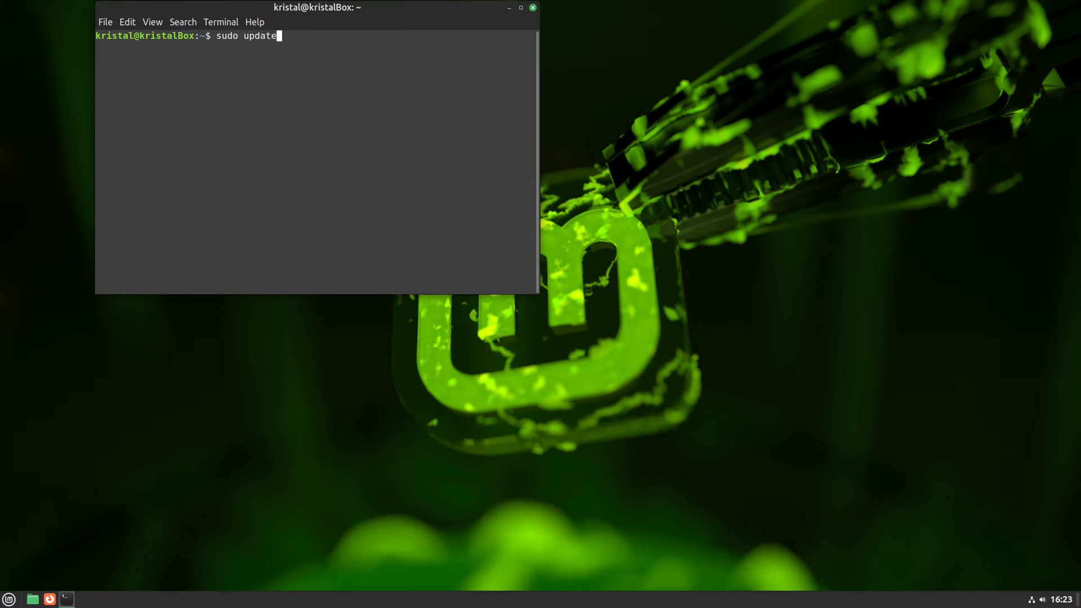
text(-grub)
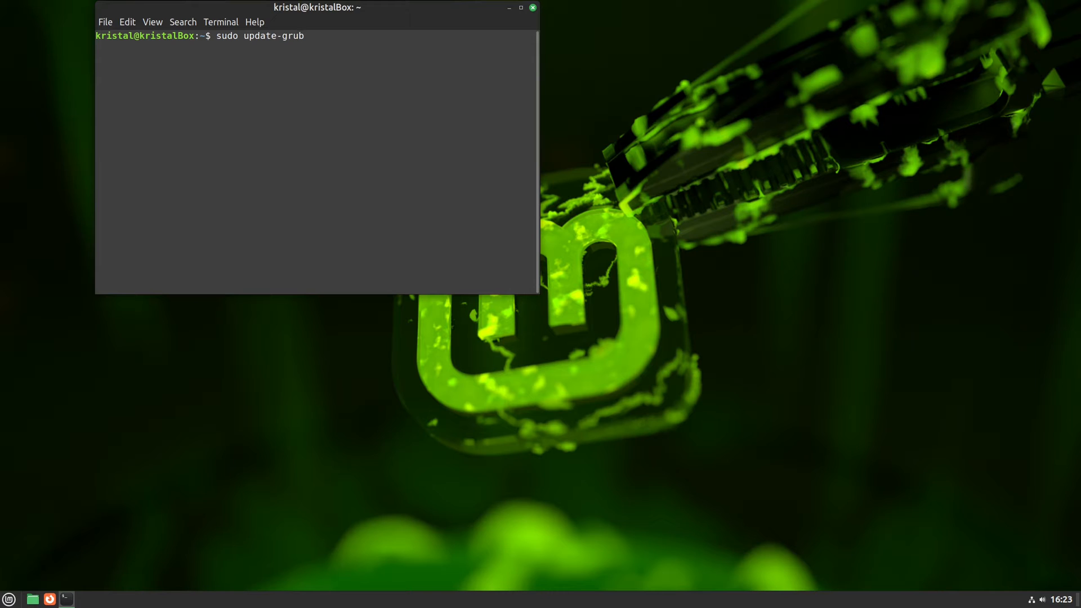
key(Return)
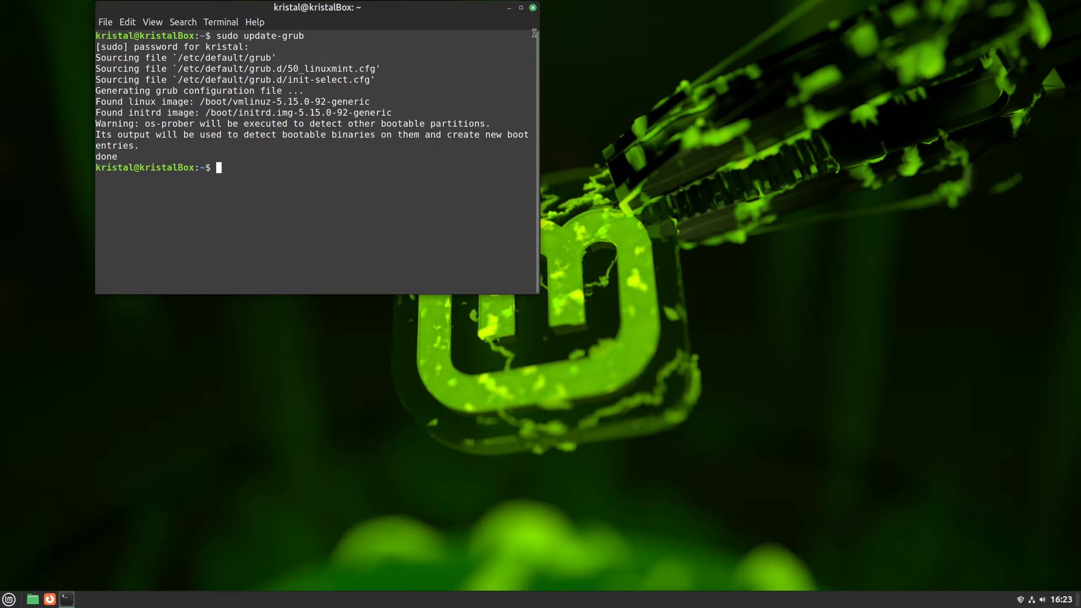
click(509, 7)
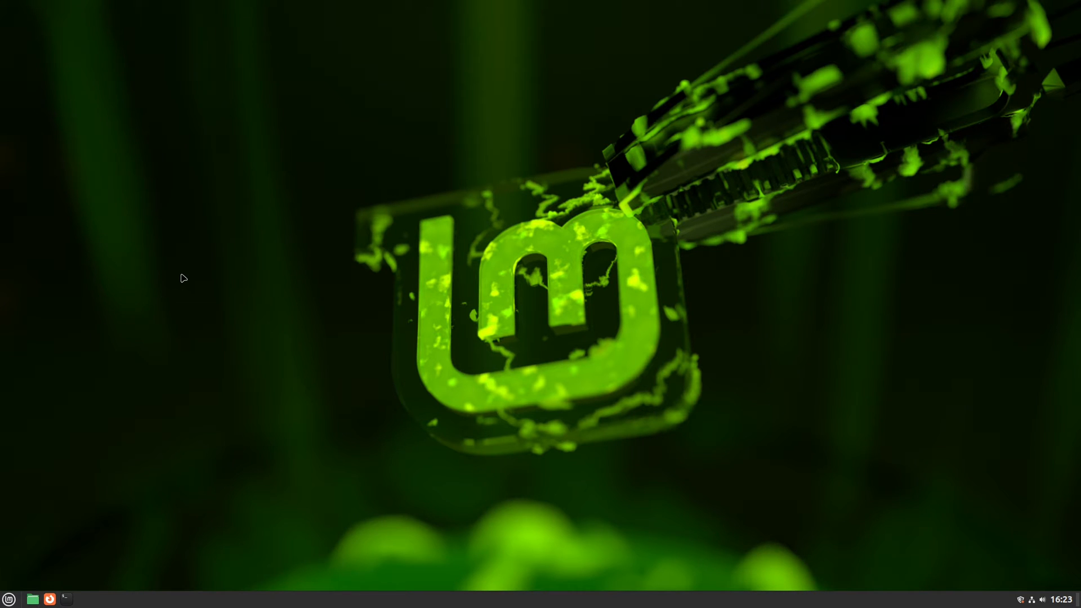
mouse_move(73, 344)
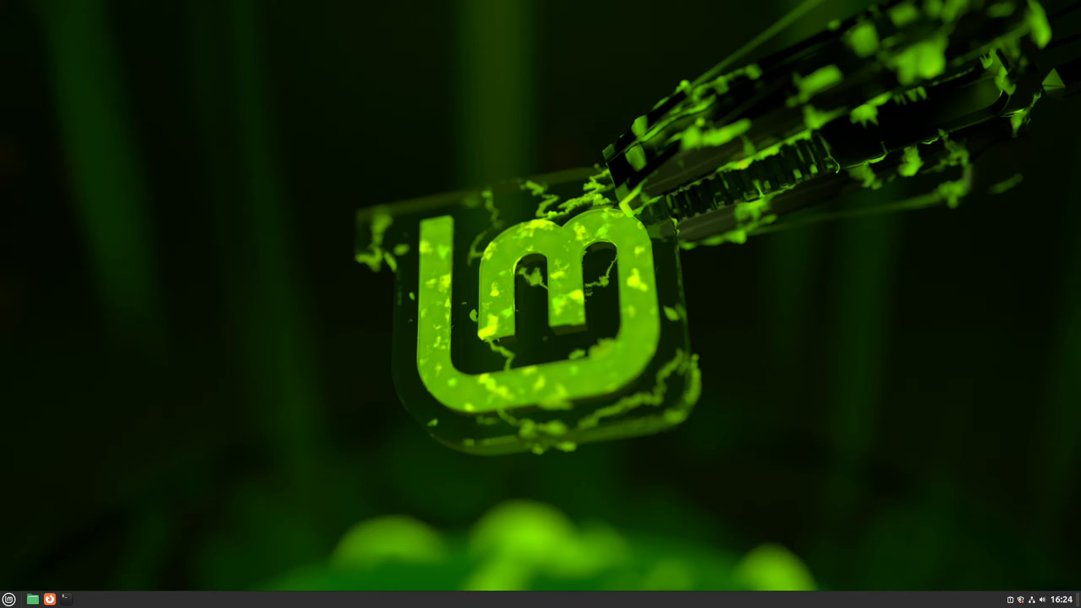
mouse_move(715, 95)
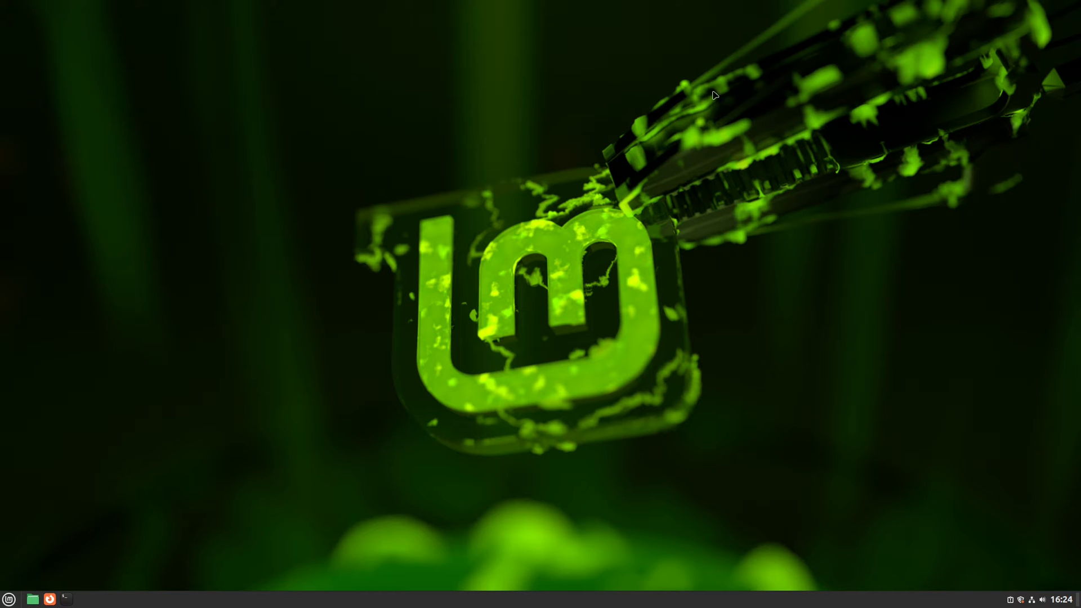
click(9, 598)
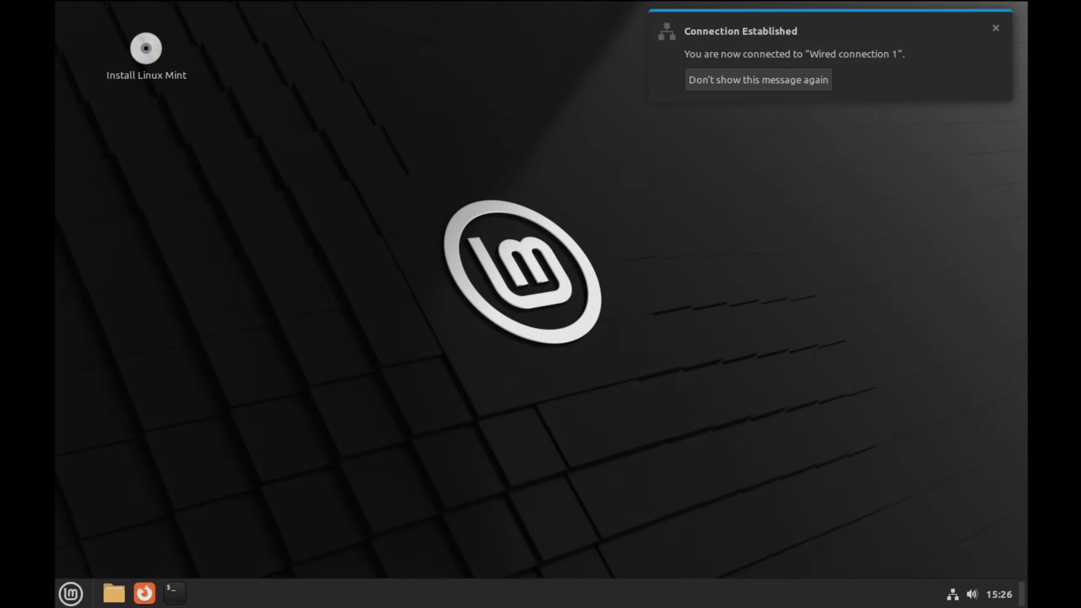
Launch Timeshift from the live session menu and pick sdb (backUp) as snapshot location.
click(995, 28)
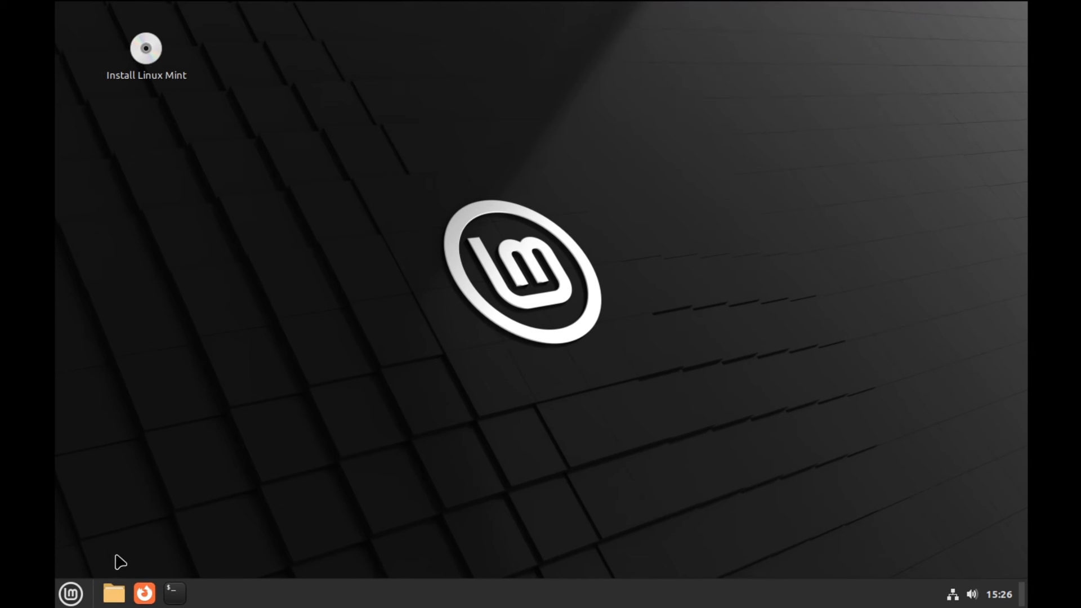
click(71, 593)
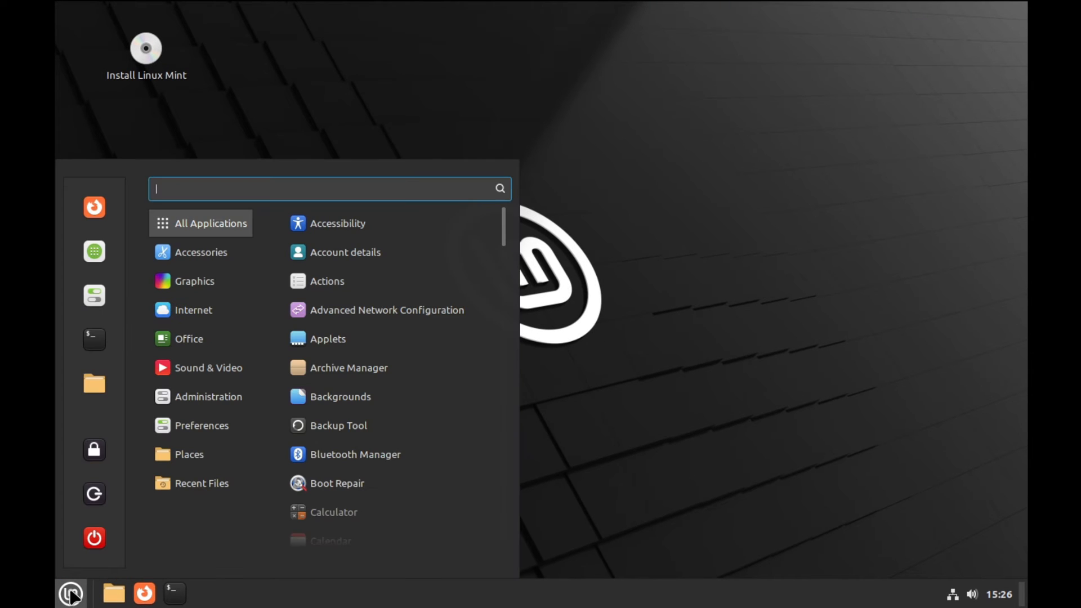
text(ti)
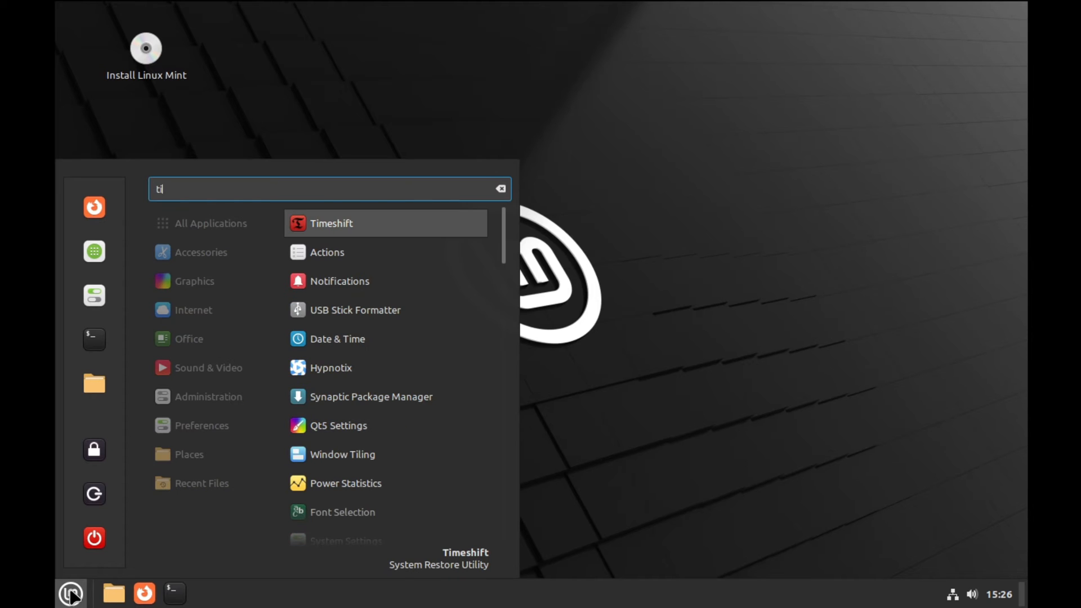
click(497, 469)
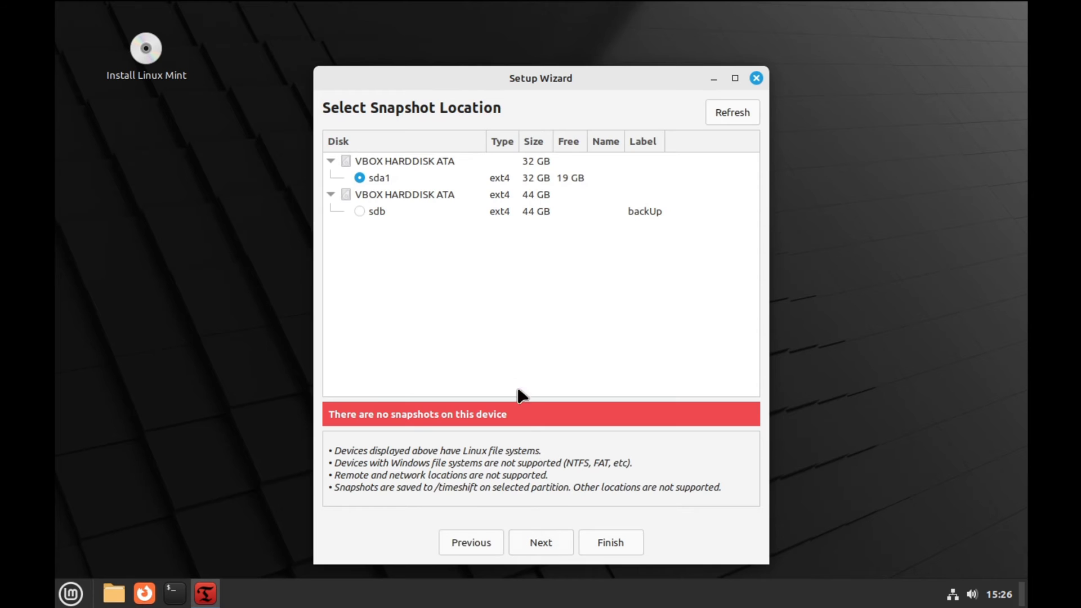
mouse_move(426, 225)
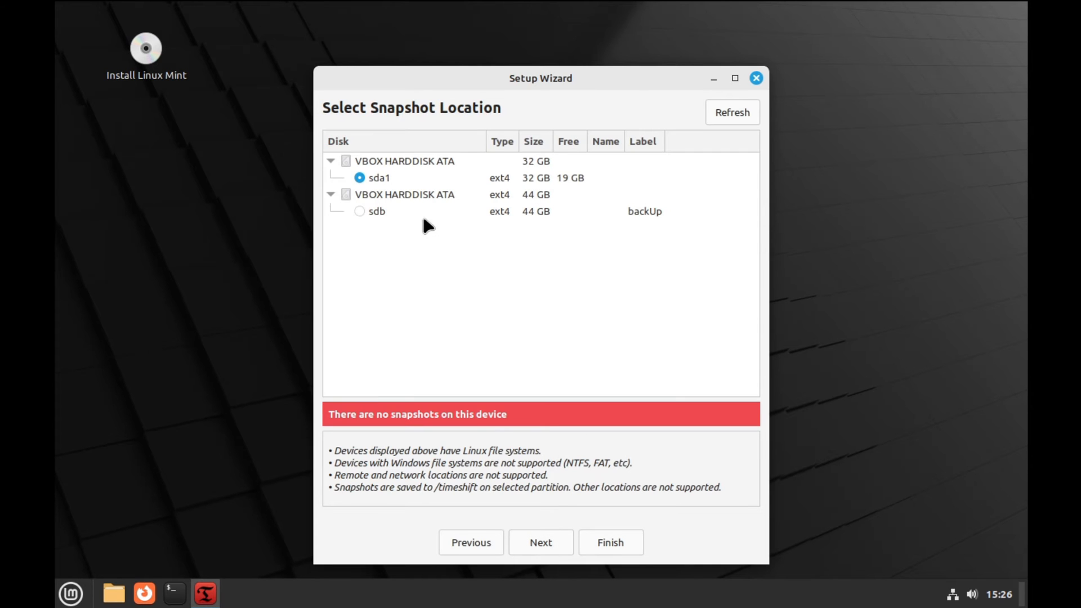
mouse_move(362, 215)
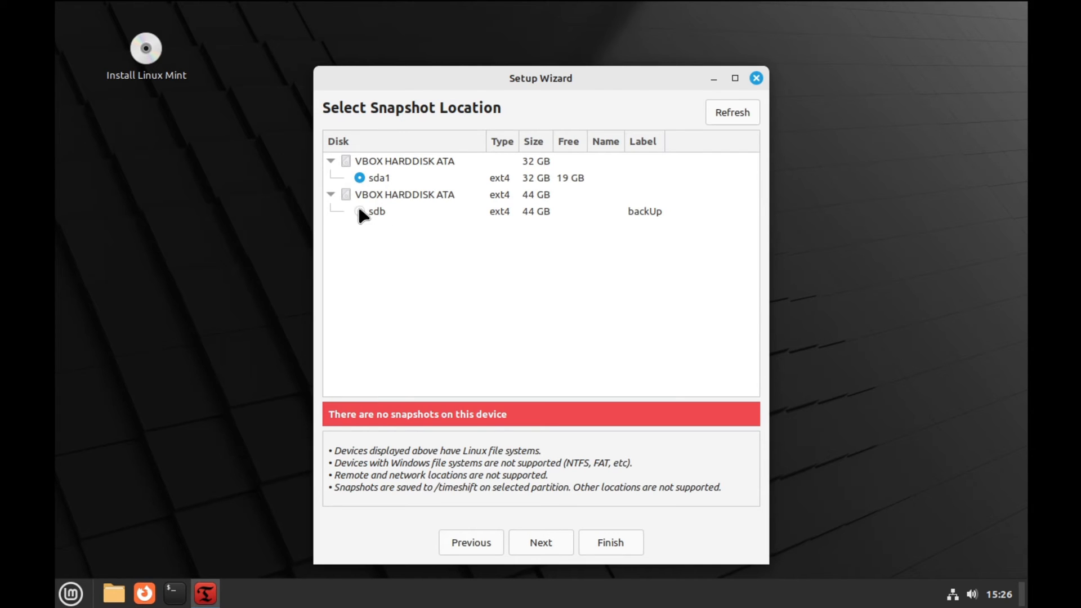
click(360, 211)
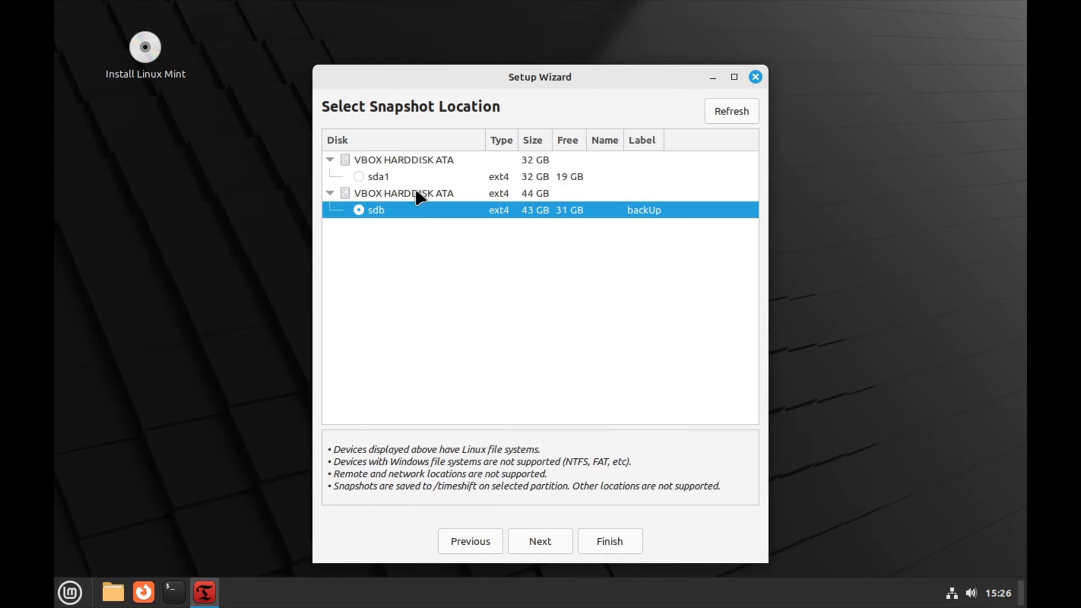
mouse_move(567, 558)
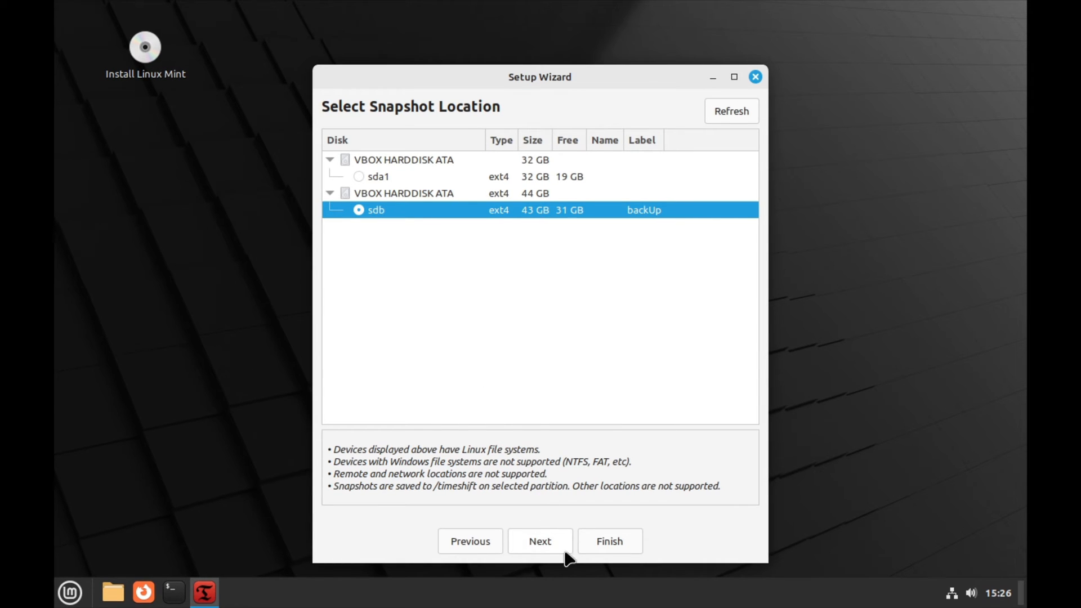
Finish setup, restore the 15:19:46 snapshot to sda1, and accept the file actions.
click(609, 541)
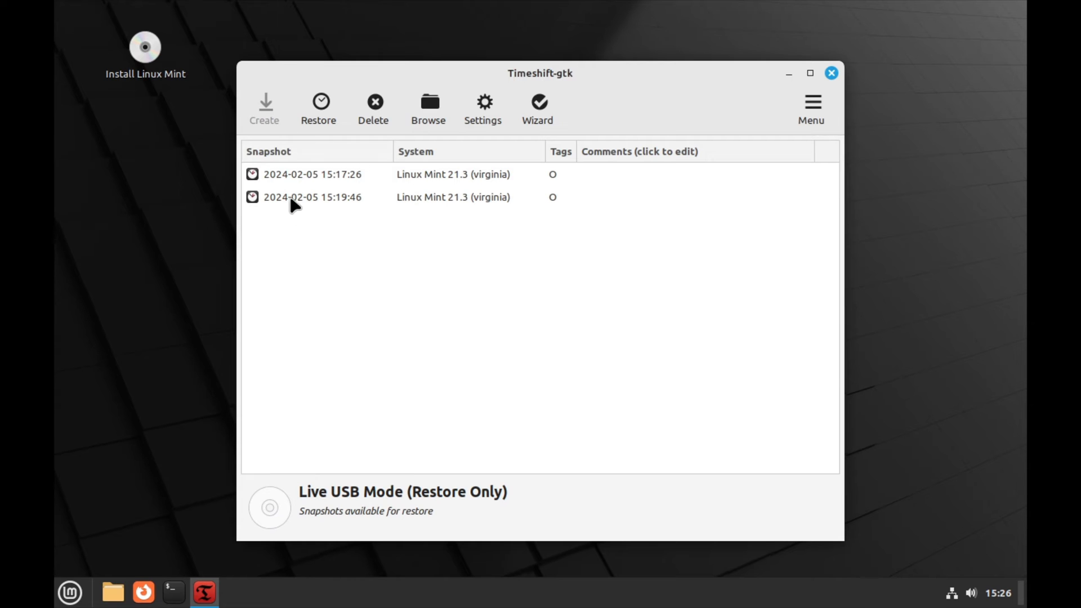
mouse_move(326, 213)
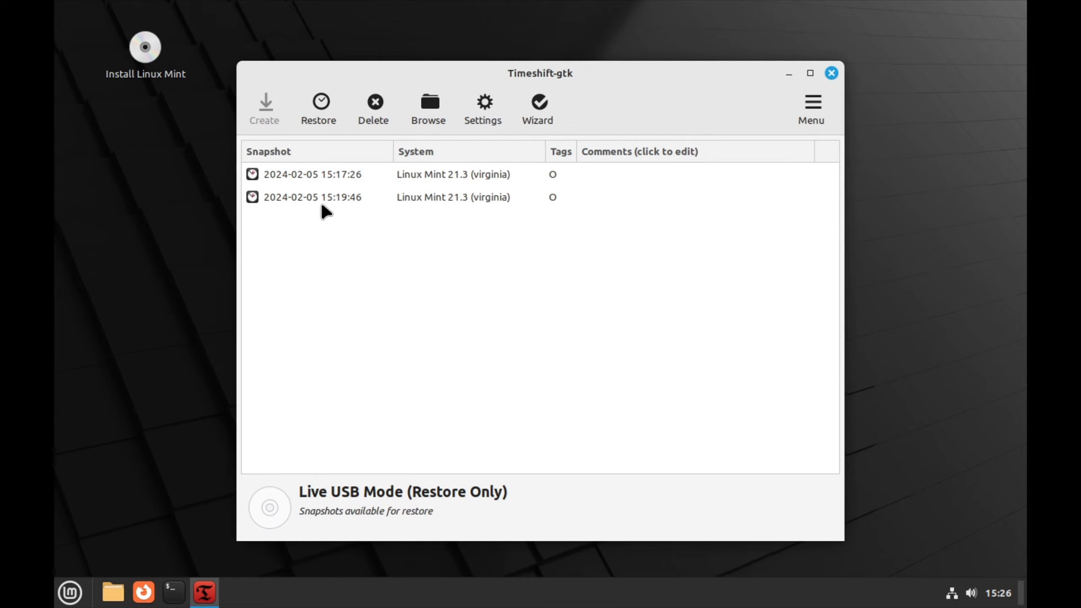
click(313, 196)
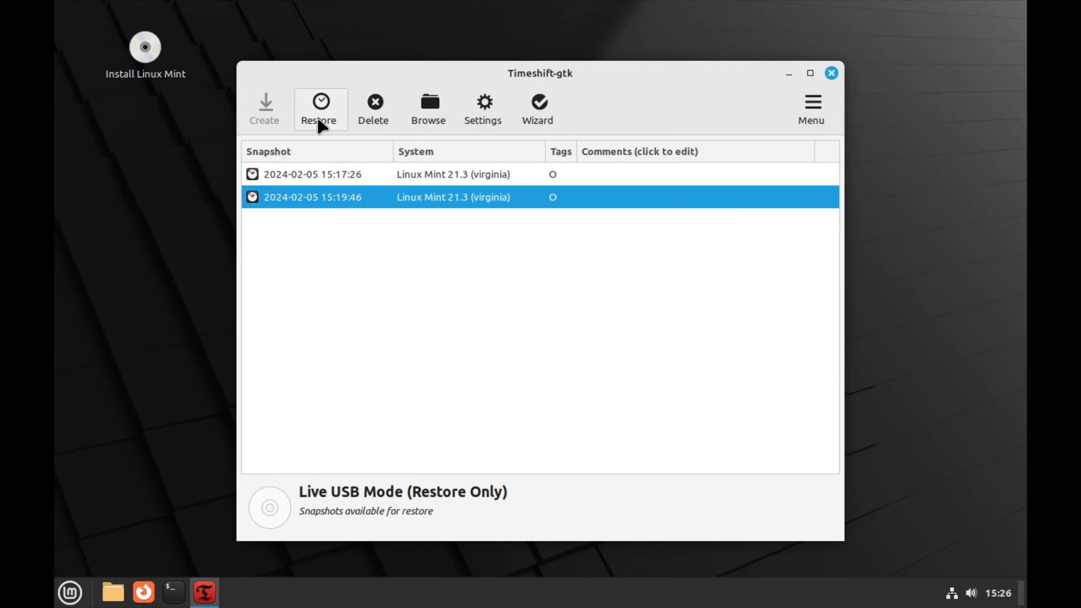
click(318, 109)
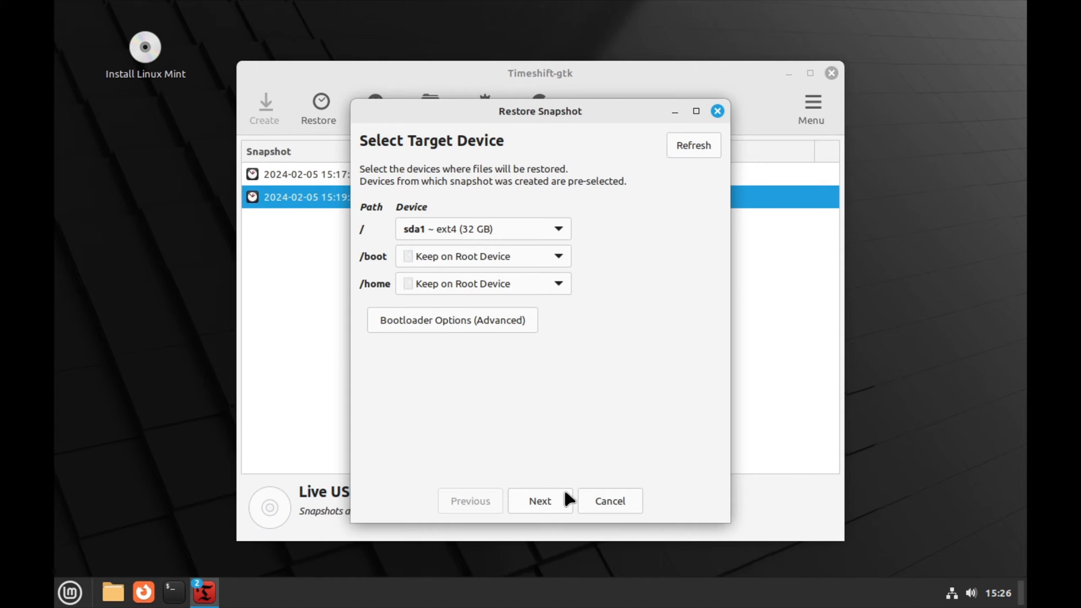
mouse_move(545, 507)
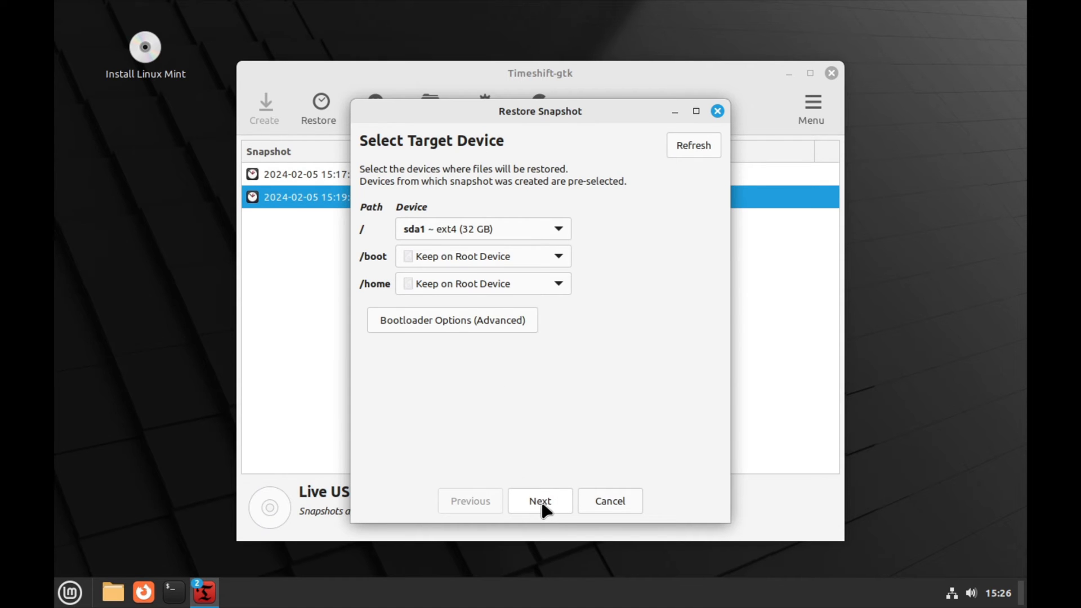
click(540, 500)
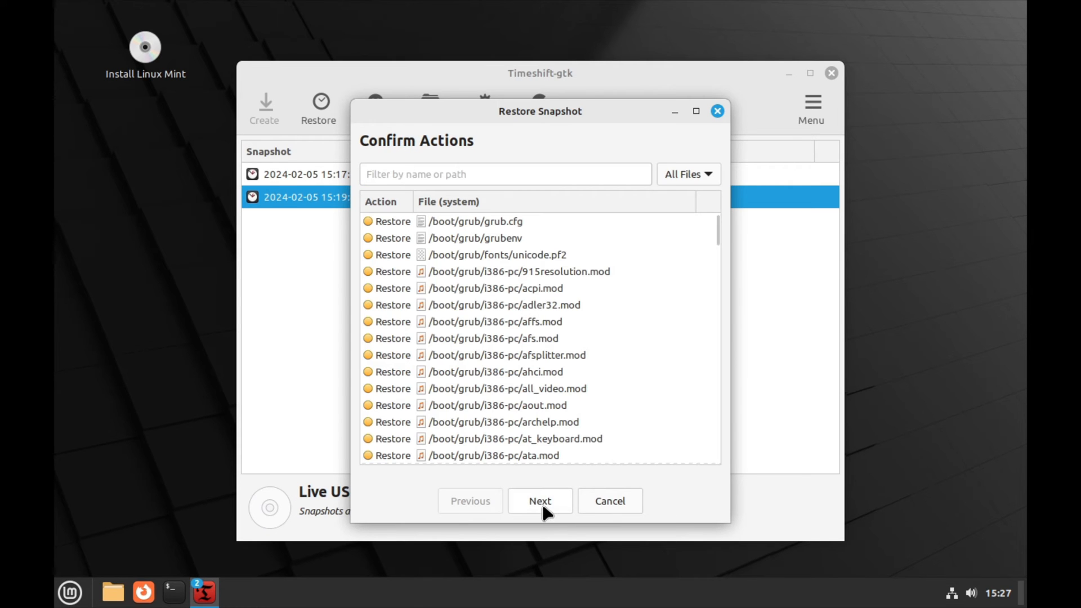
click(540, 501)
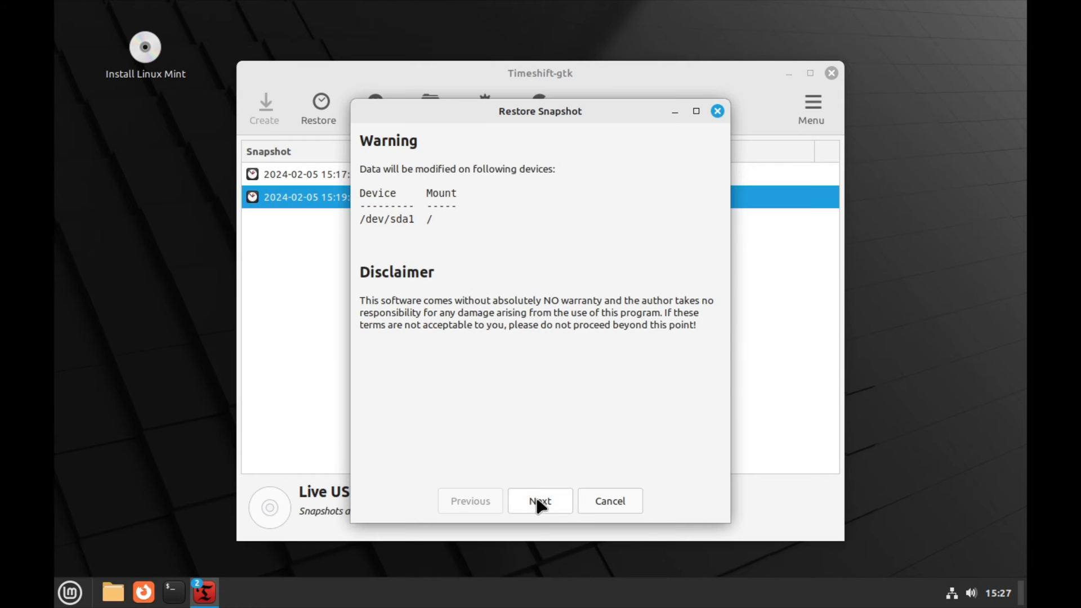
Accept the warning to restore the 15:19:46 snapshot onto sda1, then close when completed.
click(540, 501)
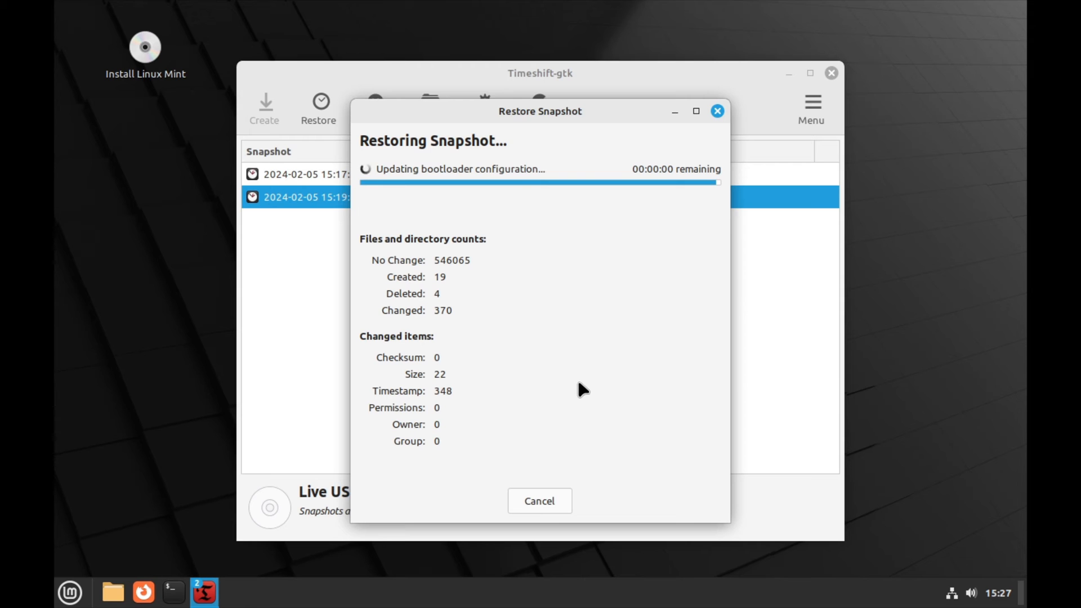
mouse_move(492, 310)
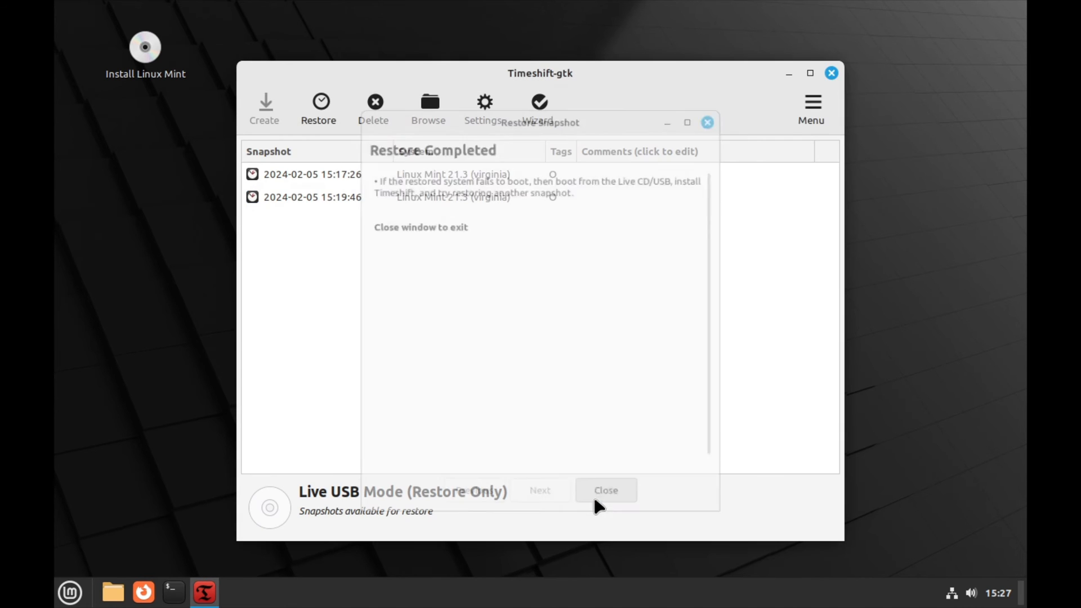
click(605, 490)
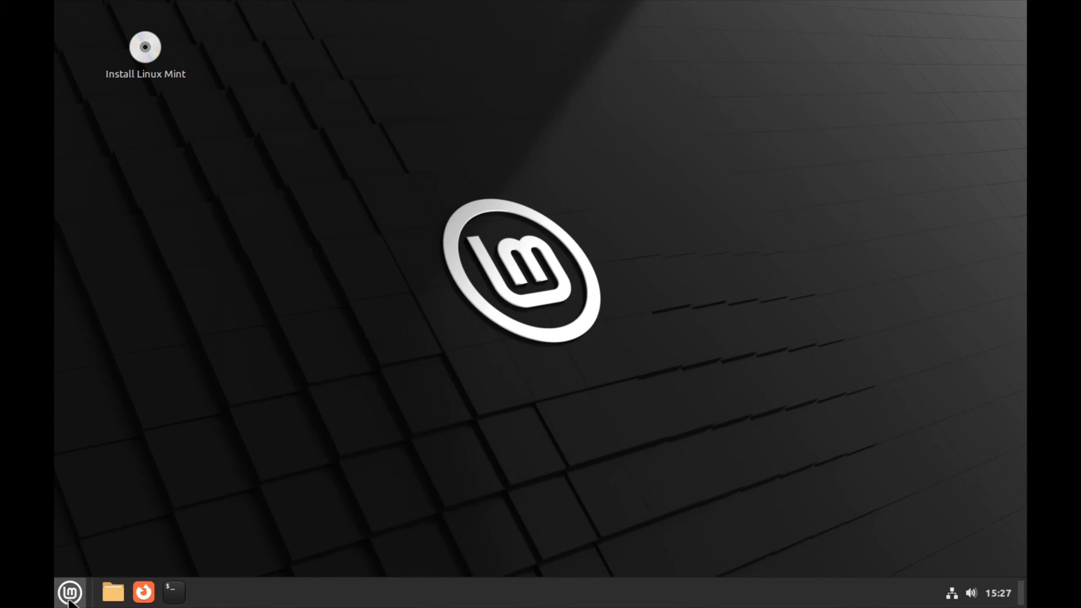
Run sudo update-grub in Terminal and enter the administrator password.
click(70, 592)
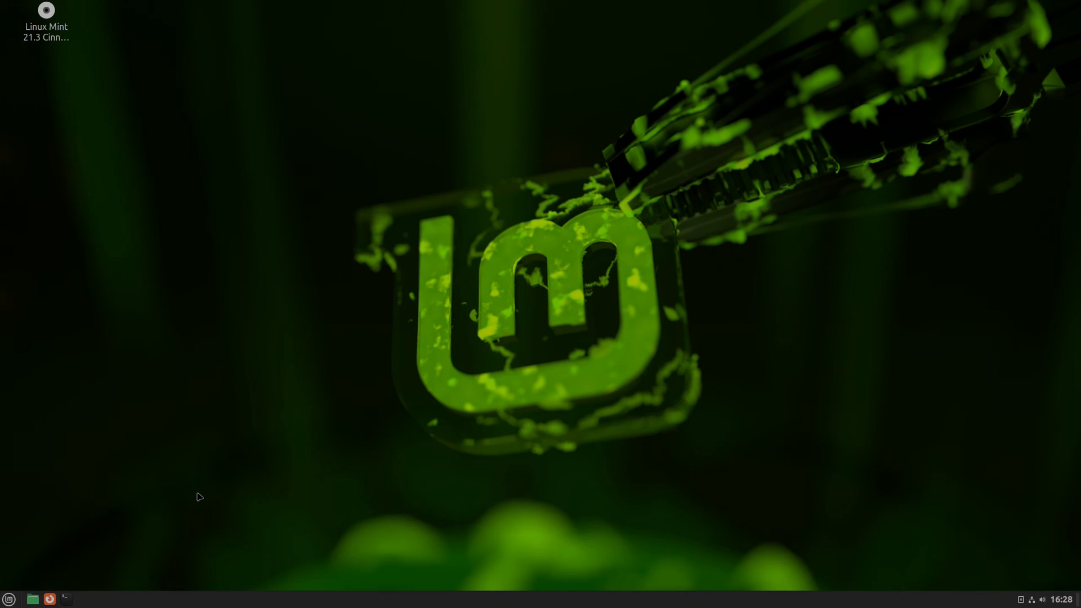
mouse_move(102, 584)
text(sudo u)
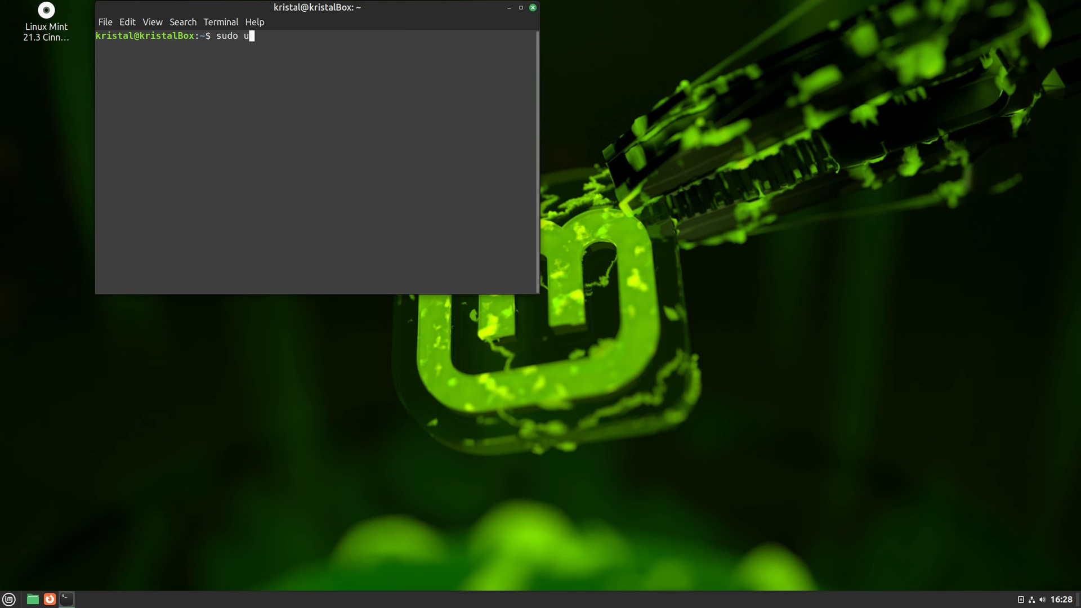
key(Return)
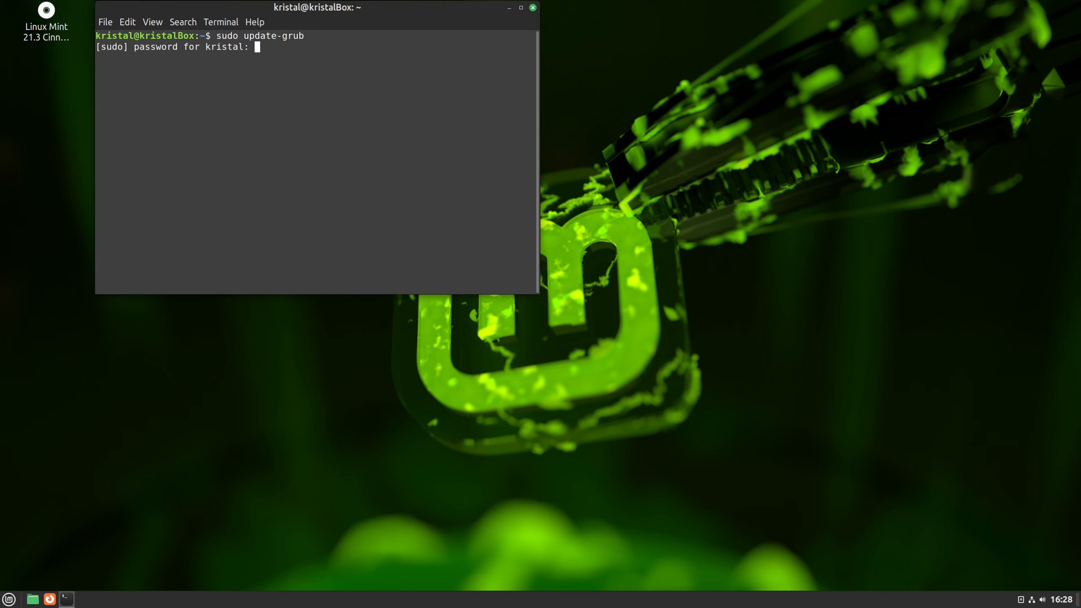
key(Return)
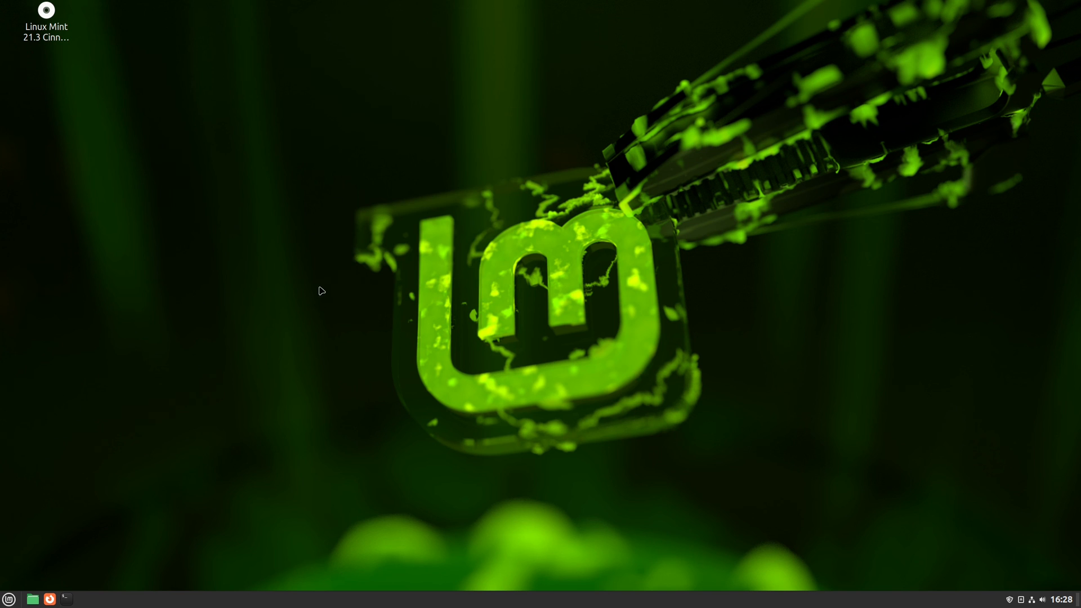
mouse_move(283, 323)
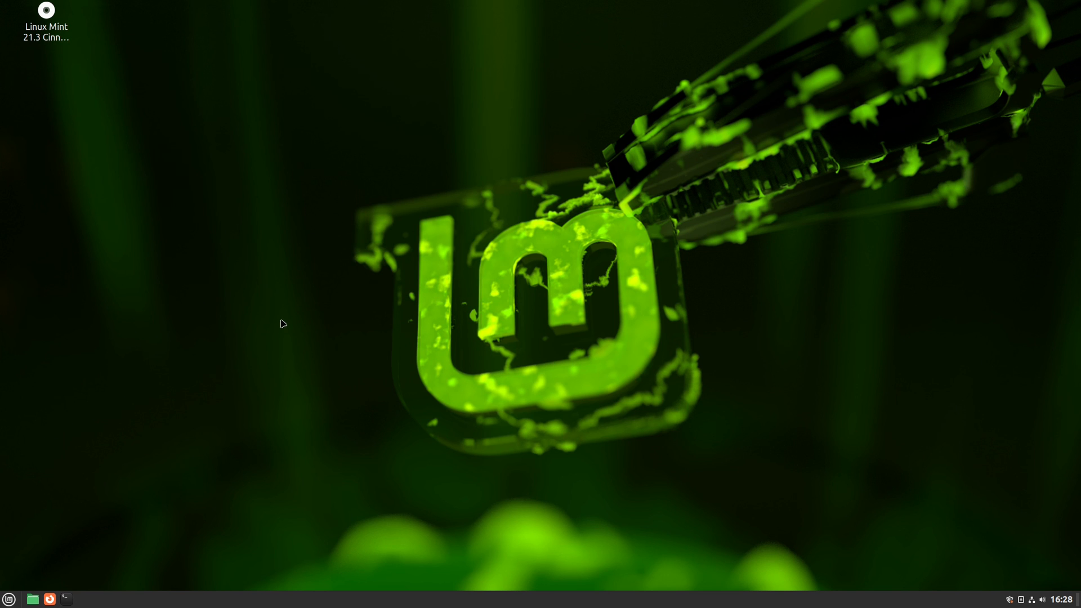